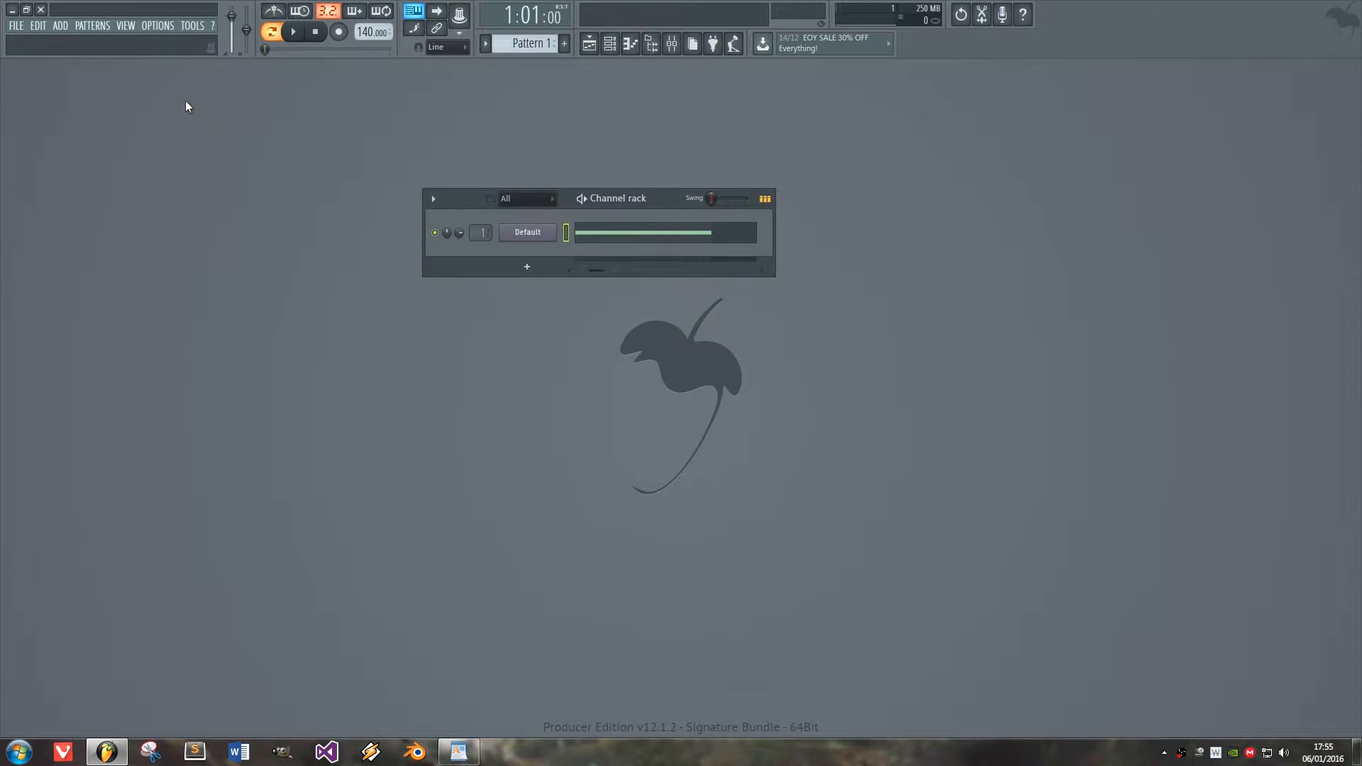
{"action": "mouse_move", "coordinate": [239, 82]}
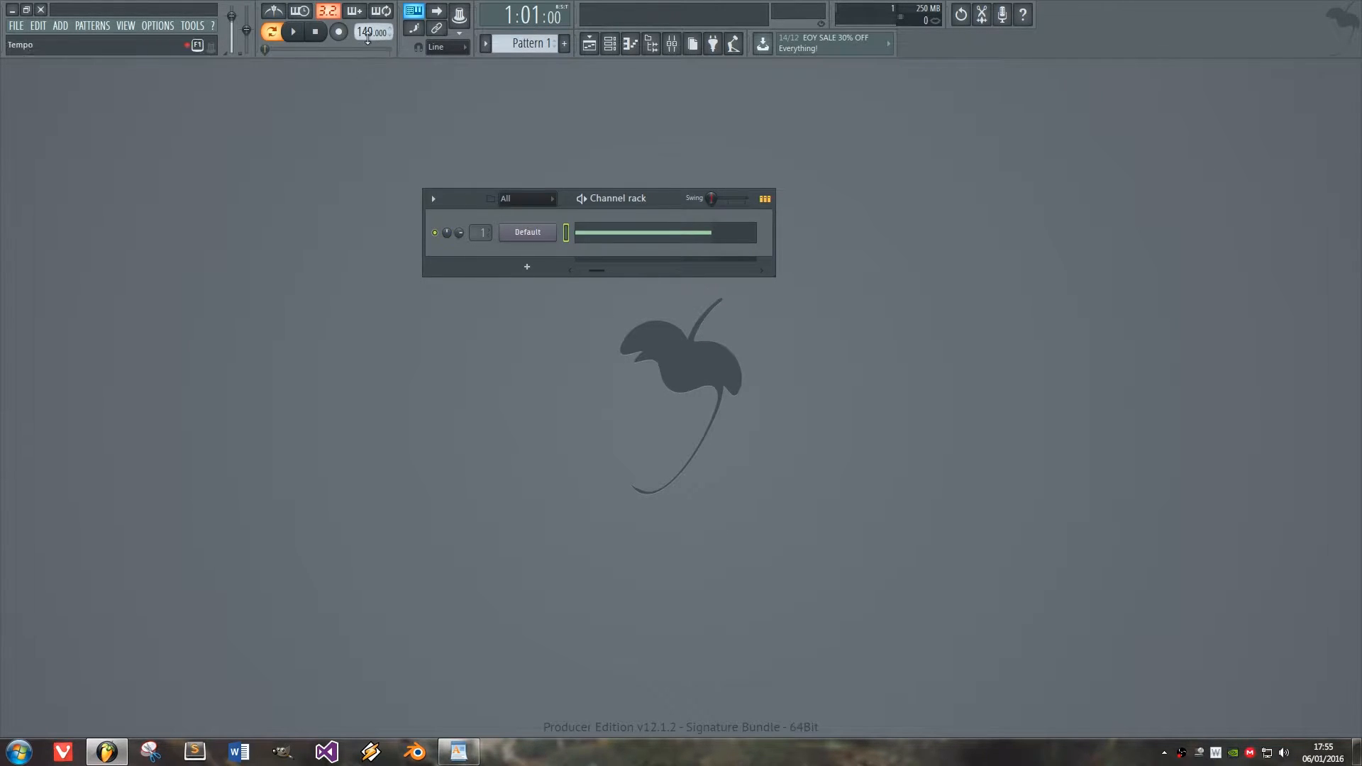
- Open the Sytrus synth from the Default channel in the Channel rack
{"action": "left_click", "coordinate": [15, 26]}
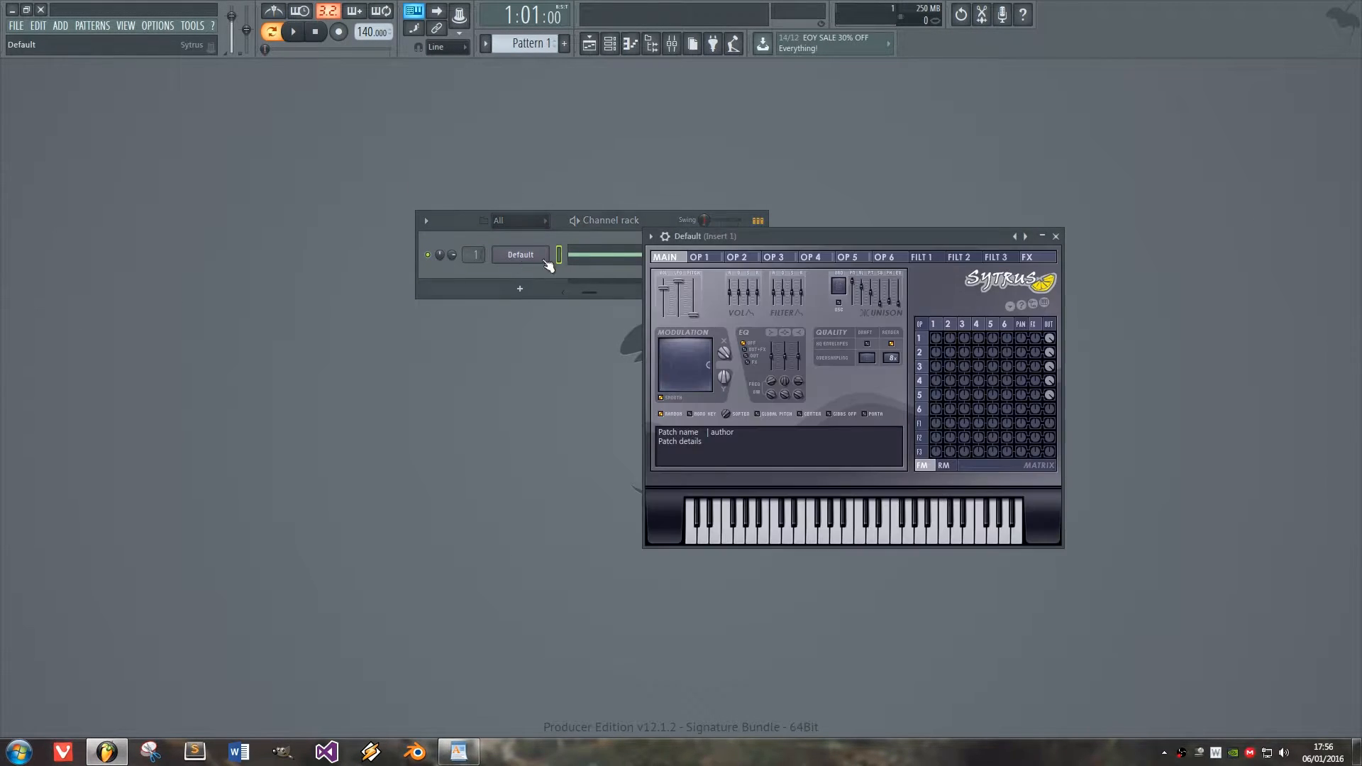
- Inspect the MOD X volume envelopes of operators 5, 1, 4 and 2, ending on operator 2
{"action": "left_click", "coordinate": [847, 257]}
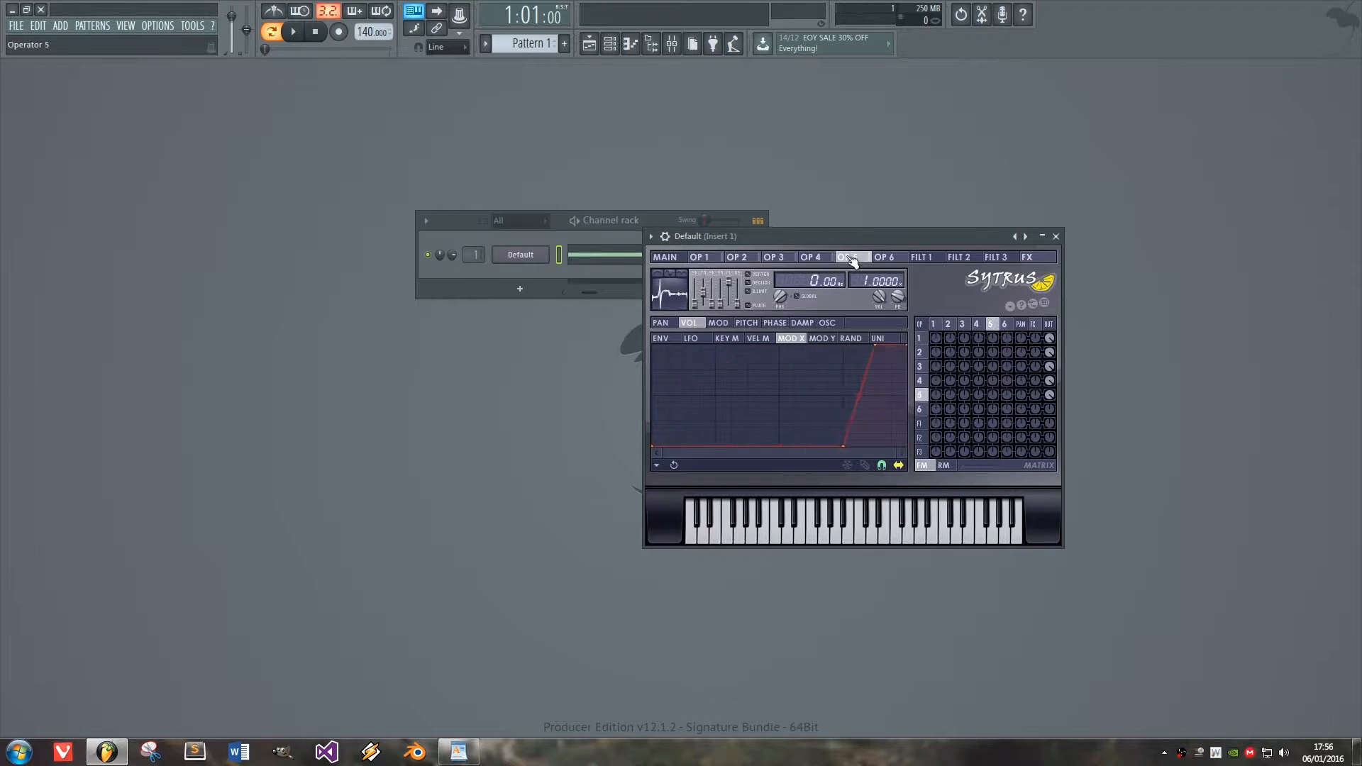
{"action": "left_click", "coordinate": [701, 256]}
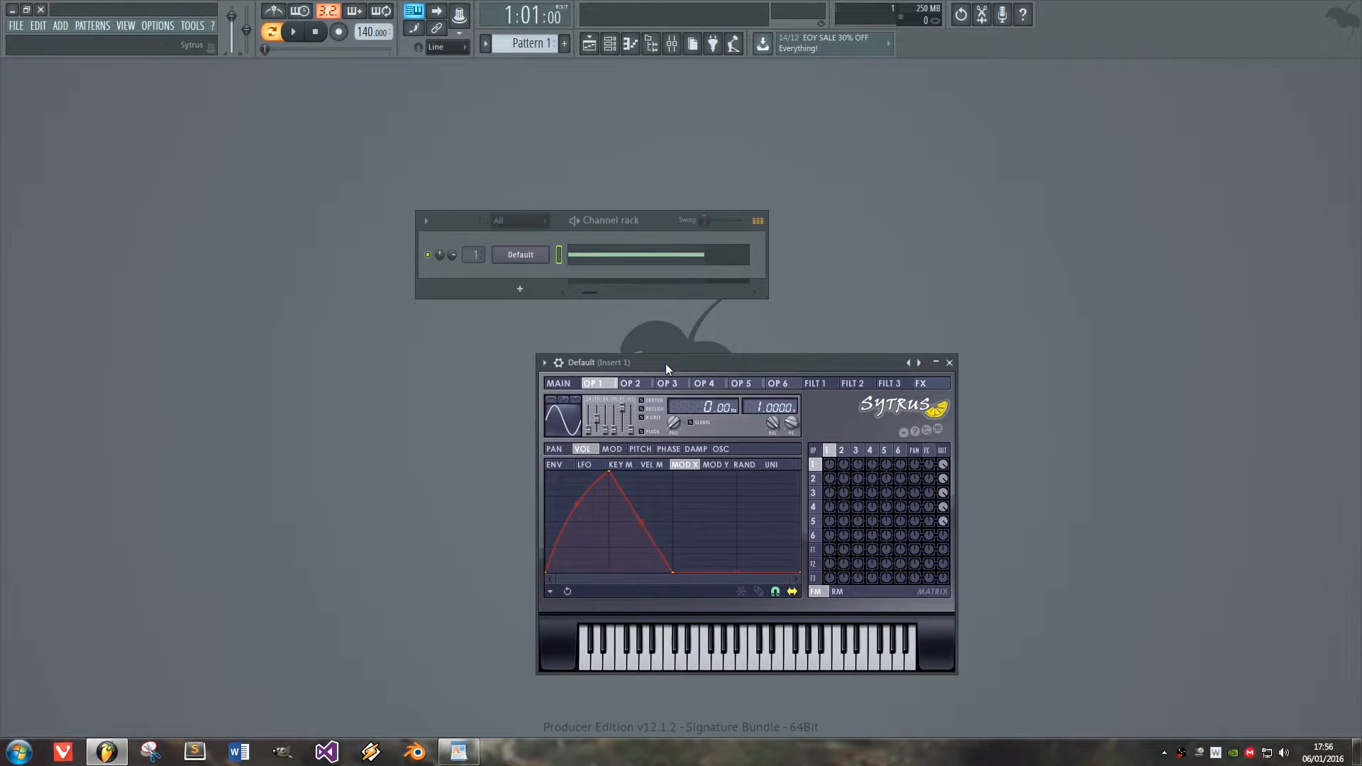
{"action": "mouse_move", "coordinate": [540, 456]}
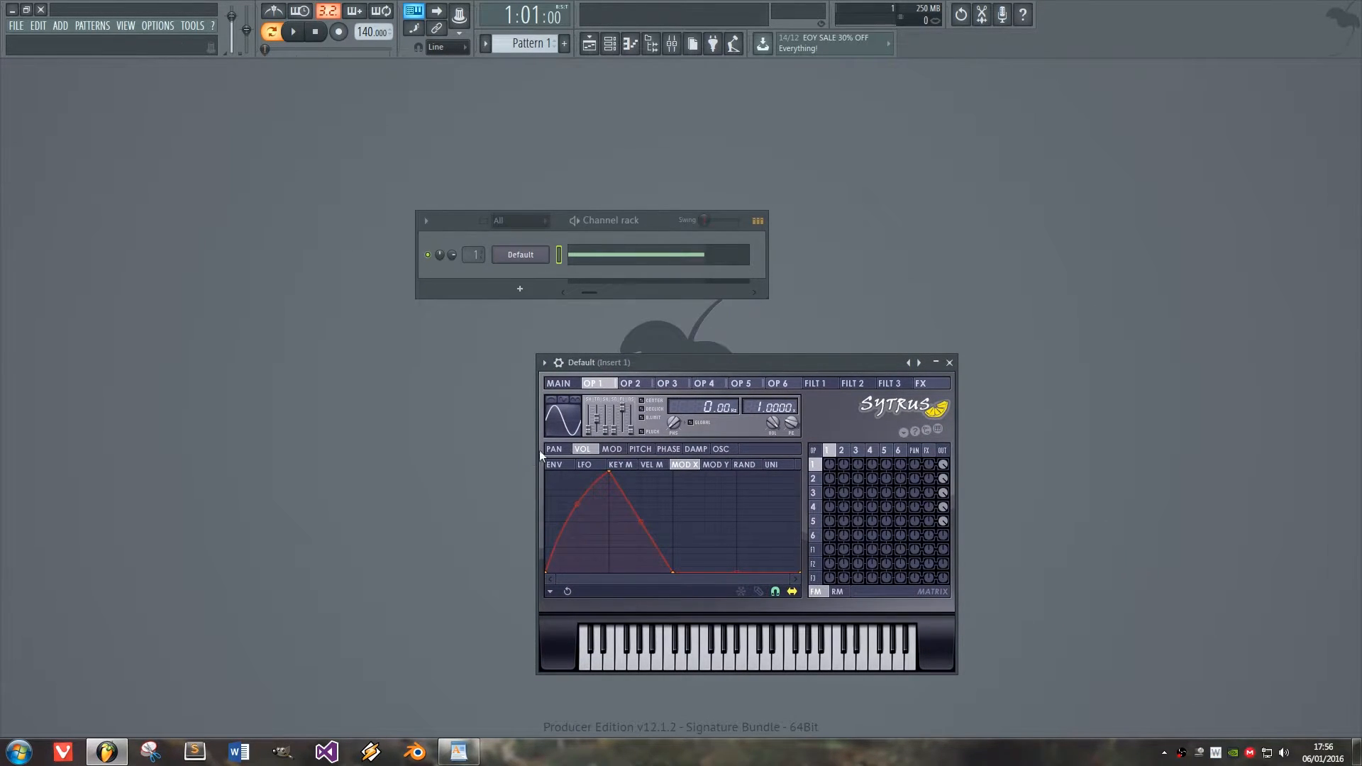
{"action": "left_click", "coordinate": [558, 383]}
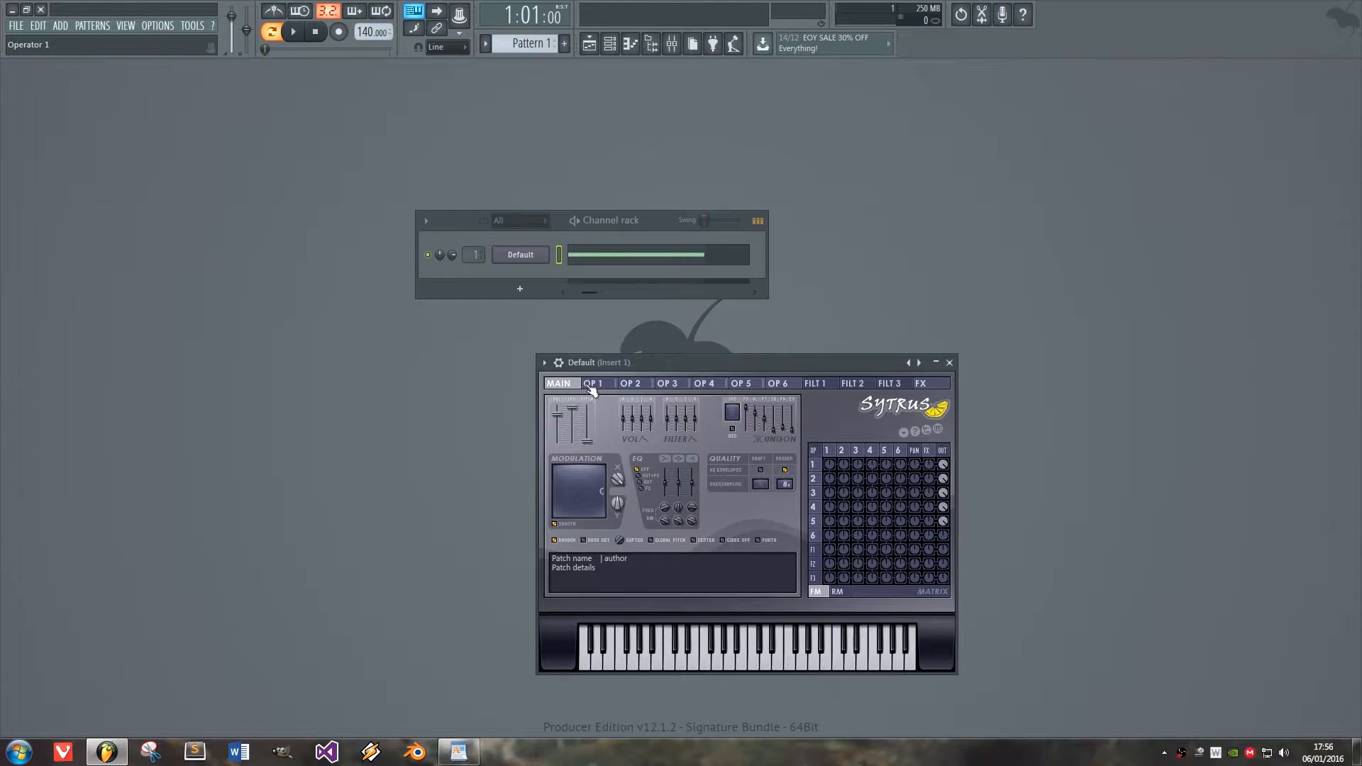
{"action": "left_click", "coordinate": [595, 383]}
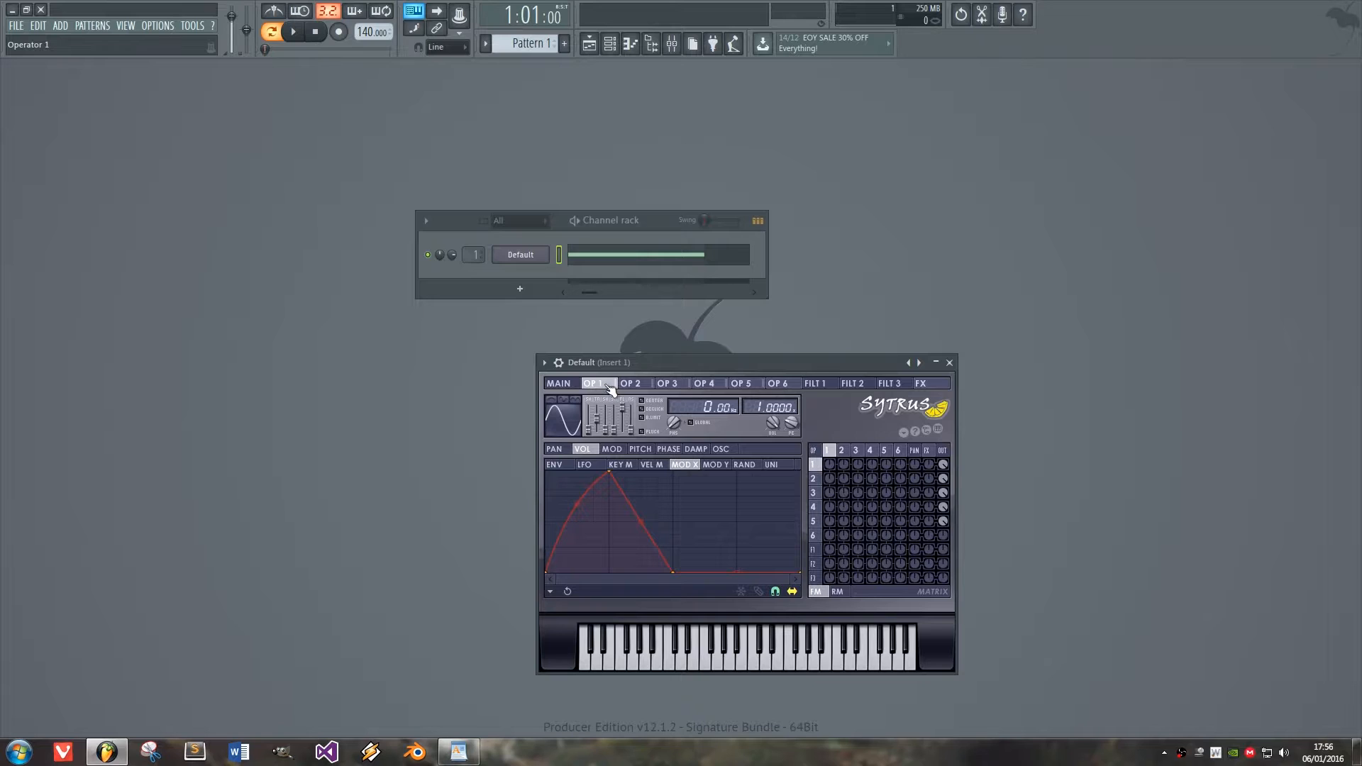
{"action": "left_click", "coordinate": [740, 383]}
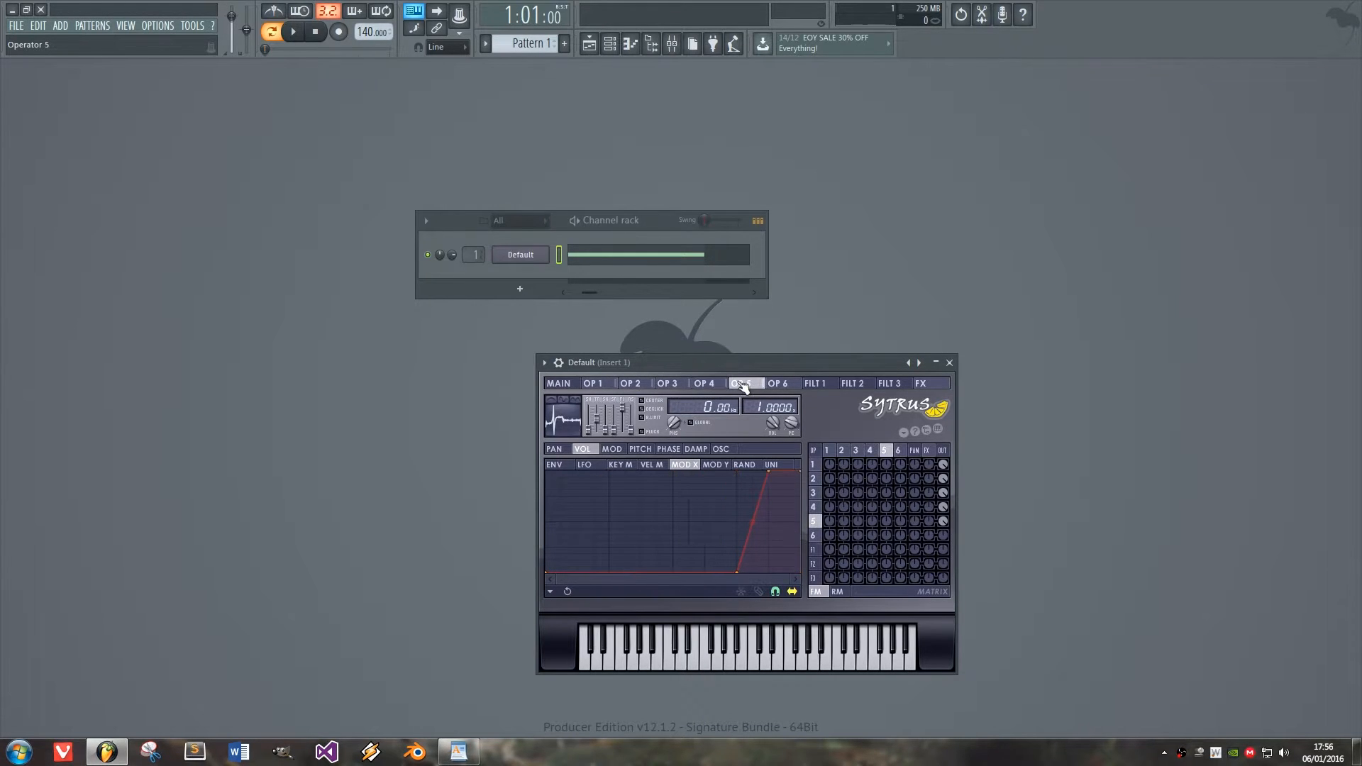
{"action": "left_click", "coordinate": [704, 383]}
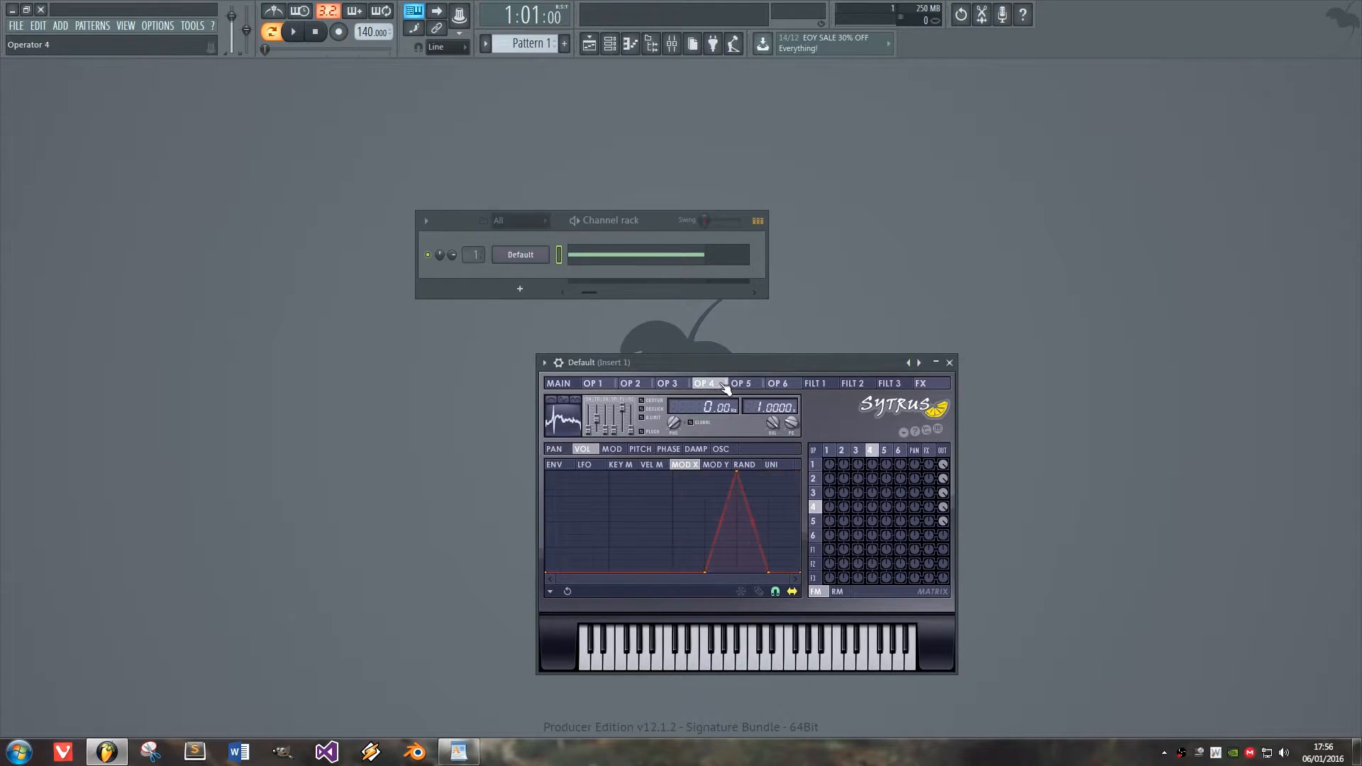
{"action": "left_click", "coordinate": [630, 383]}
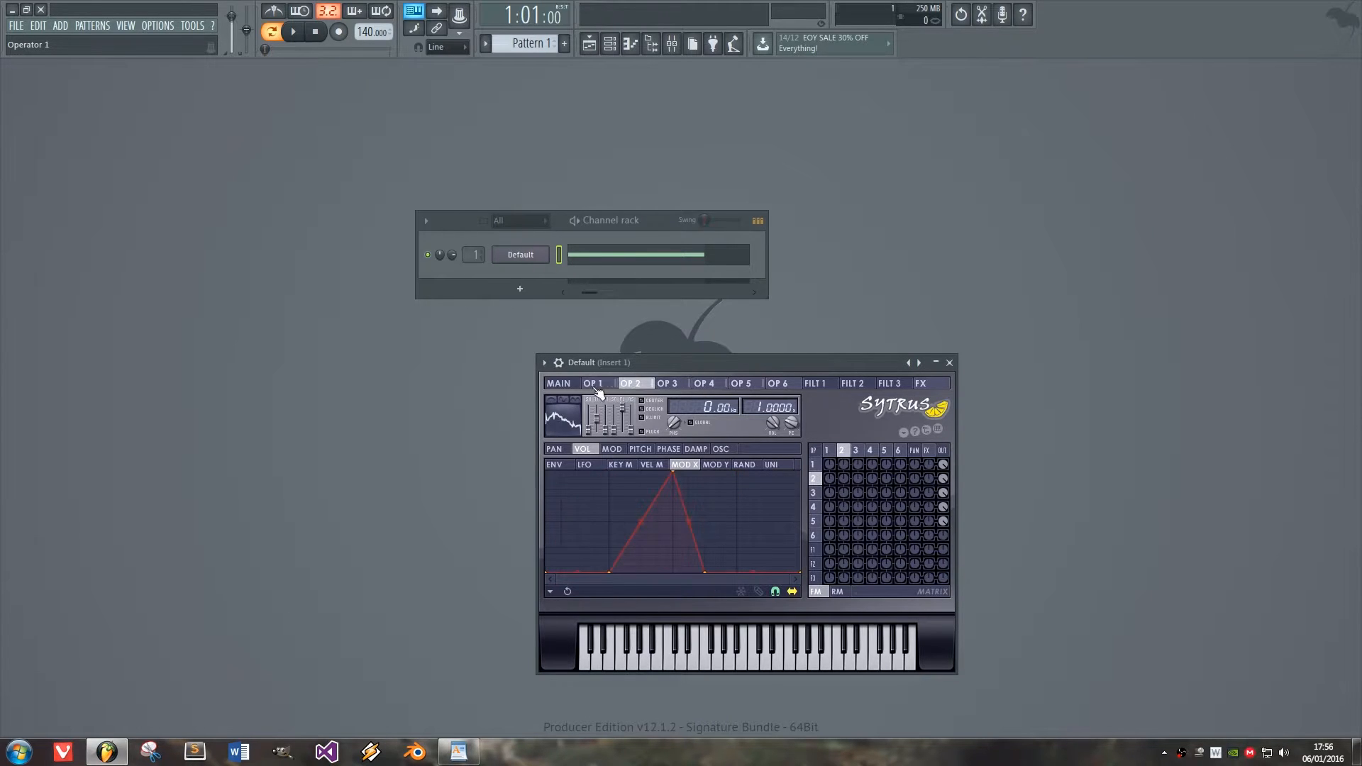
{"action": "left_click", "coordinate": [632, 384]}
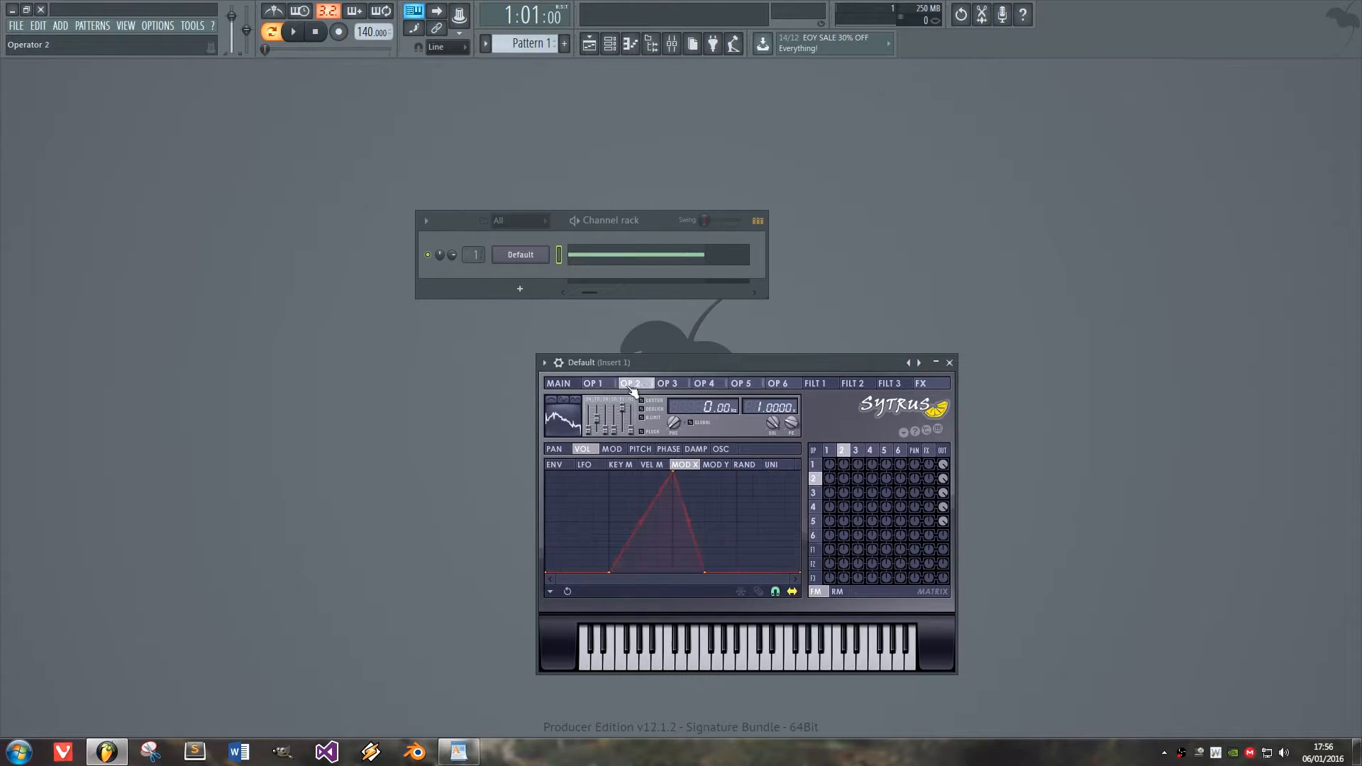
- Return Sytrus to its main page and start a new, empty project
{"action": "left_click", "coordinate": [560, 384]}
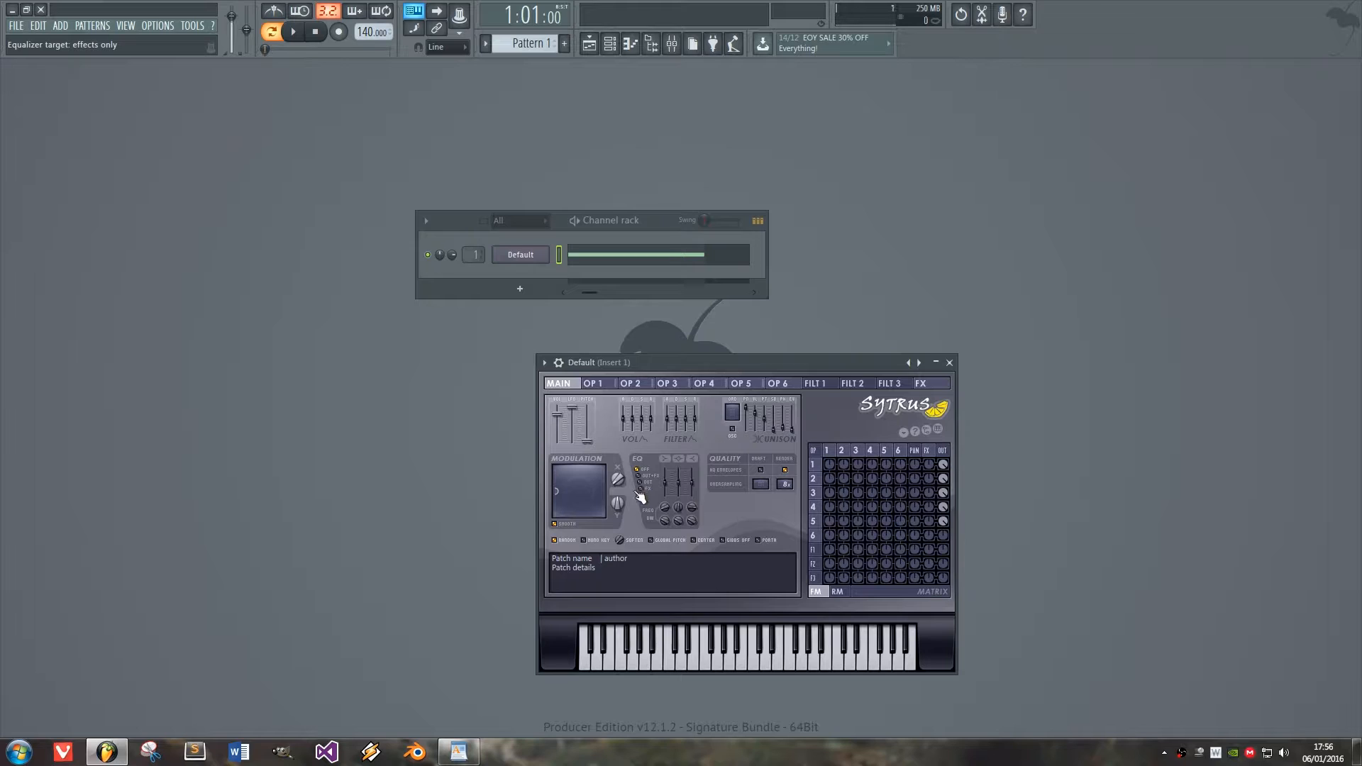
{"action": "left_click", "coordinate": [948, 363]}
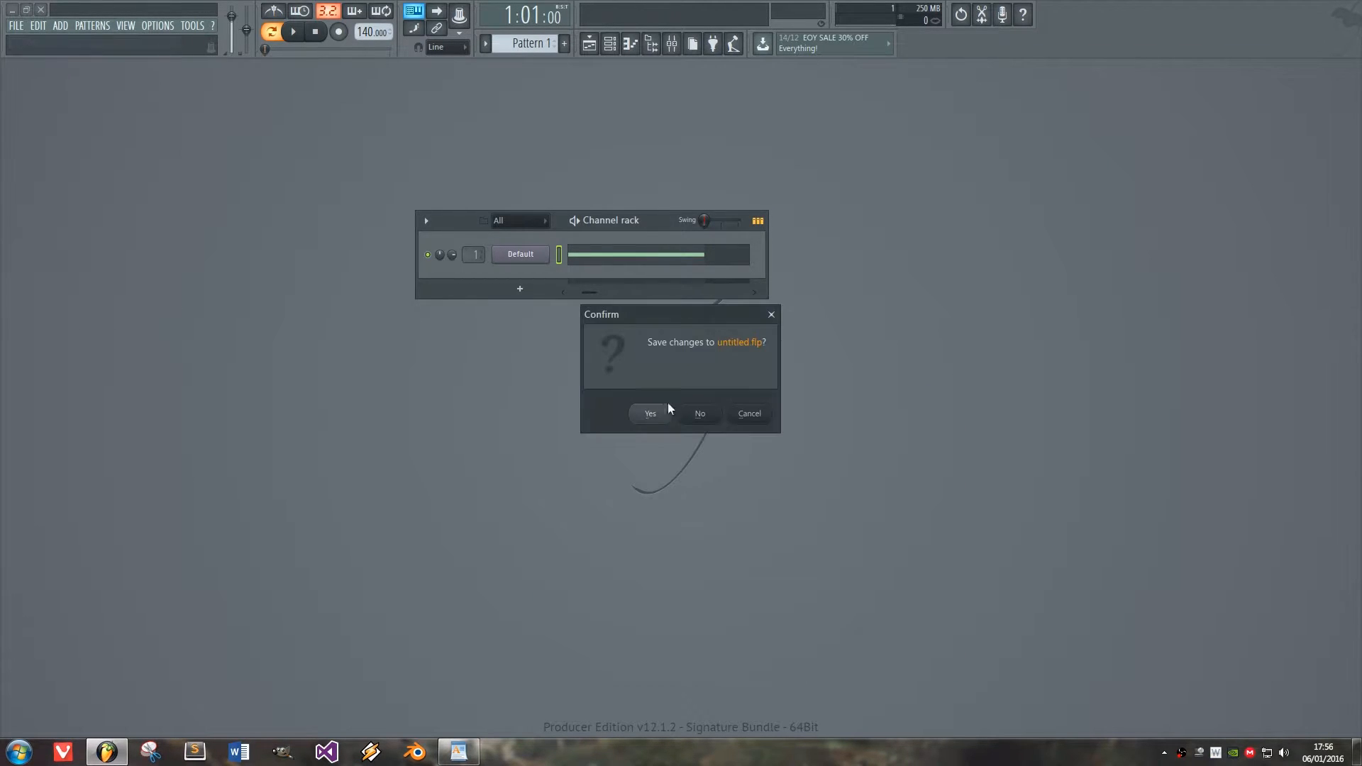
- Discard the old project unsaved and replace the Sampler channel with Sytrus
{"action": "left_click", "coordinate": [699, 413]}
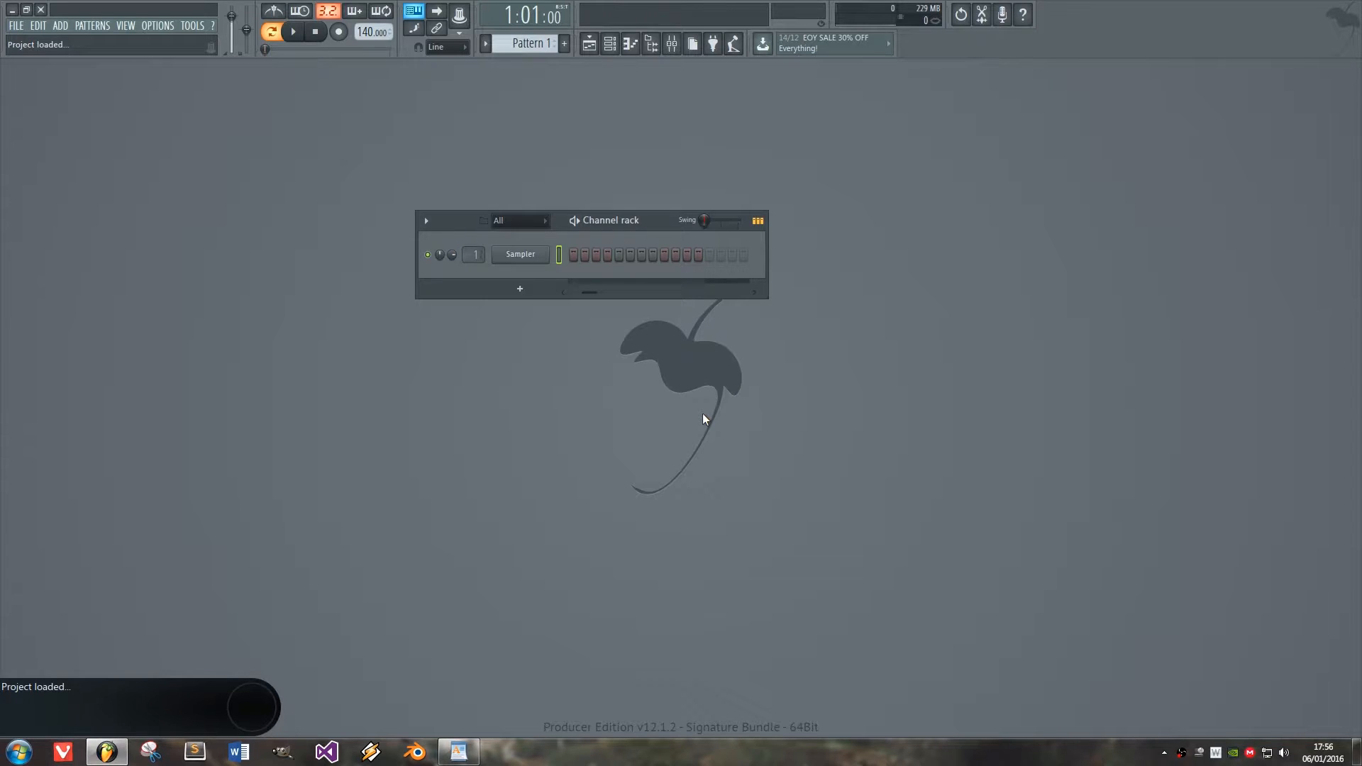
{"action": "right_click", "coordinate": [519, 254]}
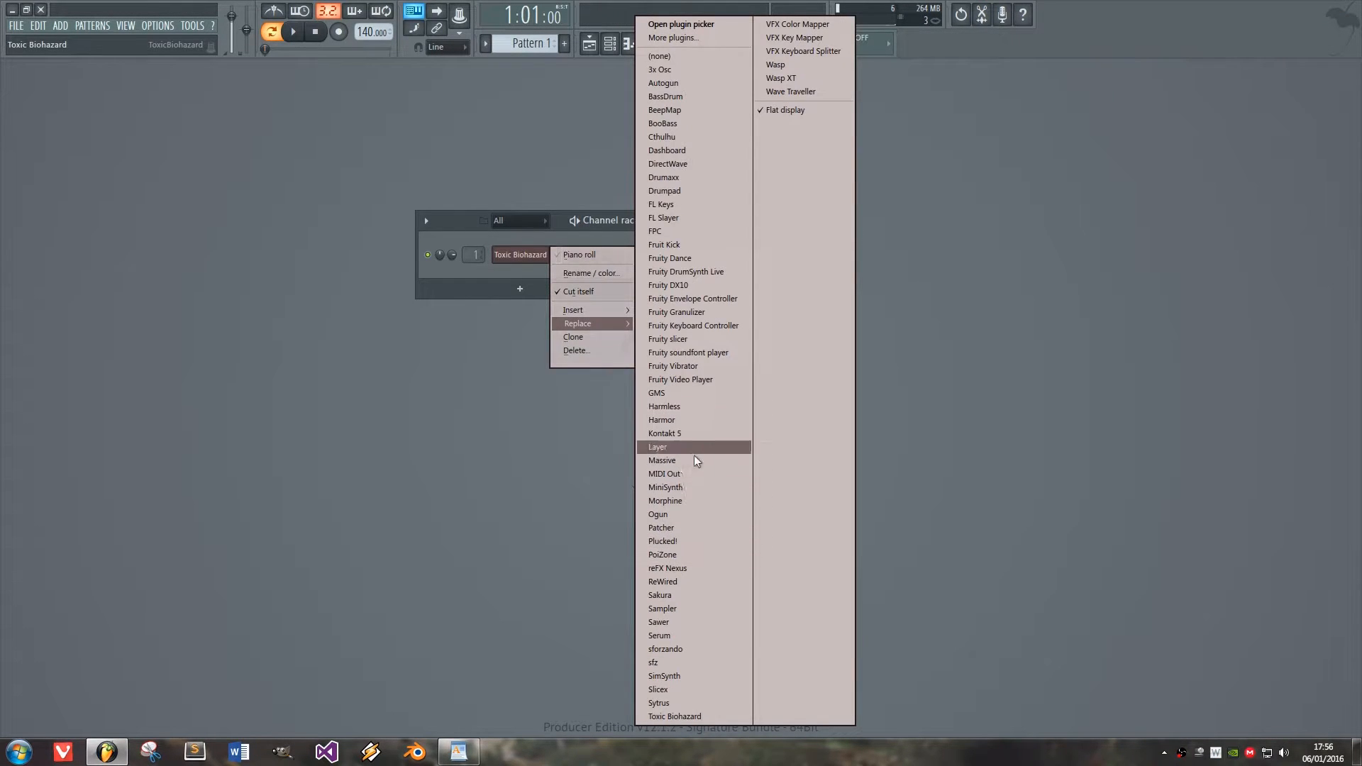
{"action": "left_click", "coordinate": [659, 703]}
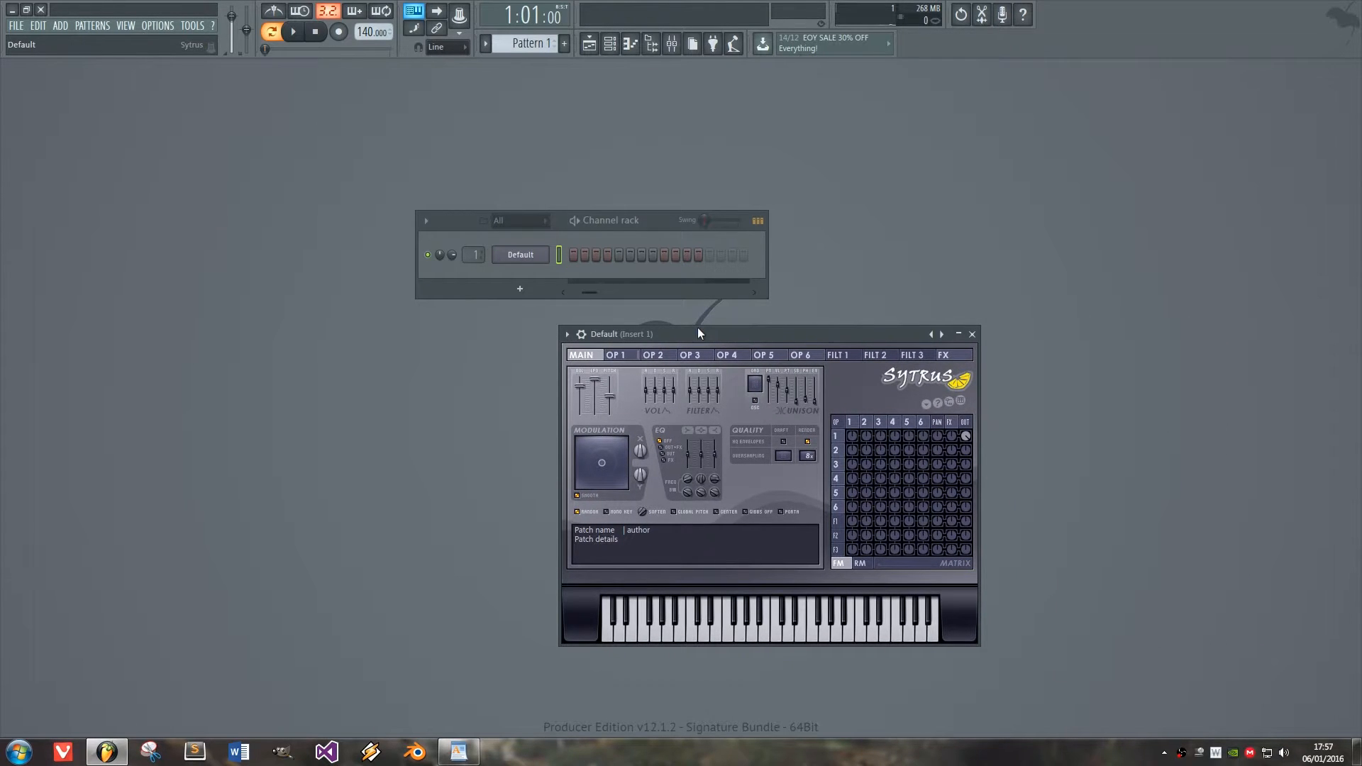
- Apply 'Morph oscillators 1 to 5' to the patch, then check operators 4 and 5
{"action": "left_click", "coordinate": [765, 355]}
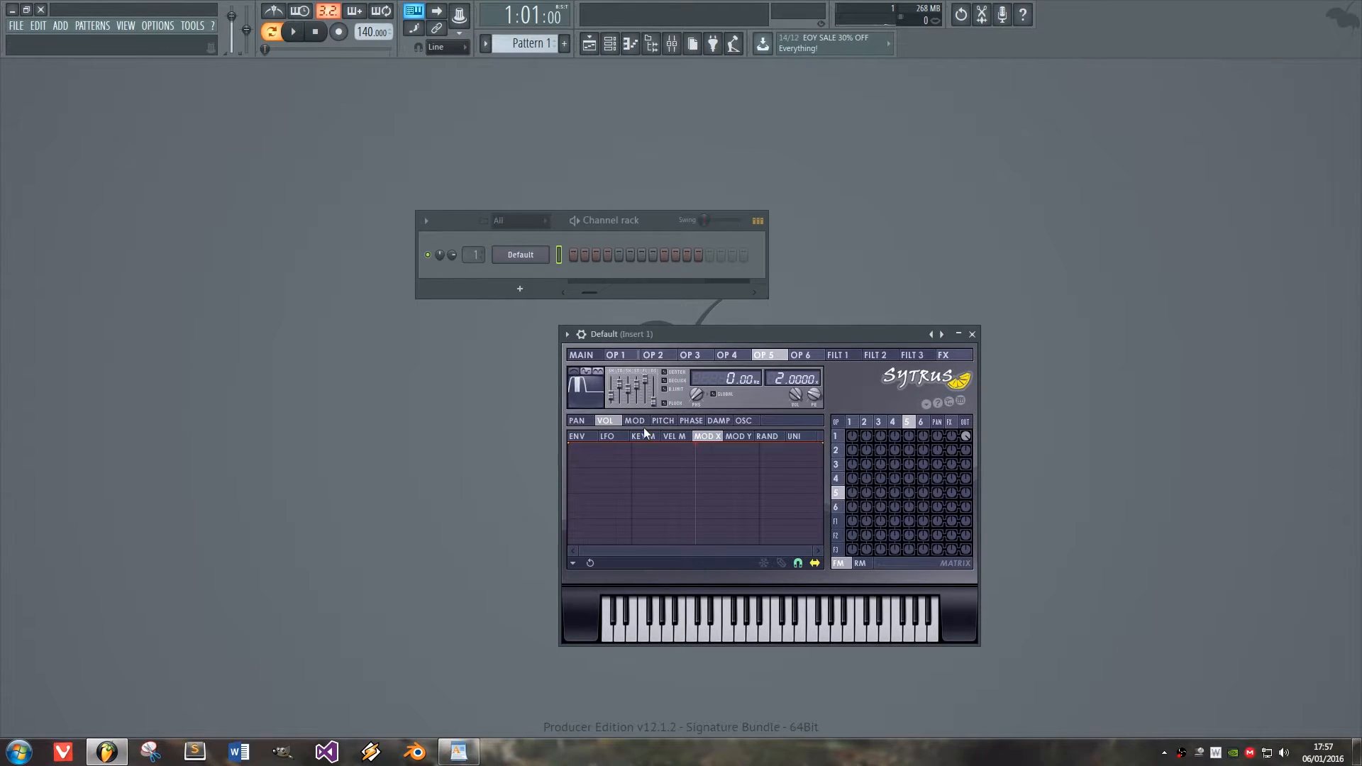
{"action": "left_click", "coordinate": [616, 355]}
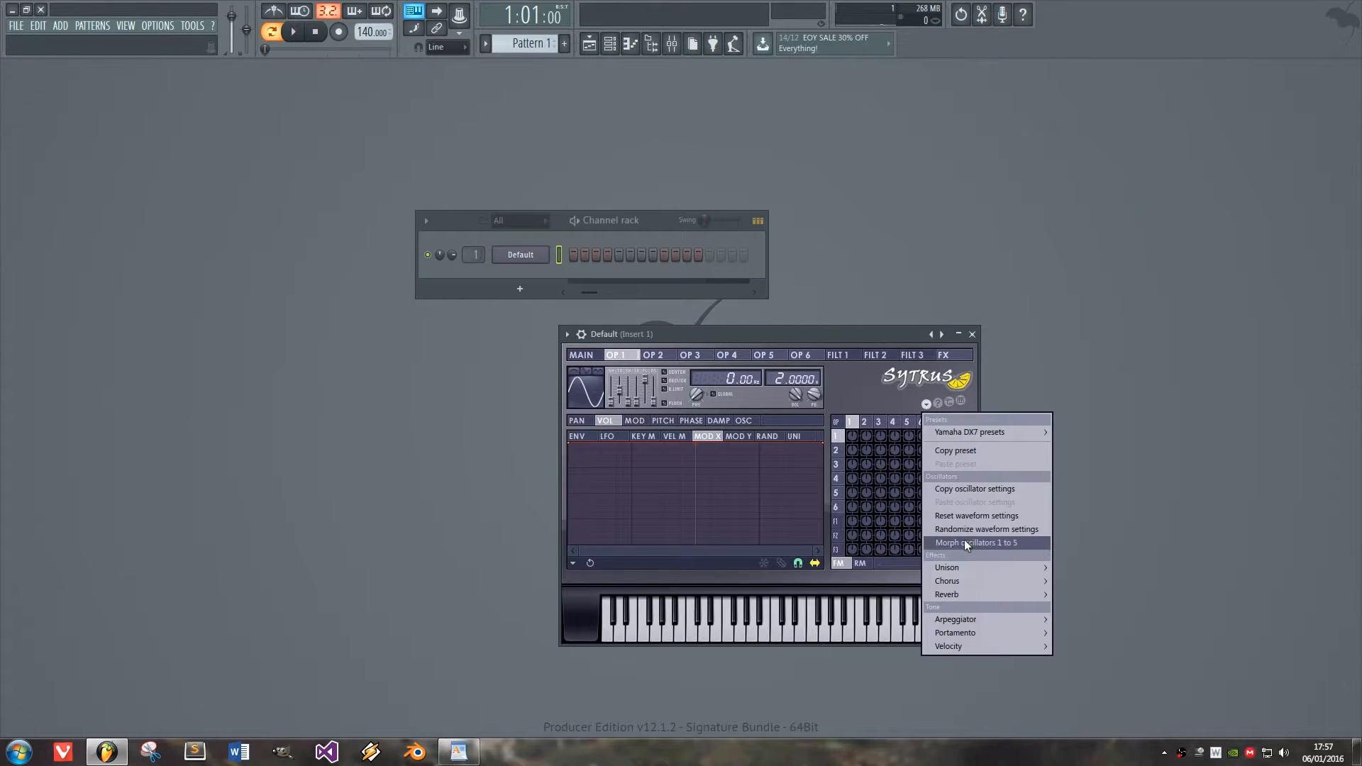
{"action": "mouse_move", "coordinate": [1003, 548]}
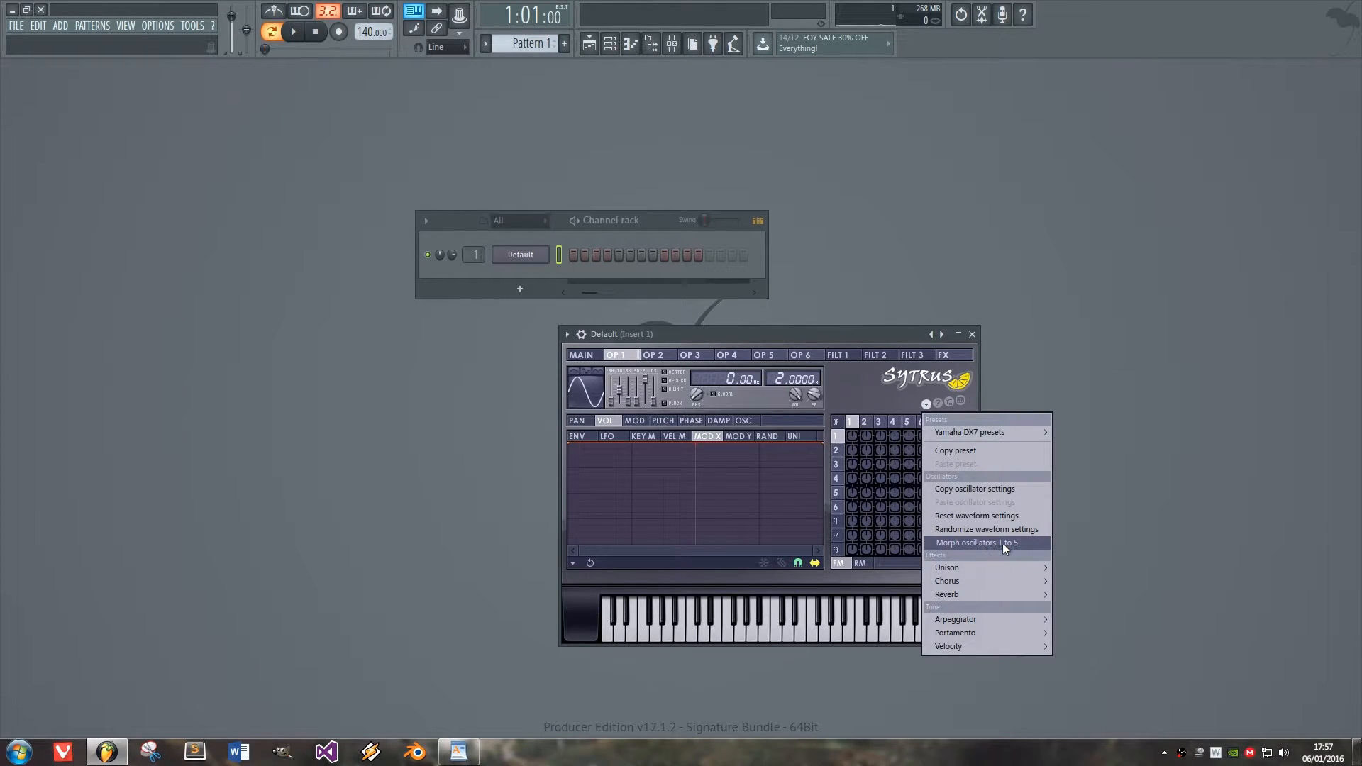
{"action": "left_click", "coordinate": [1003, 547]}
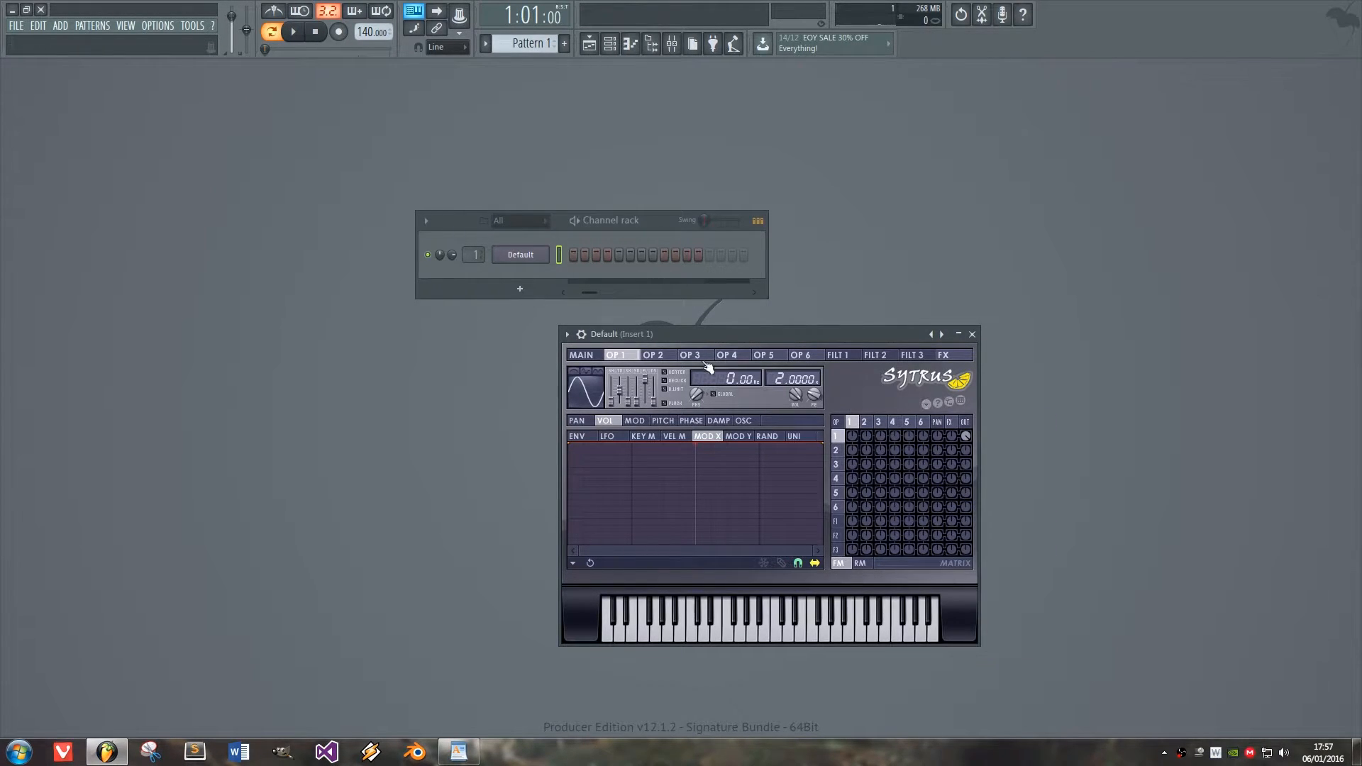
{"action": "left_click", "coordinate": [727, 354]}
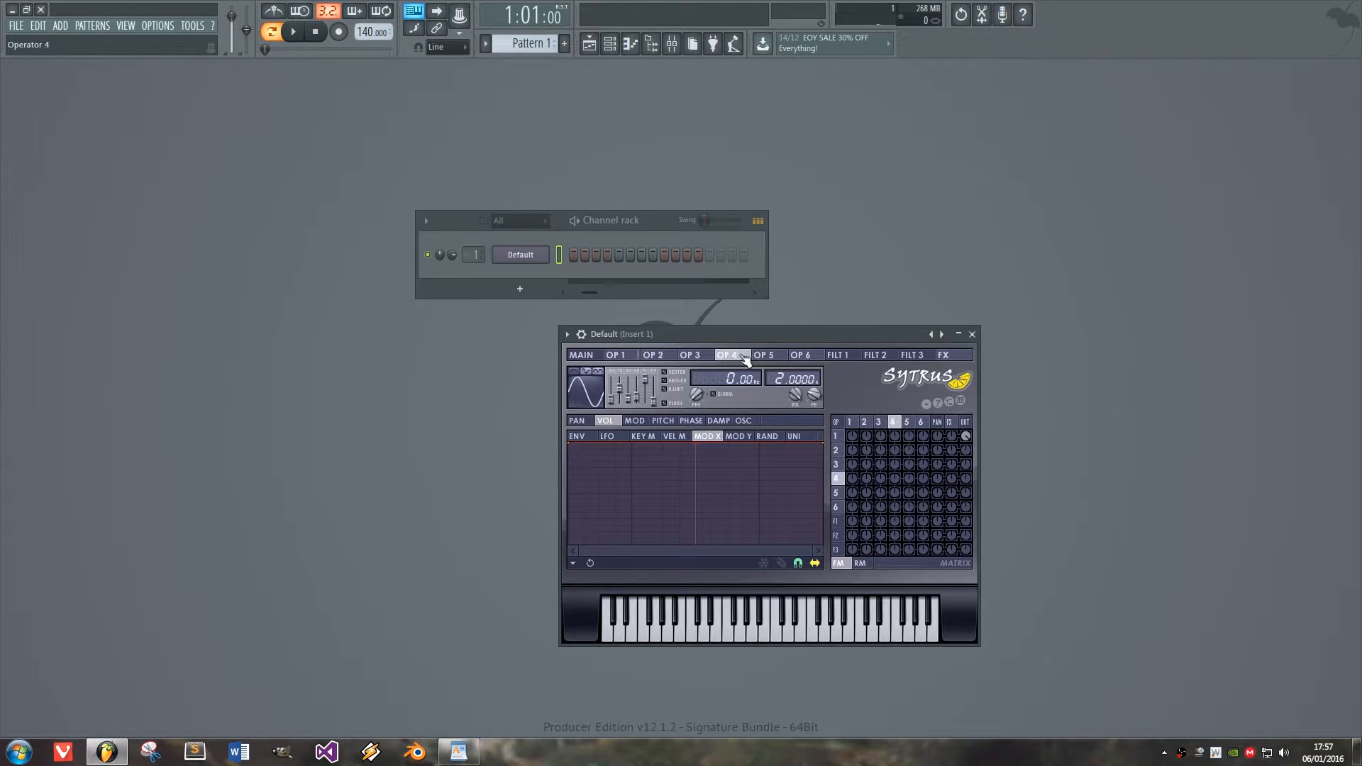
{"action": "left_click", "coordinate": [652, 355]}
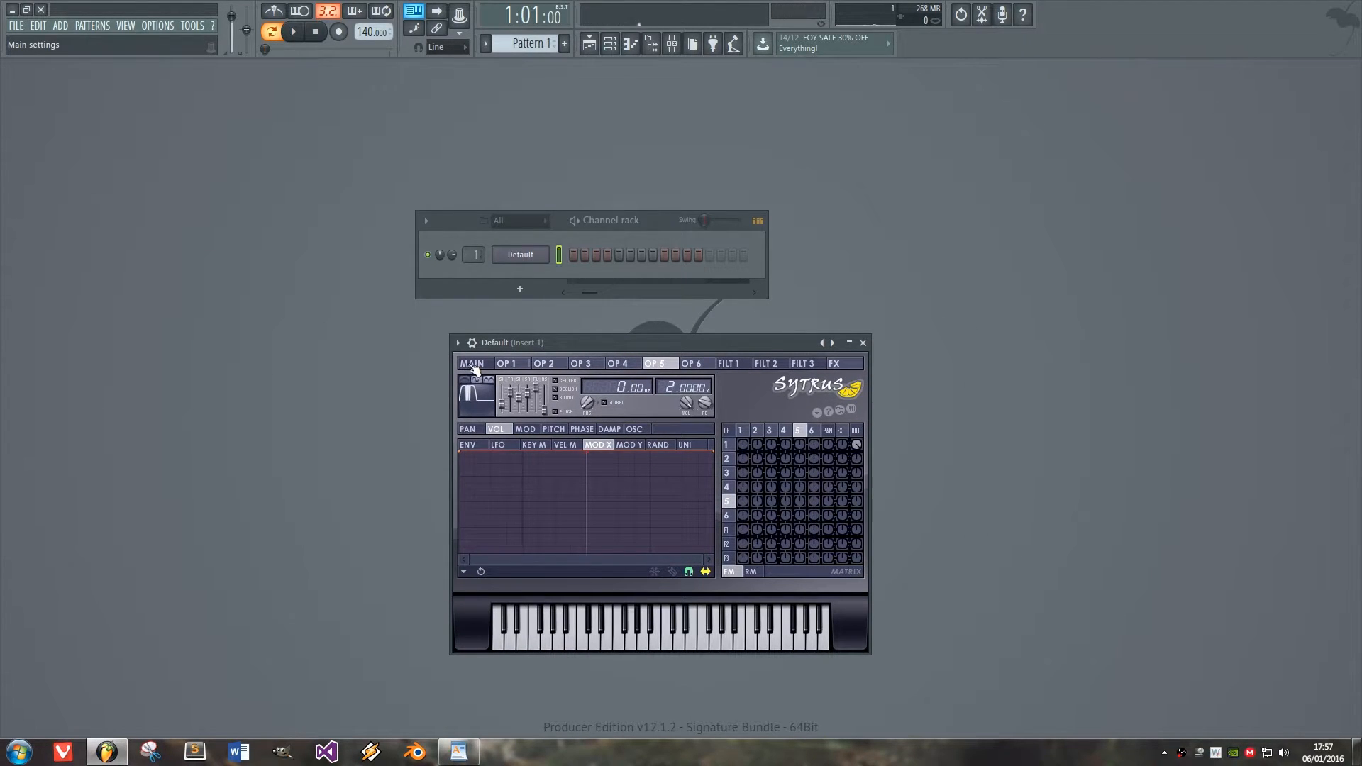
- Revisit the main, operator 5 and operator 4 pages, ending on operator 1's empty envelope
{"action": "left_click", "coordinate": [471, 363]}
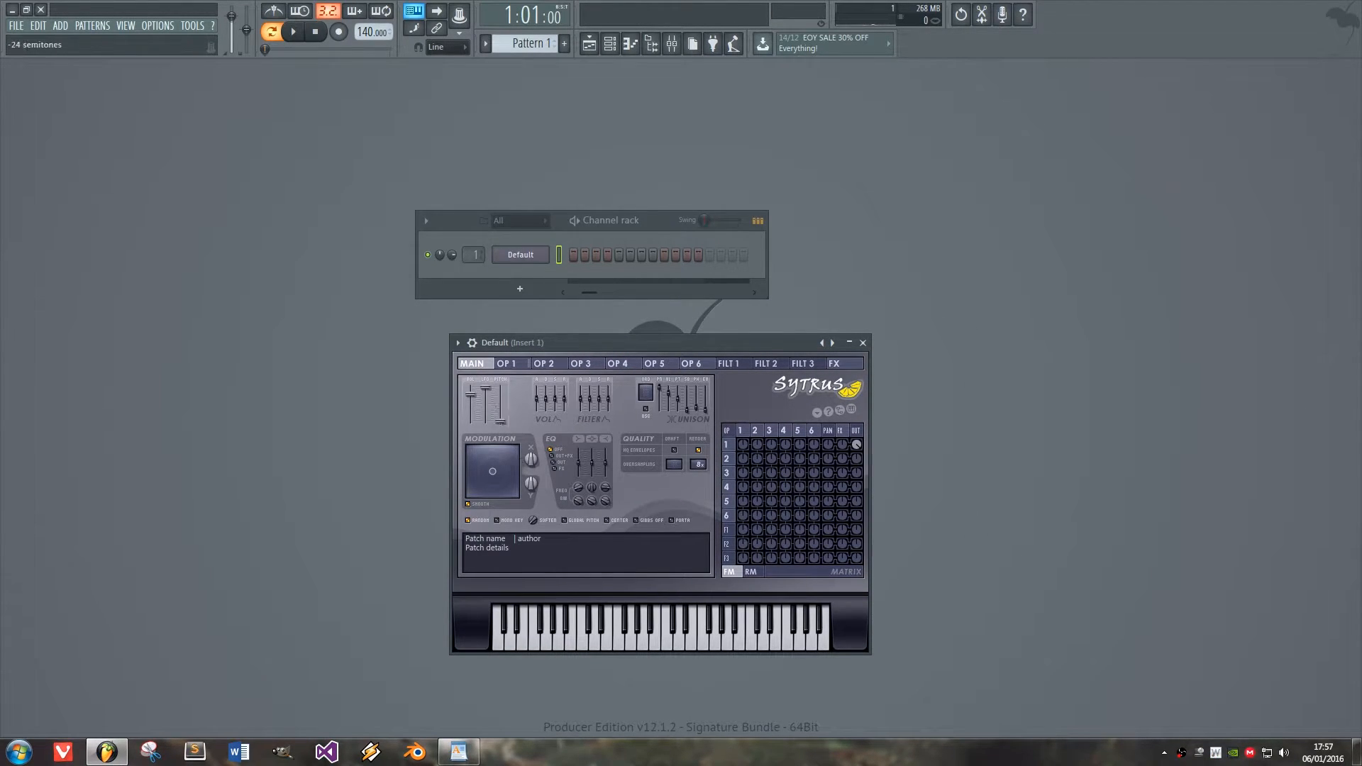
{"action": "mouse_move", "coordinate": [864, 510]}
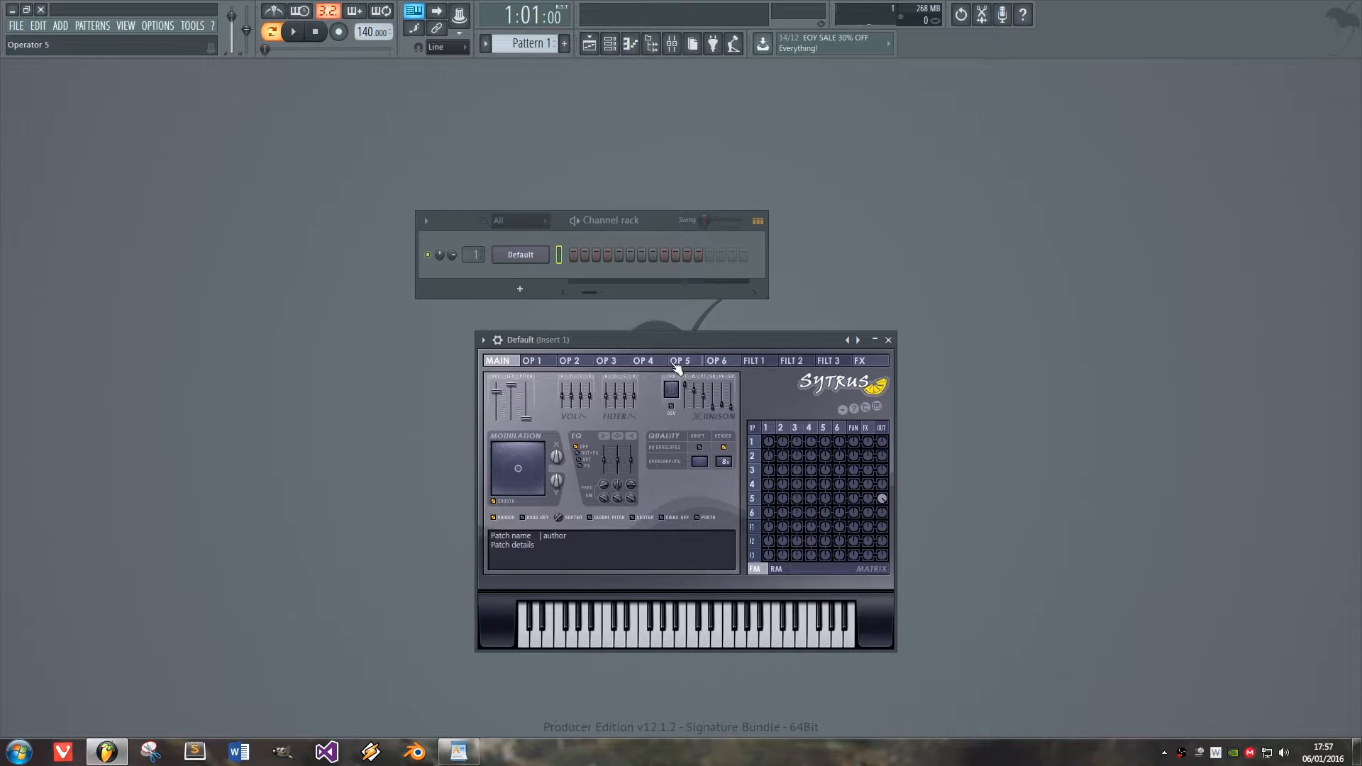
{"action": "left_click", "coordinate": [682, 360]}
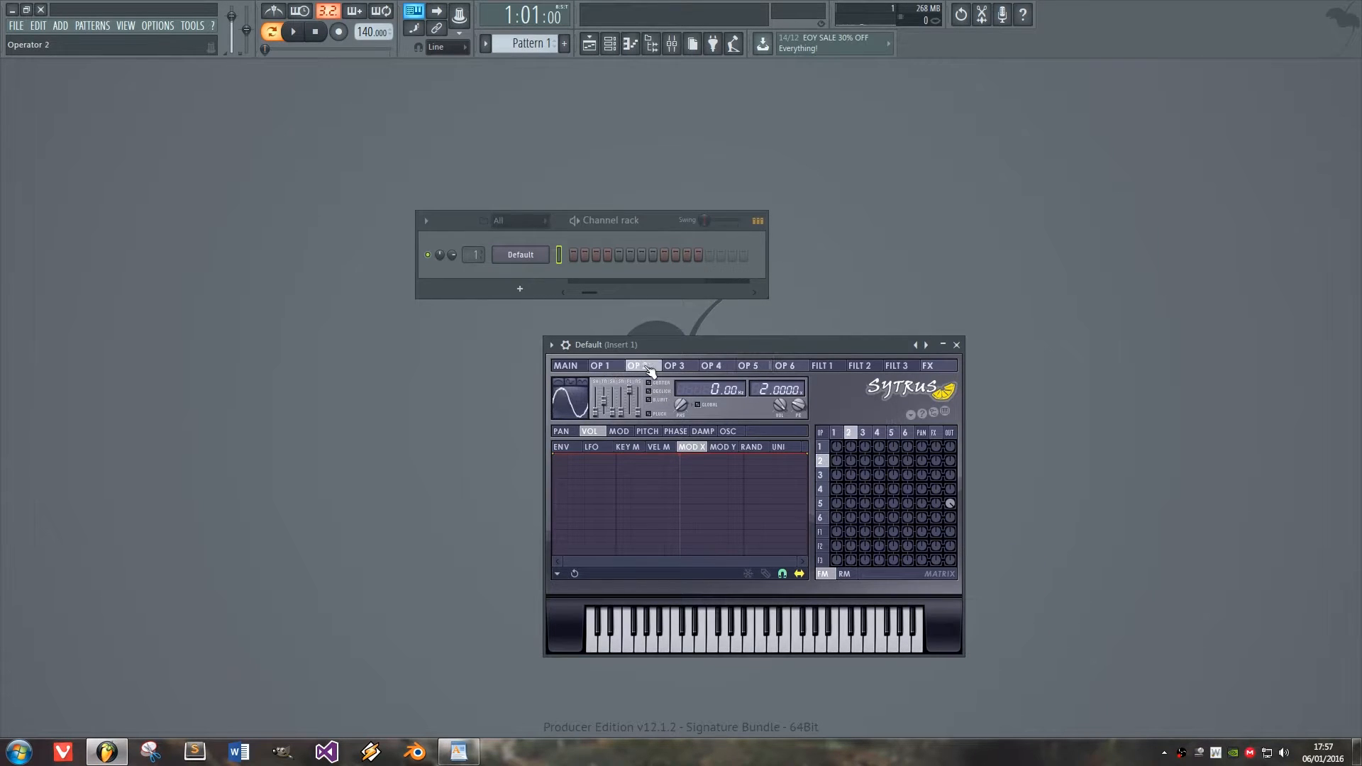
{"action": "left_click", "coordinate": [712, 365]}
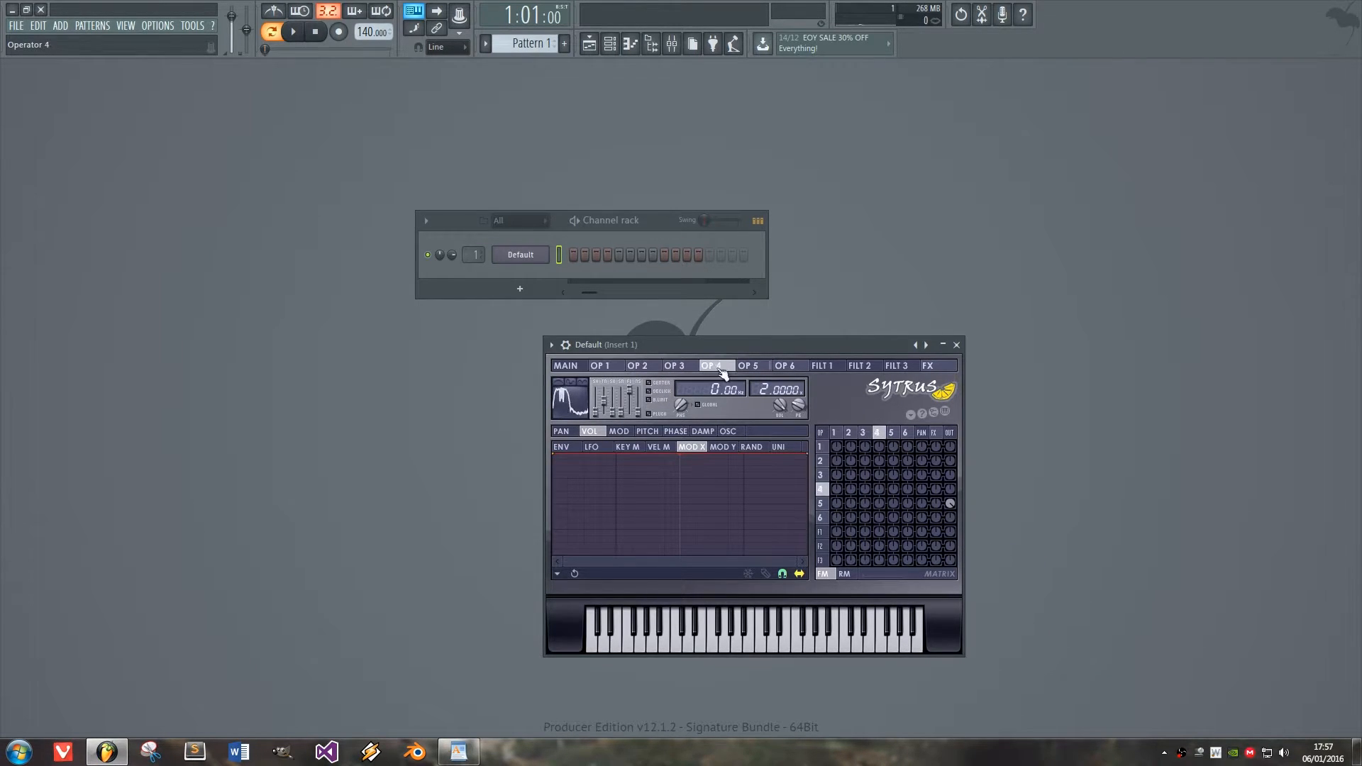
{"action": "left_click", "coordinate": [749, 364]}
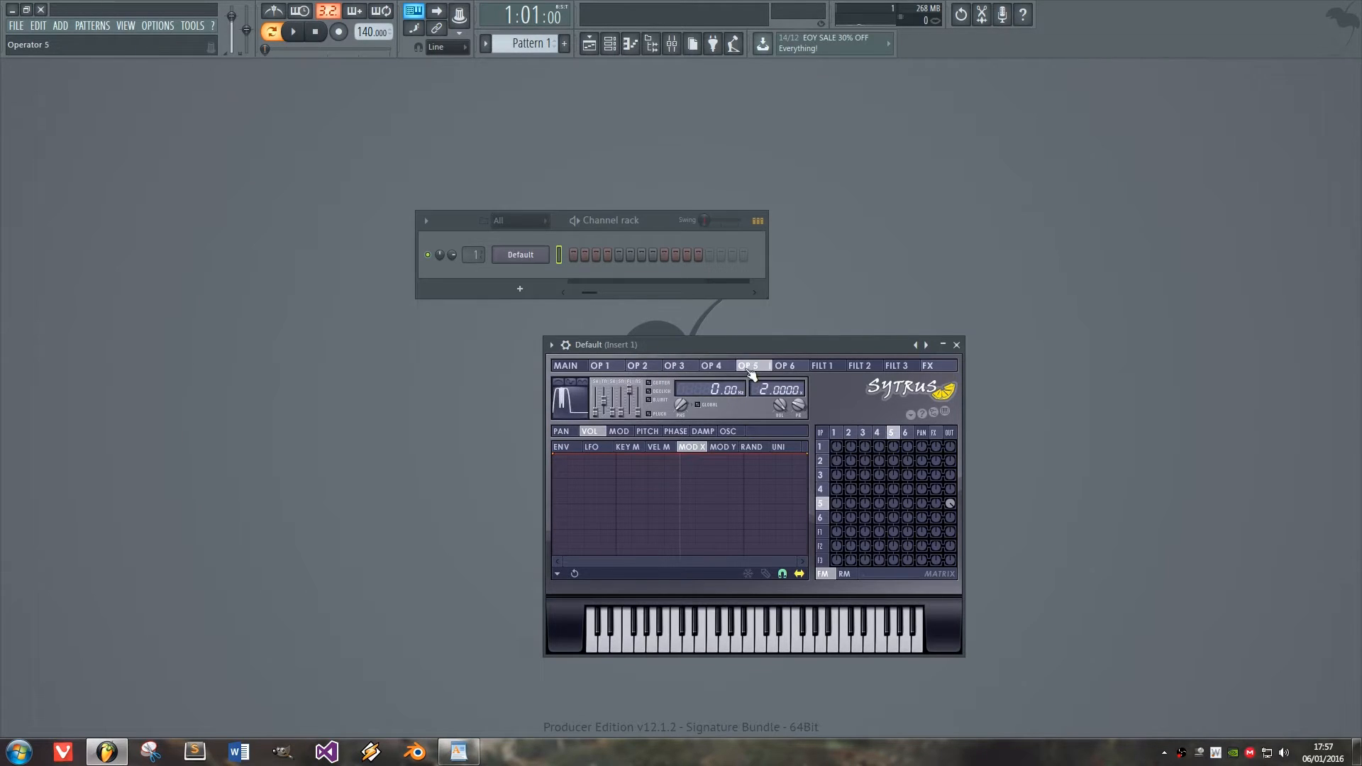
{"action": "left_click", "coordinate": [601, 365]}
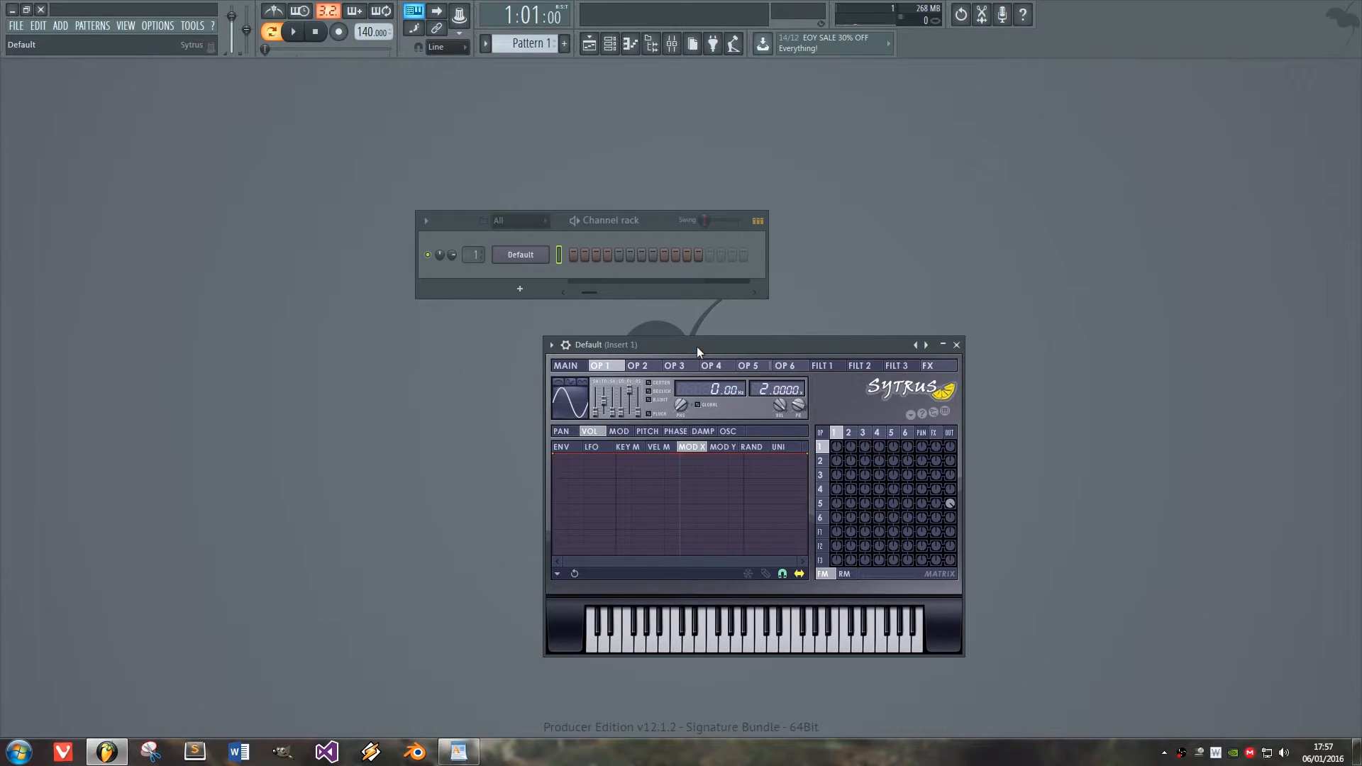
{"action": "left_click", "coordinate": [566, 364]}
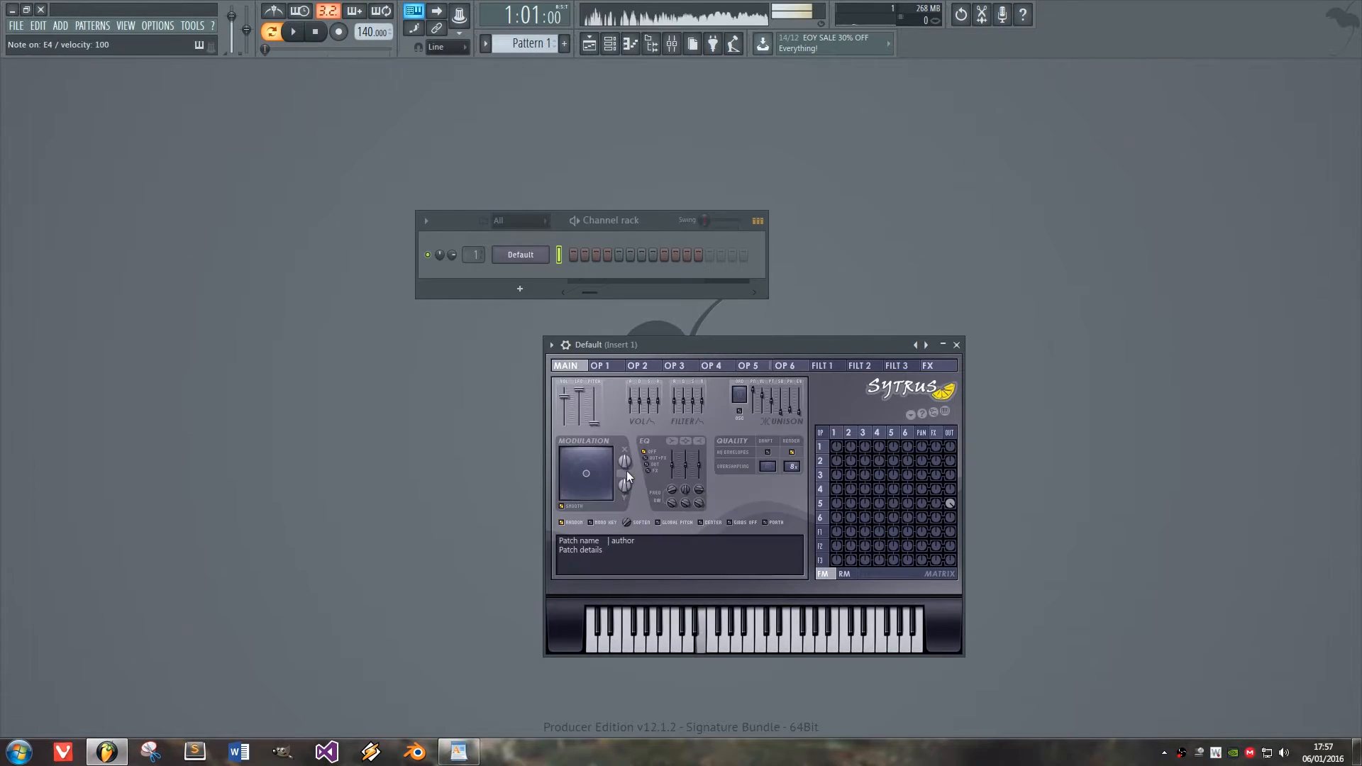
{"action": "left_click", "coordinate": [601, 365]}
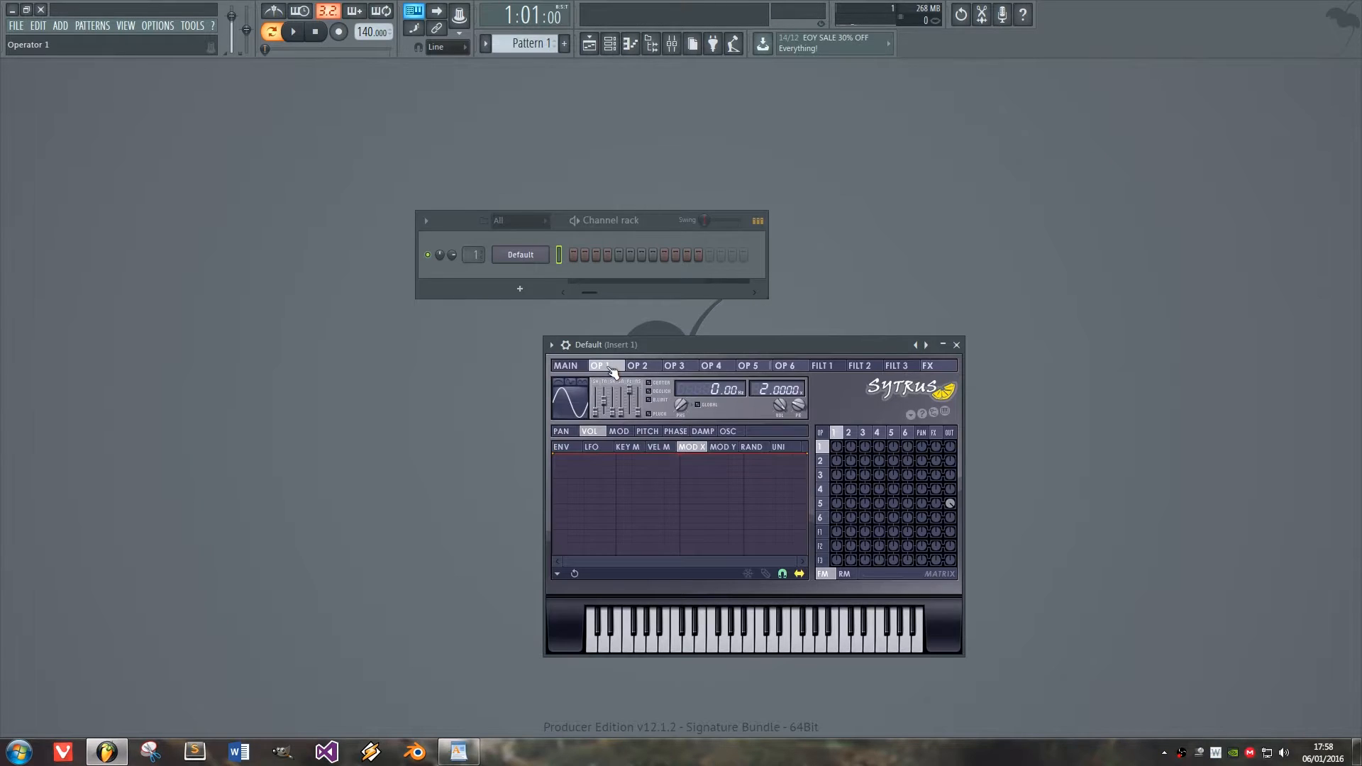
{"action": "left_click", "coordinate": [638, 365]}
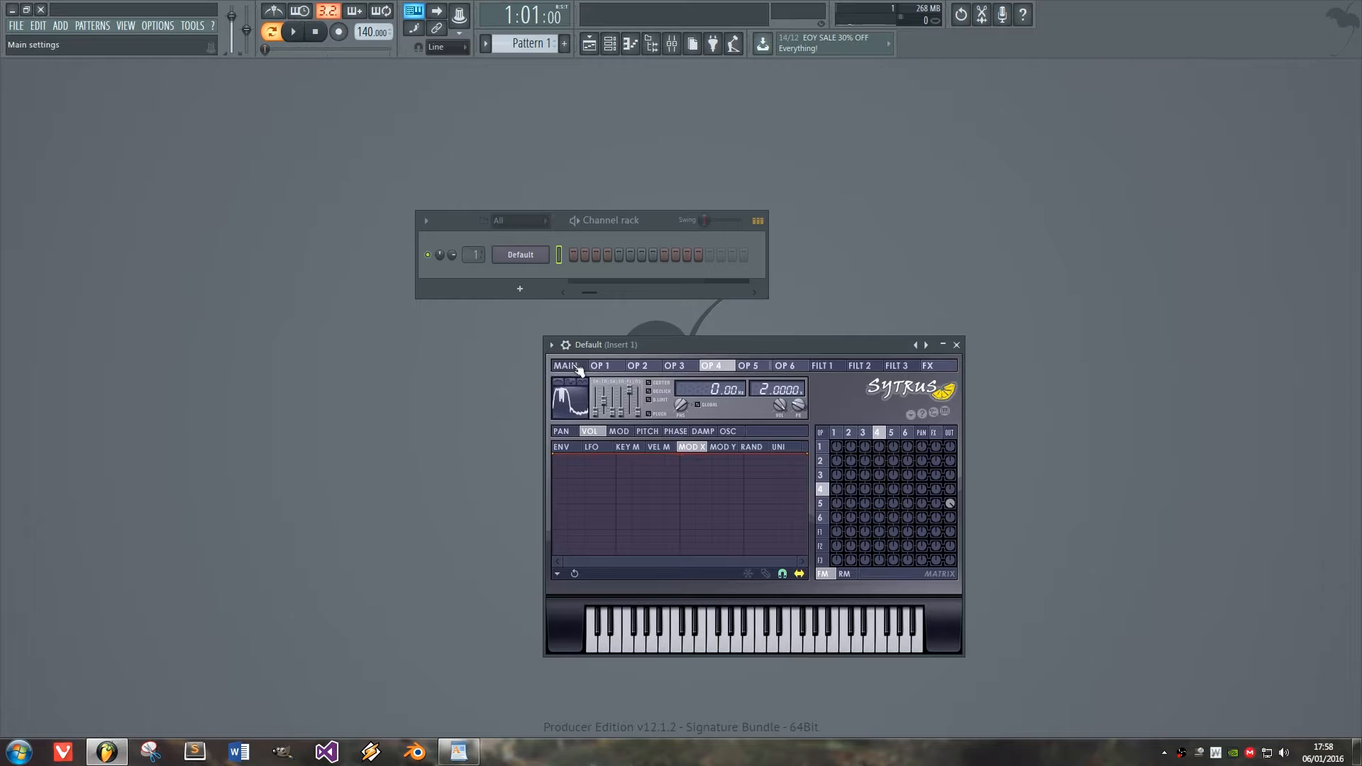
{"action": "left_click", "coordinate": [566, 364]}
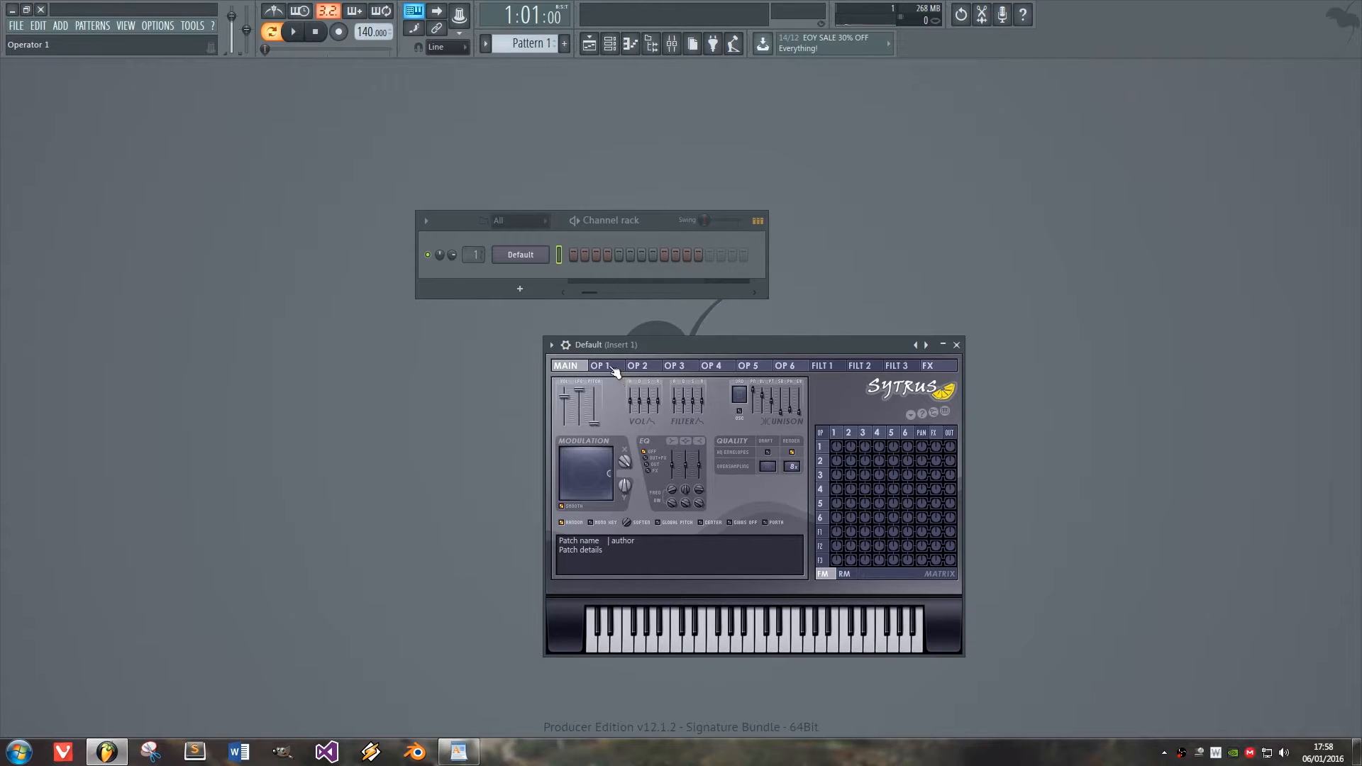
{"action": "left_click", "coordinate": [600, 365]}
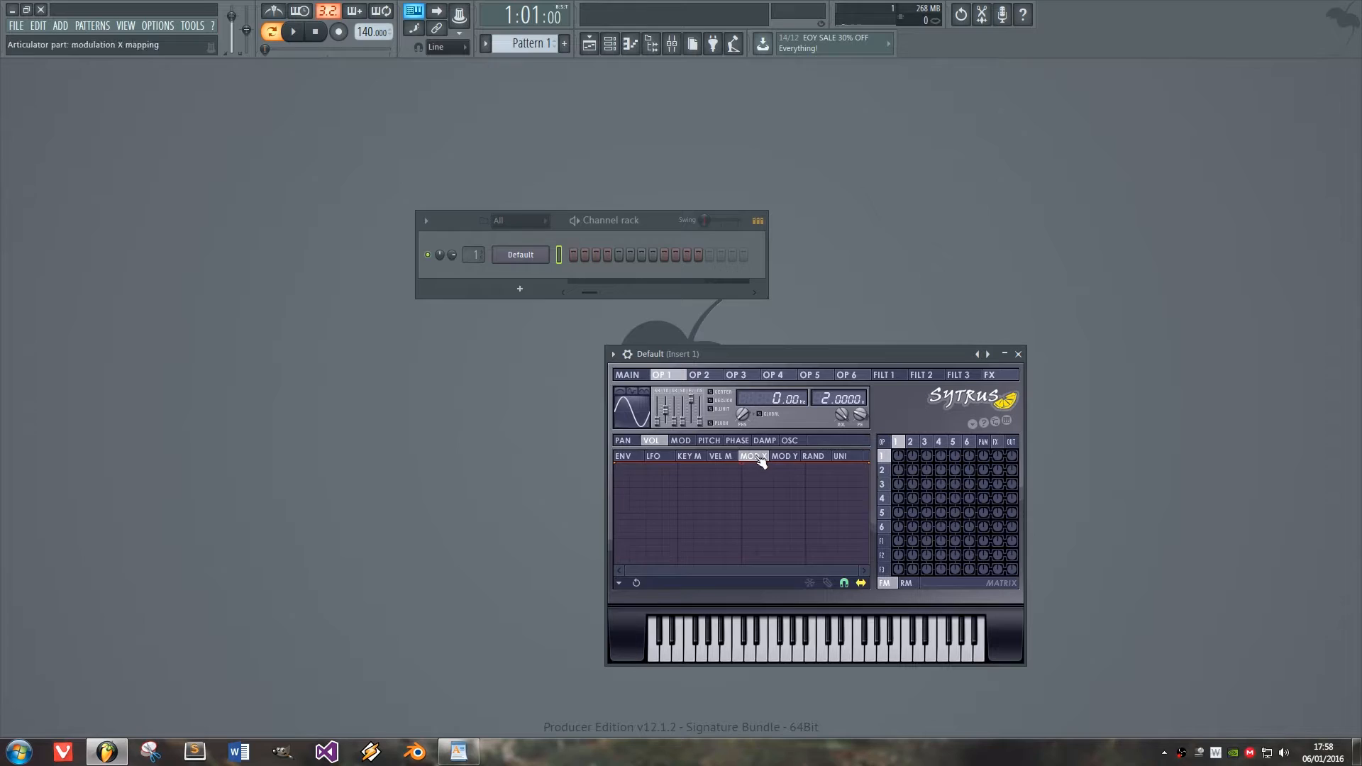
- Drag operator 1's volume envelope points so volume is up only over the first fifth
{"action": "left_click", "coordinate": [753, 456]}
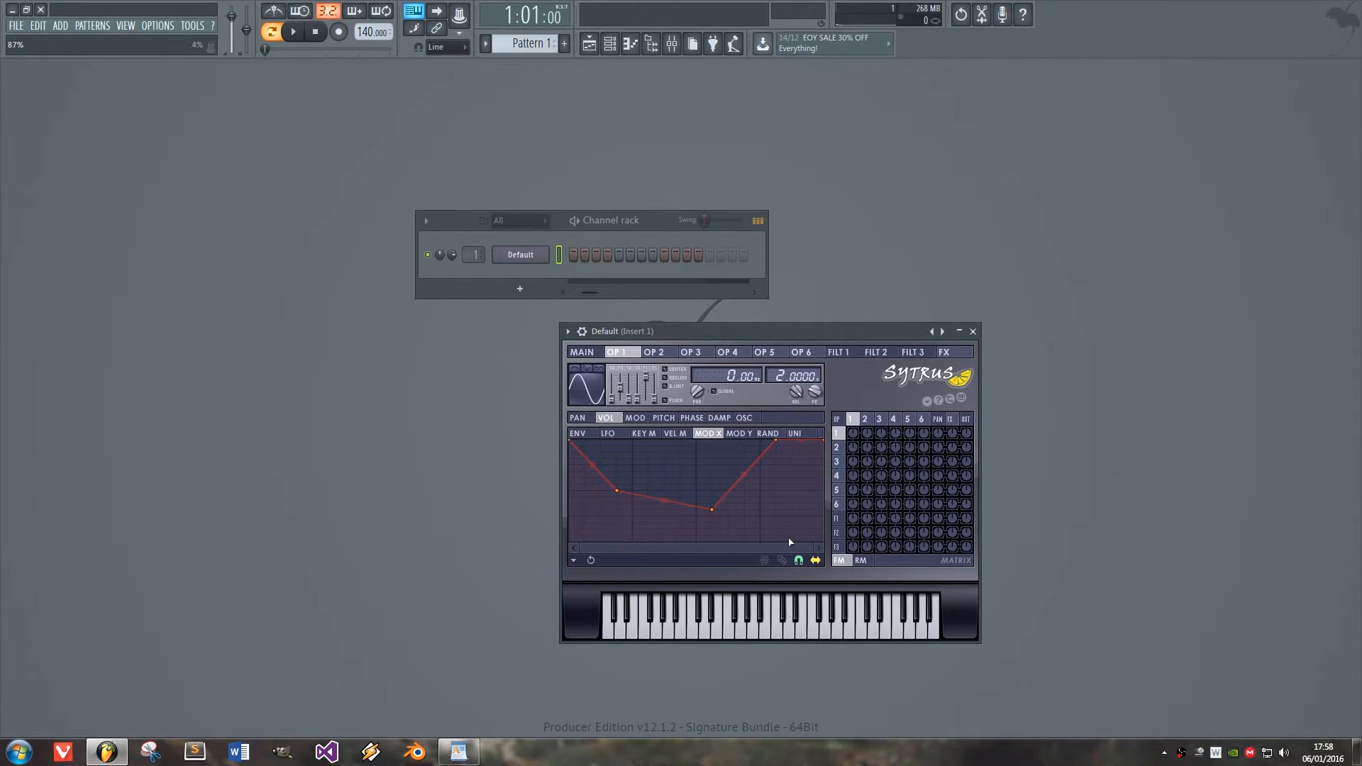
{"action": "left_click", "coordinate": [583, 352]}
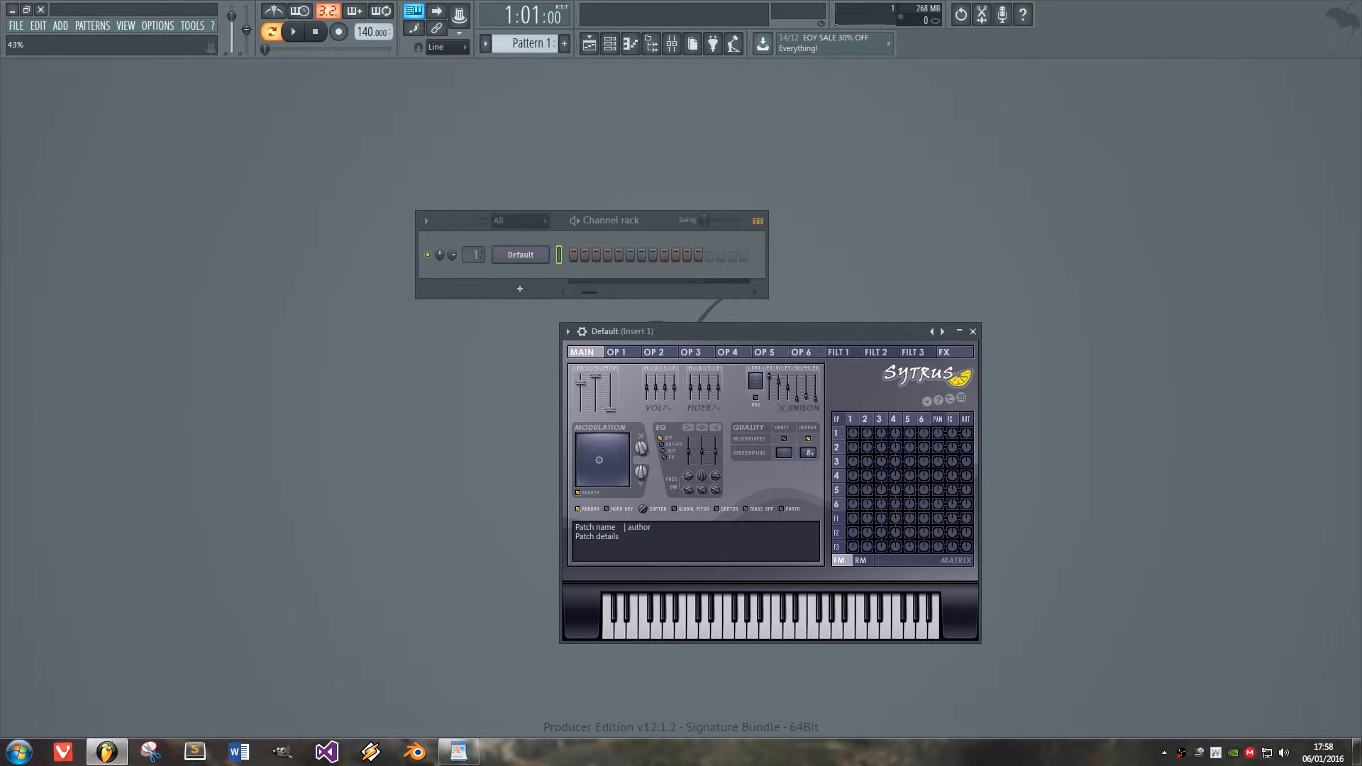
{"action": "left_click", "coordinate": [616, 352]}
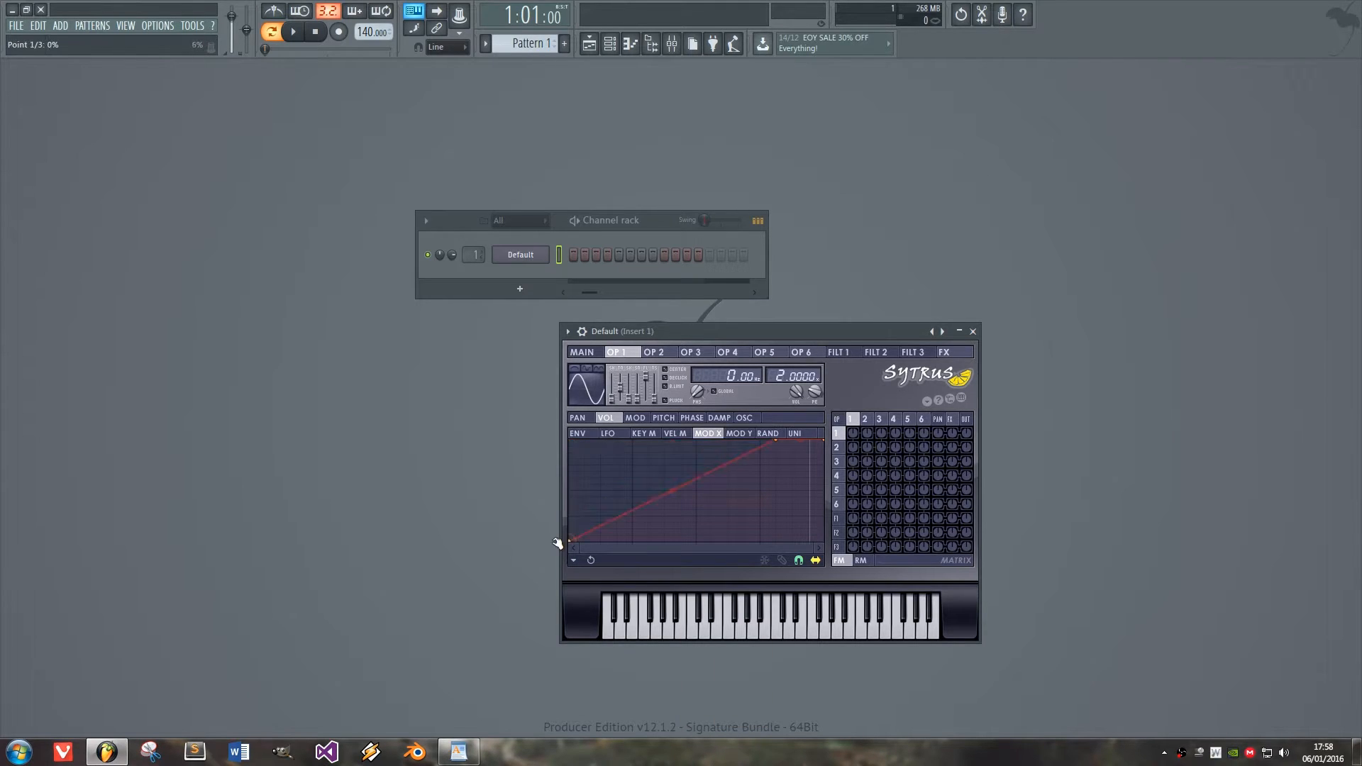
{"action": "left_click", "coordinate": [767, 434]}
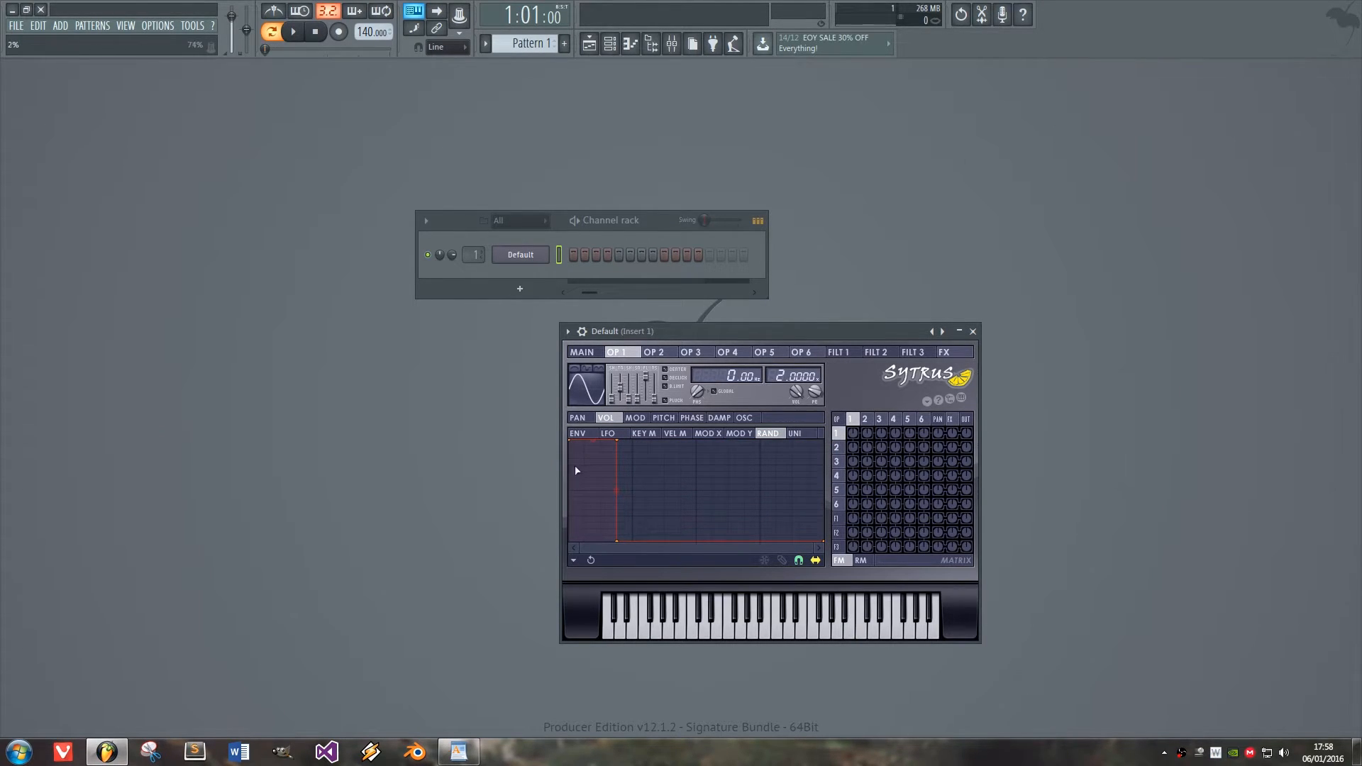
{"action": "mouse_move", "coordinate": [666, 473]}
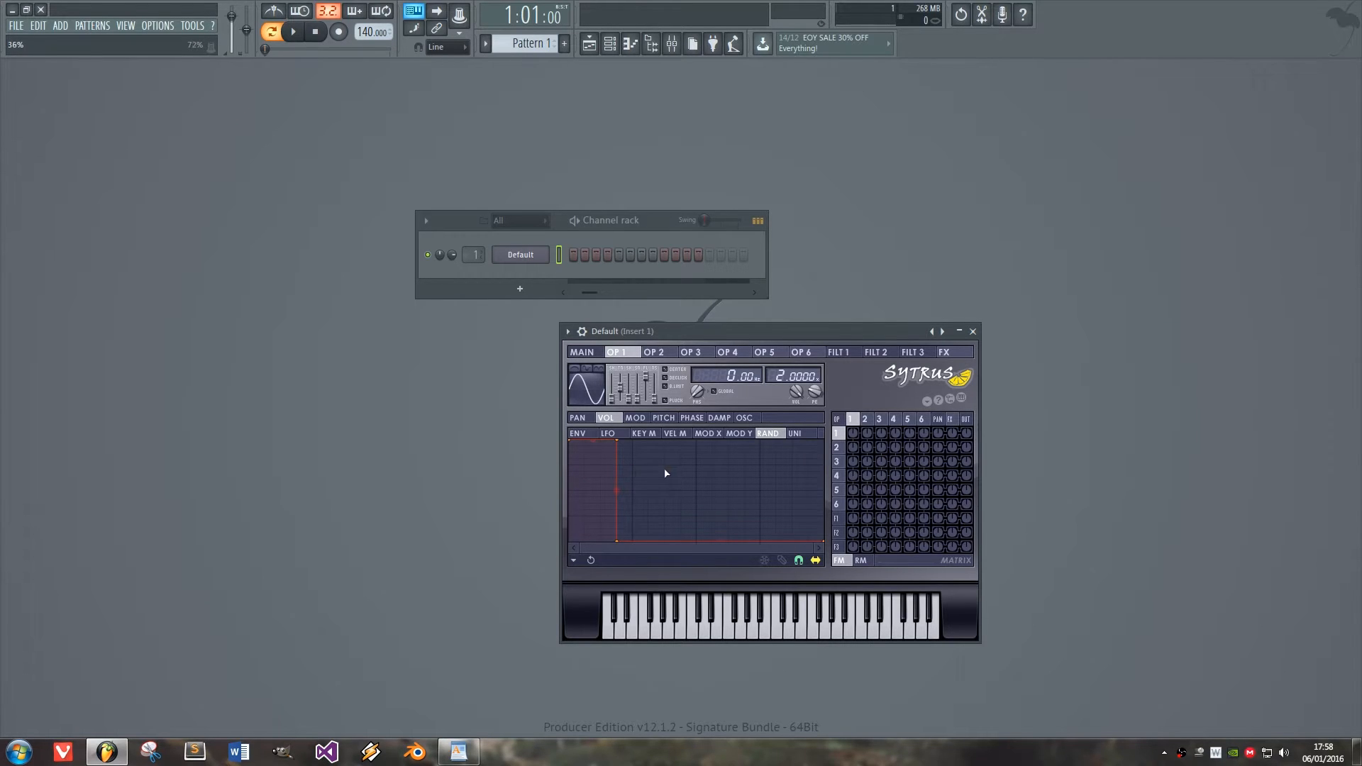
{"action": "mouse_move", "coordinate": [1307, 522]}
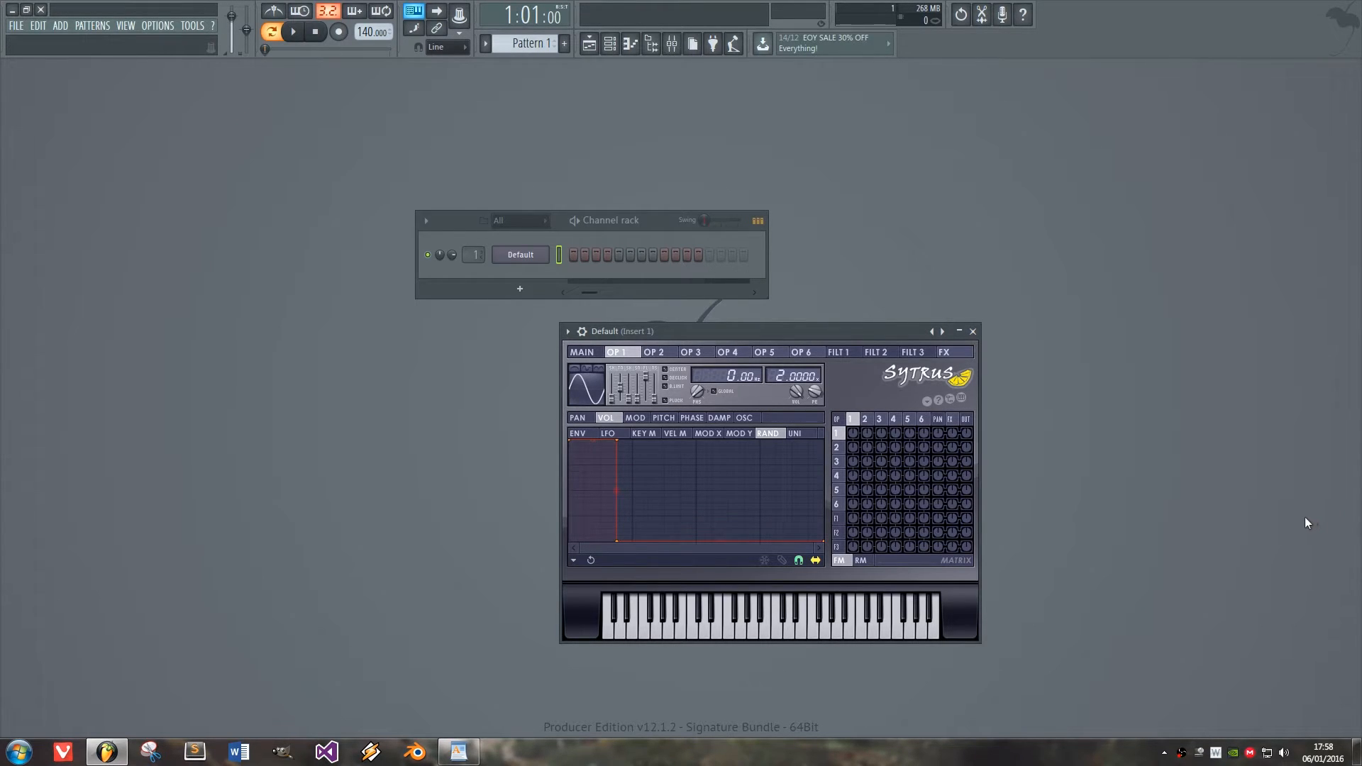
{"action": "left_click", "coordinate": [657, 352]}
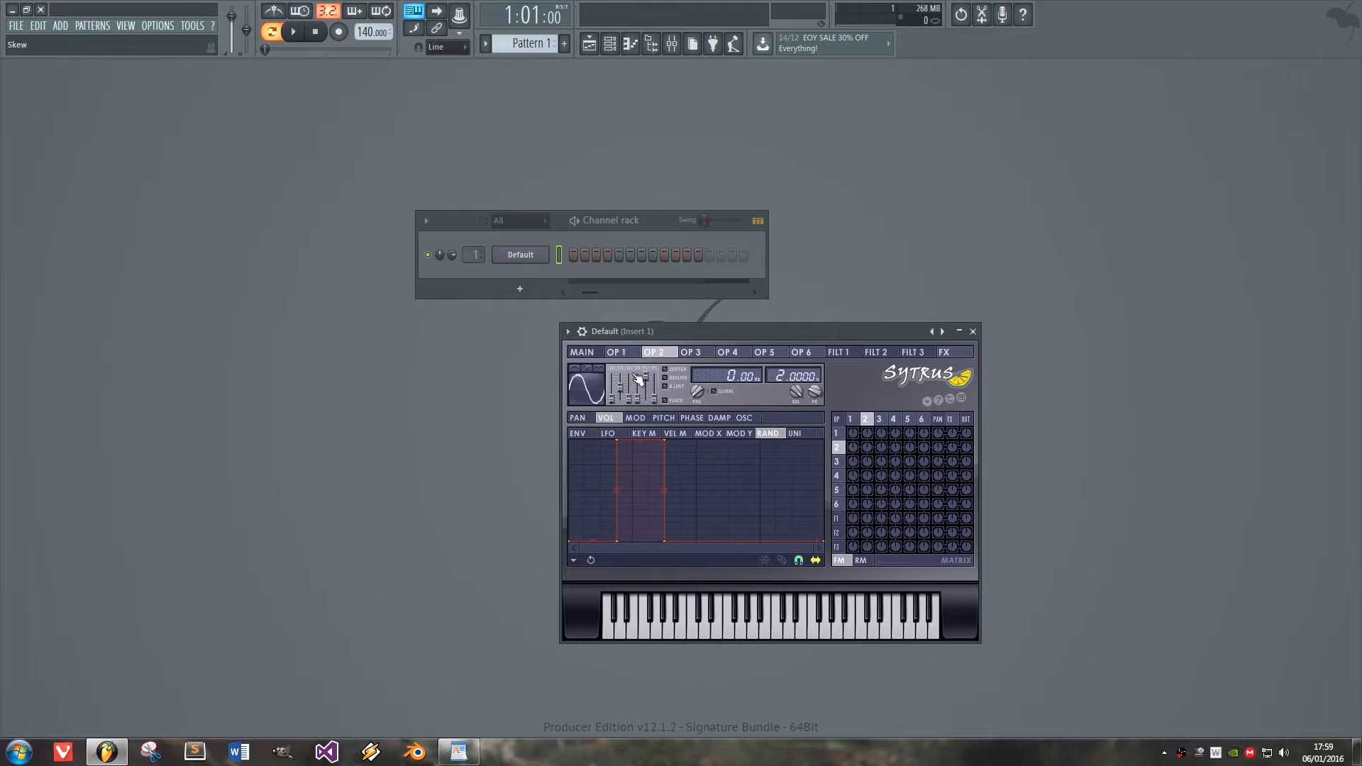
- Switch to operator 2's MOD X volume envelope and raise it over the second fifth
{"action": "left_click", "coordinate": [581, 352]}
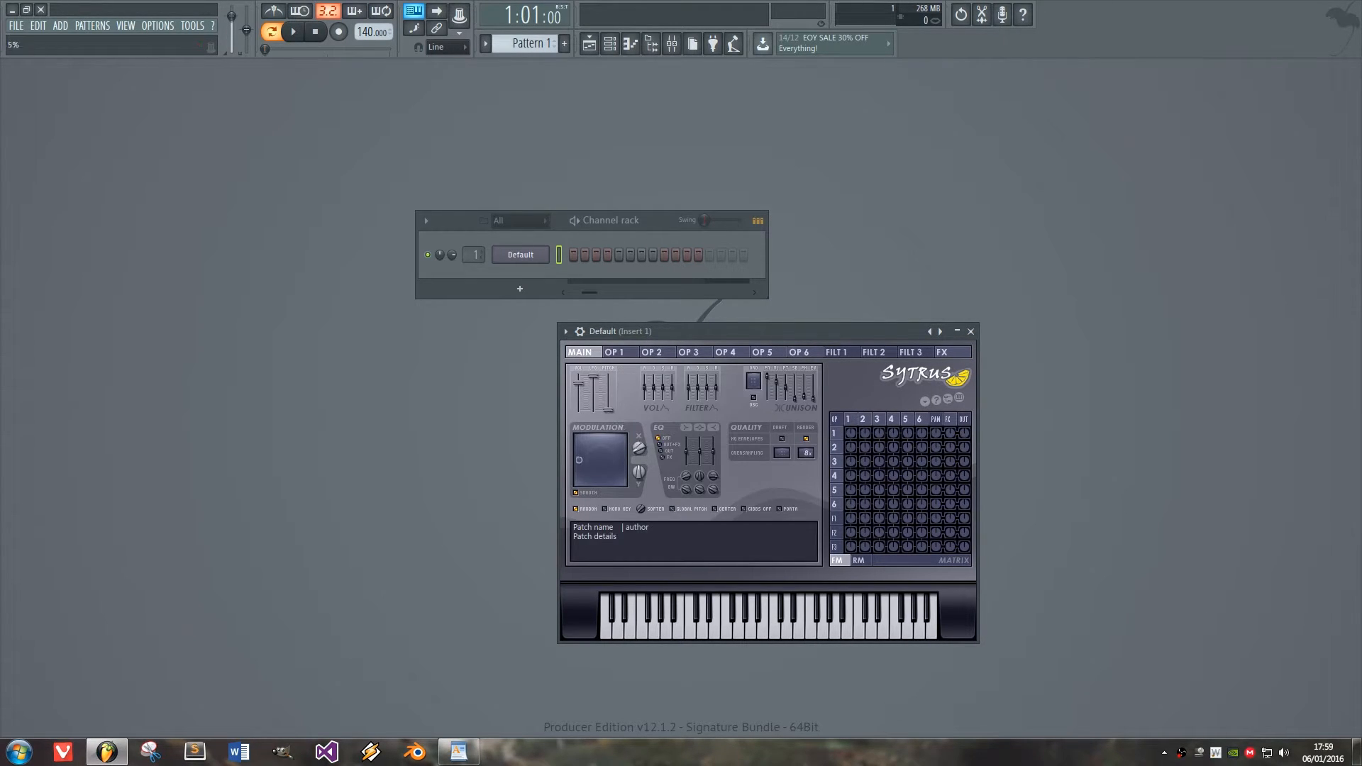
{"action": "left_click", "coordinate": [617, 352]}
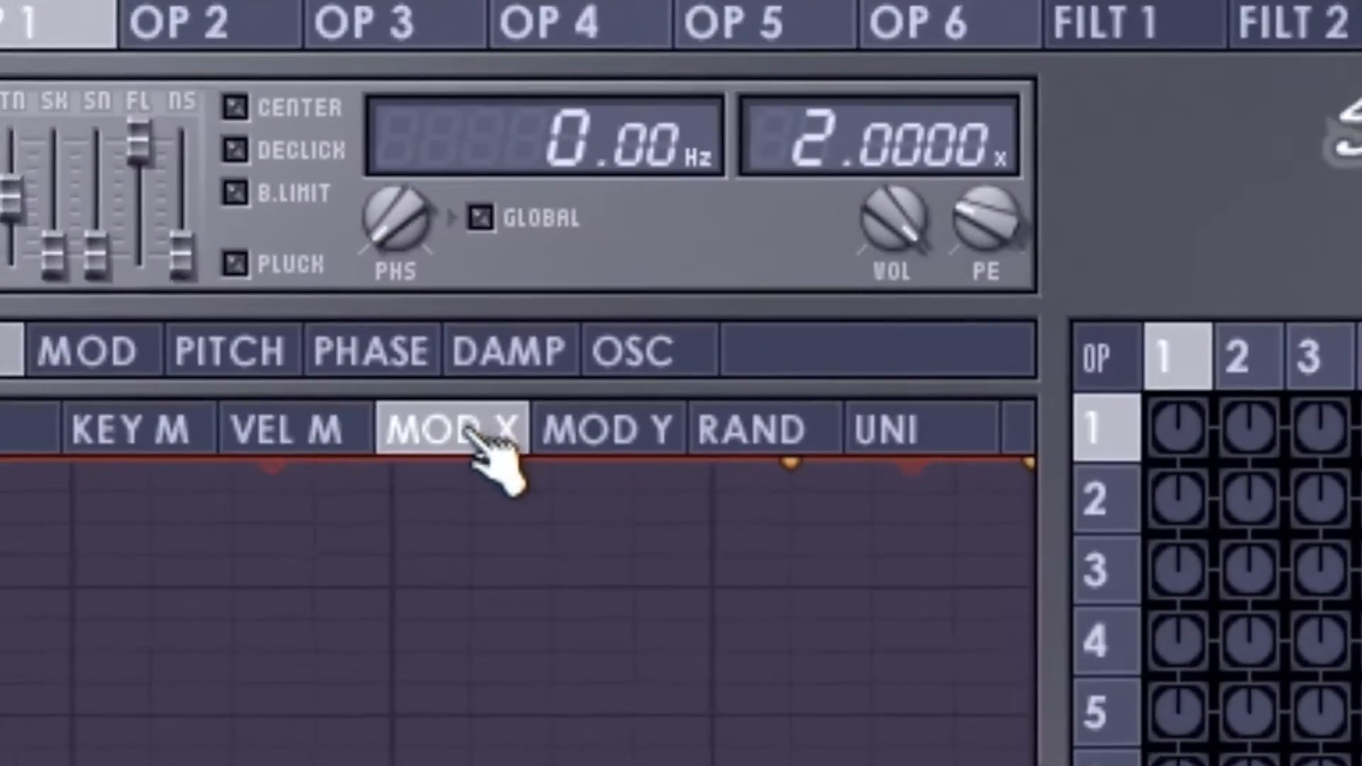
{"action": "left_click", "coordinate": [756, 427]}
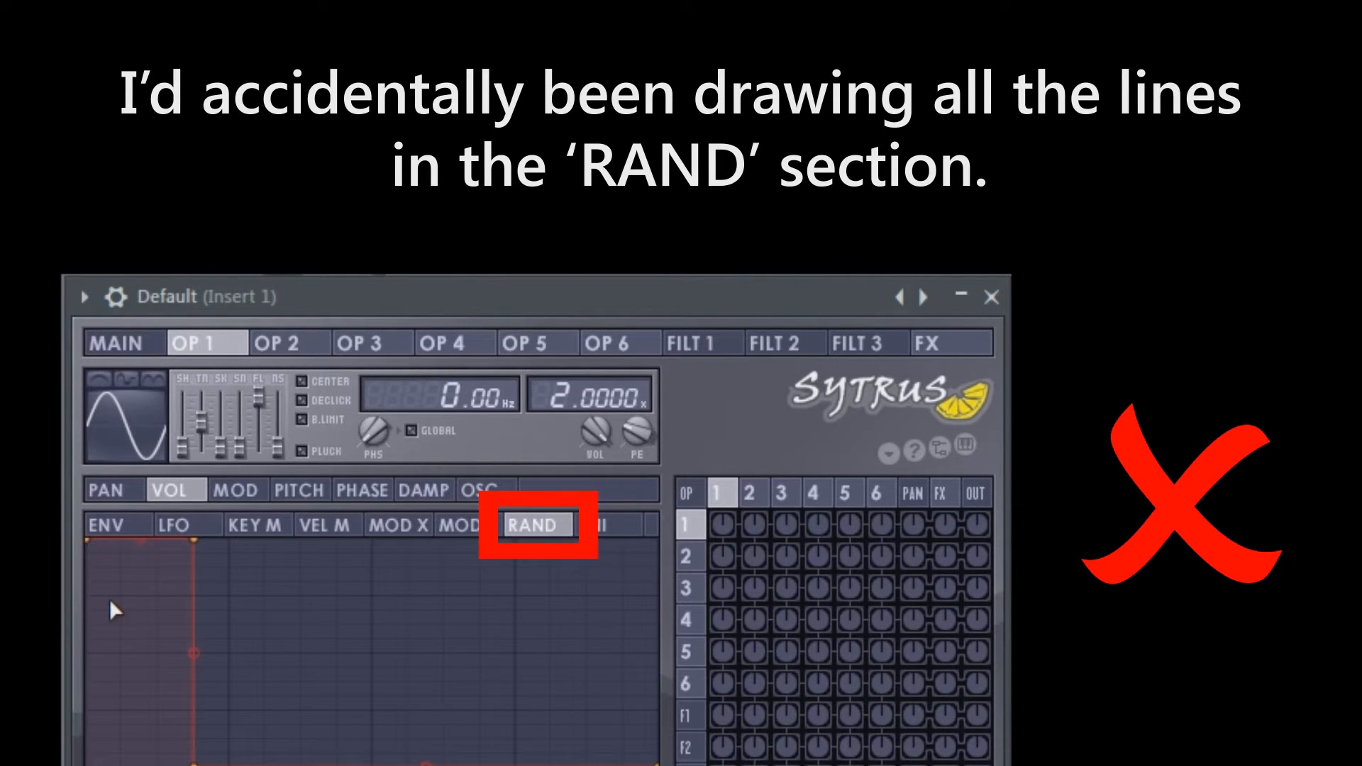
{"action": "left_click", "coordinate": [398, 524]}
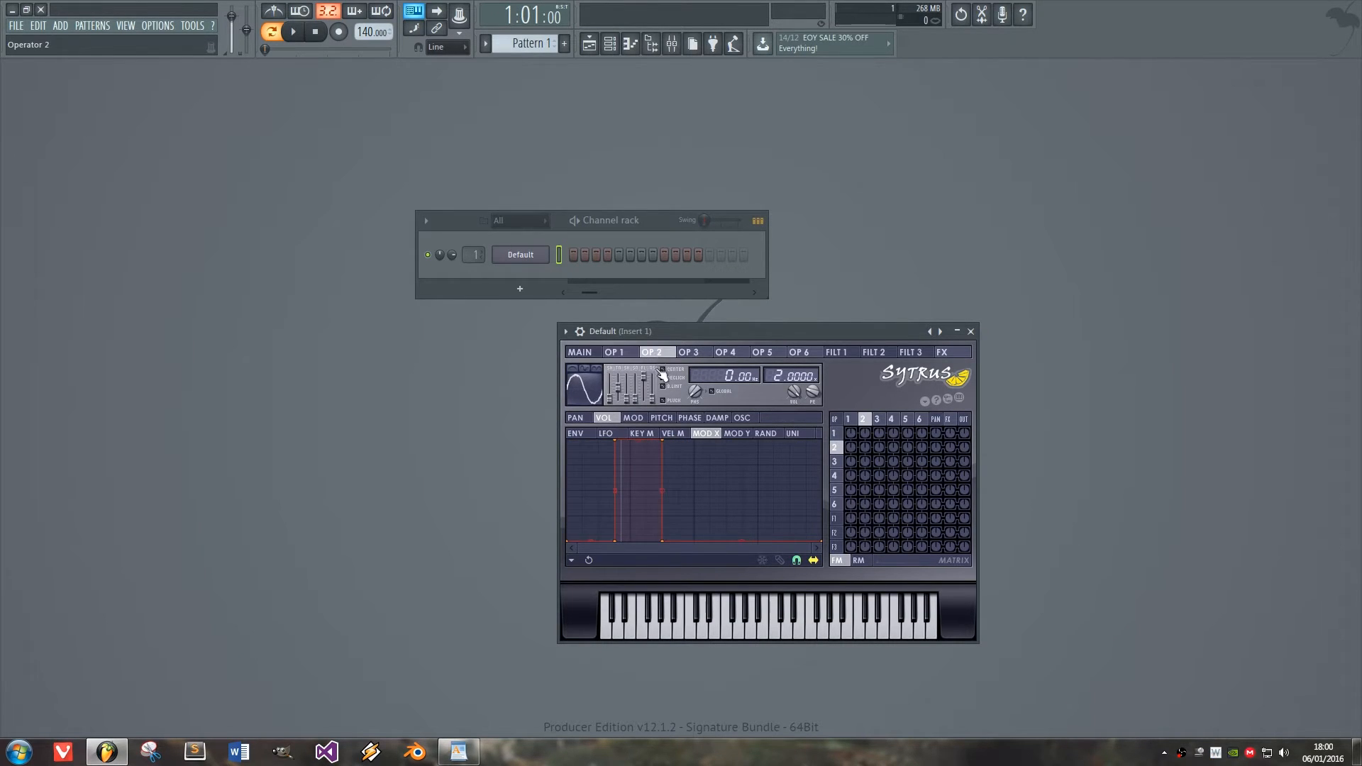
- Draw operators 3, 4 and 5 MOD X envelopes over successive fifths, then show the main page
{"action": "left_click", "coordinate": [689, 352]}
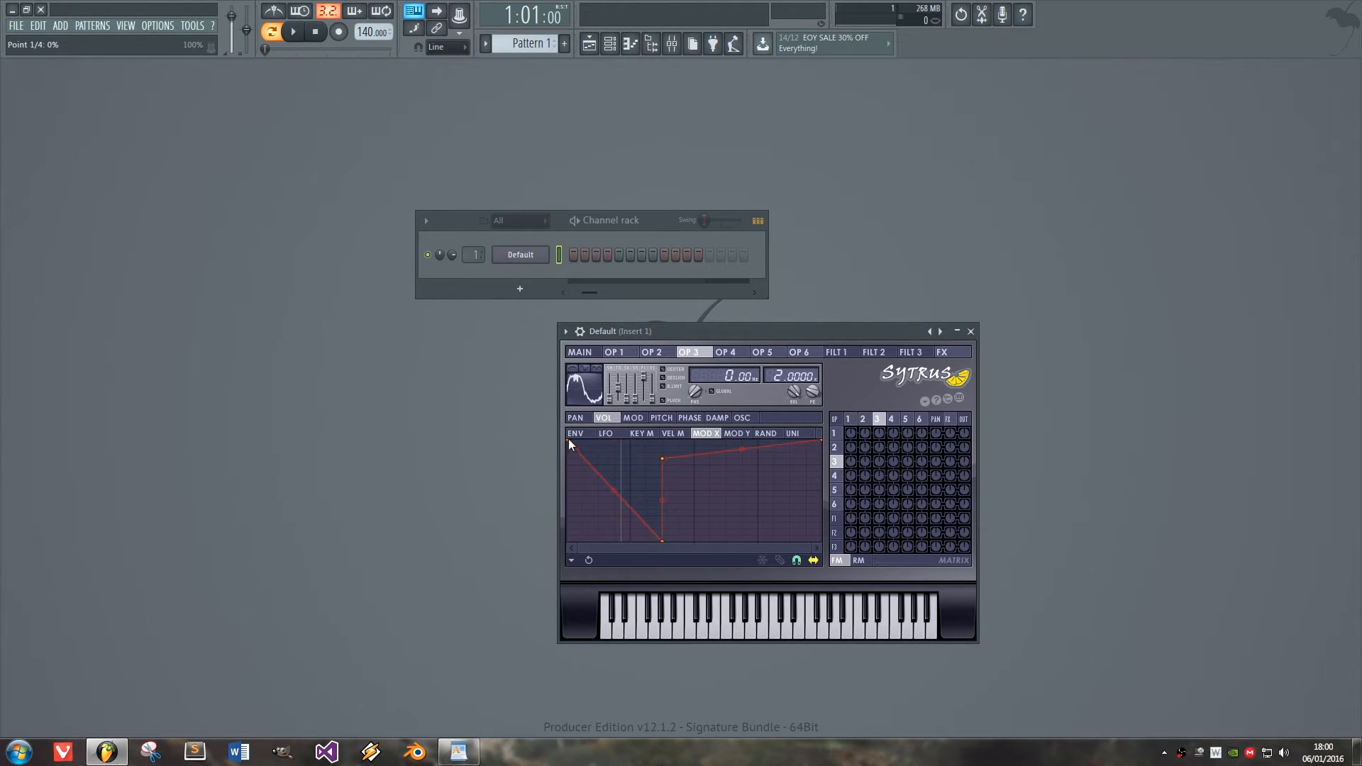
{"action": "left_click", "coordinate": [661, 418]}
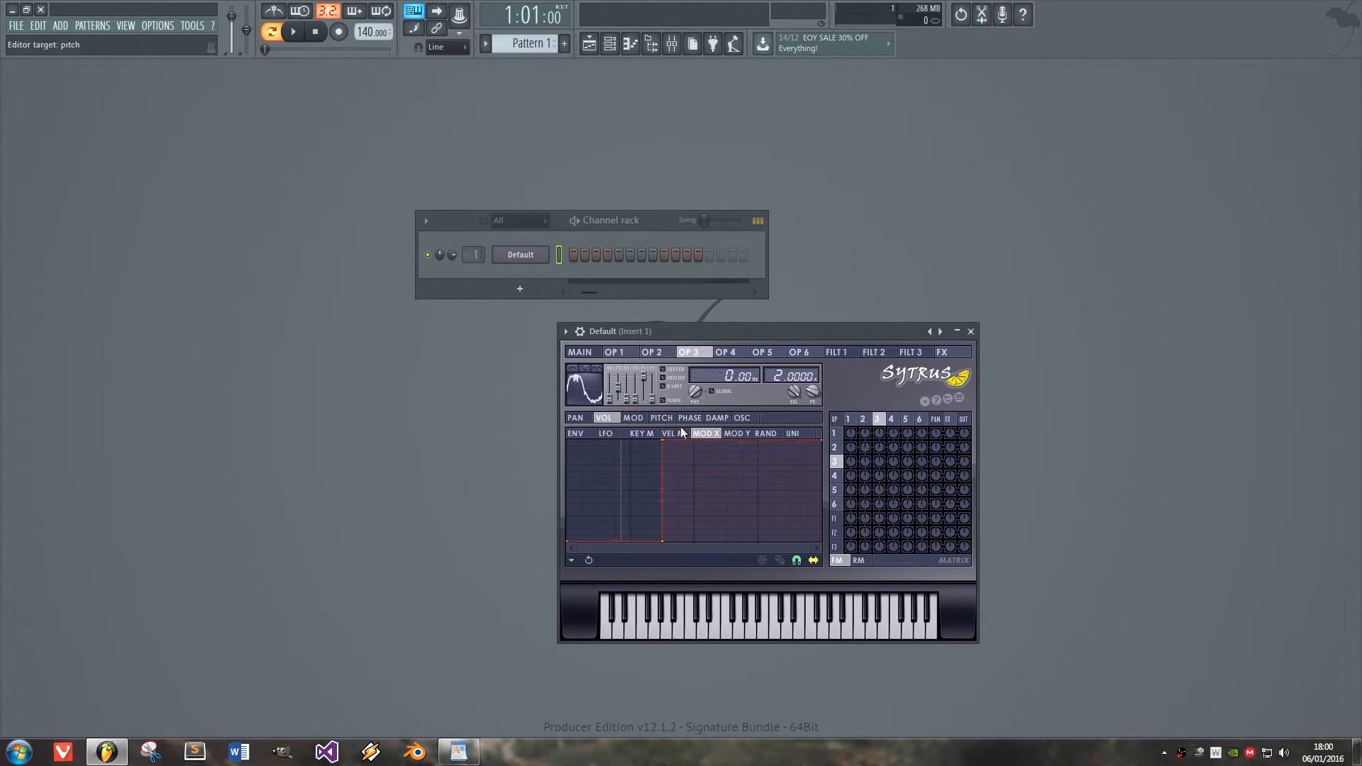
{"action": "left_click", "coordinate": [730, 352]}
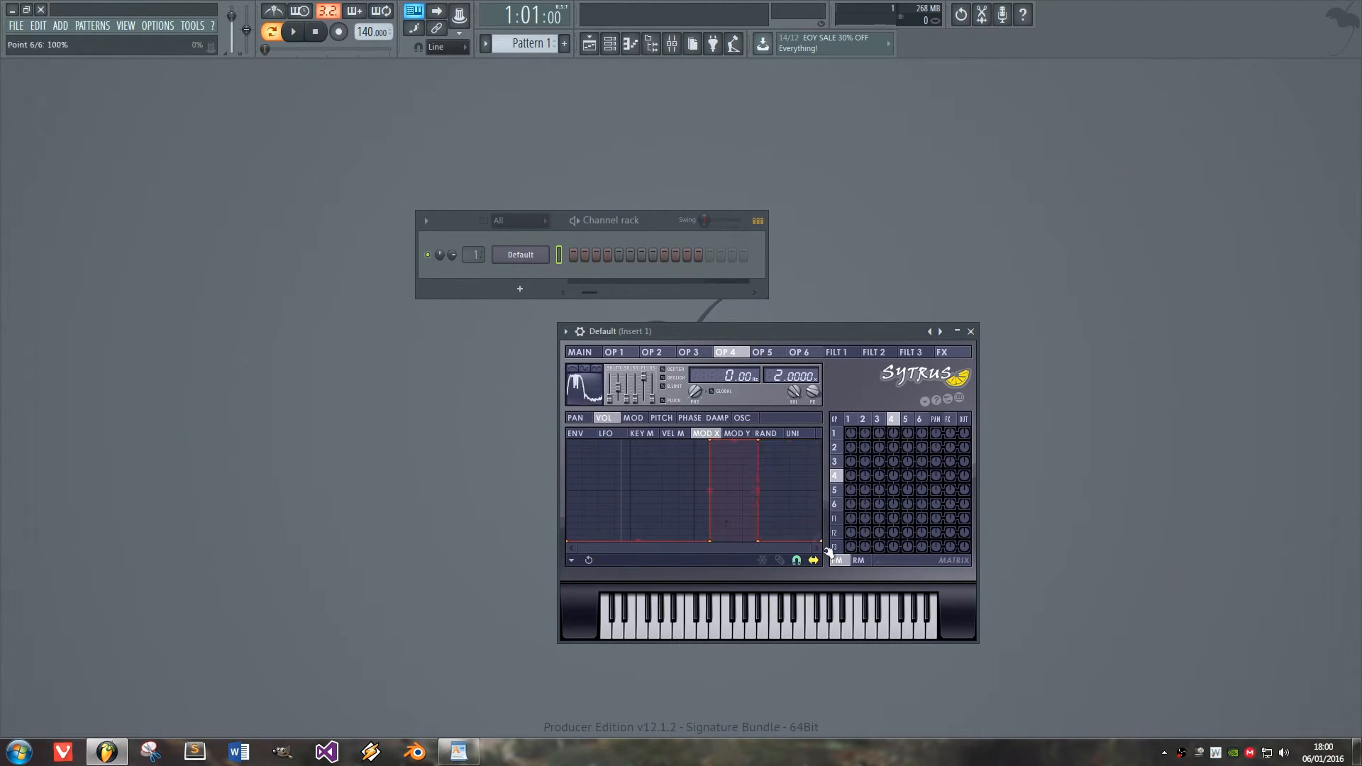
{"action": "left_click", "coordinate": [761, 352]}
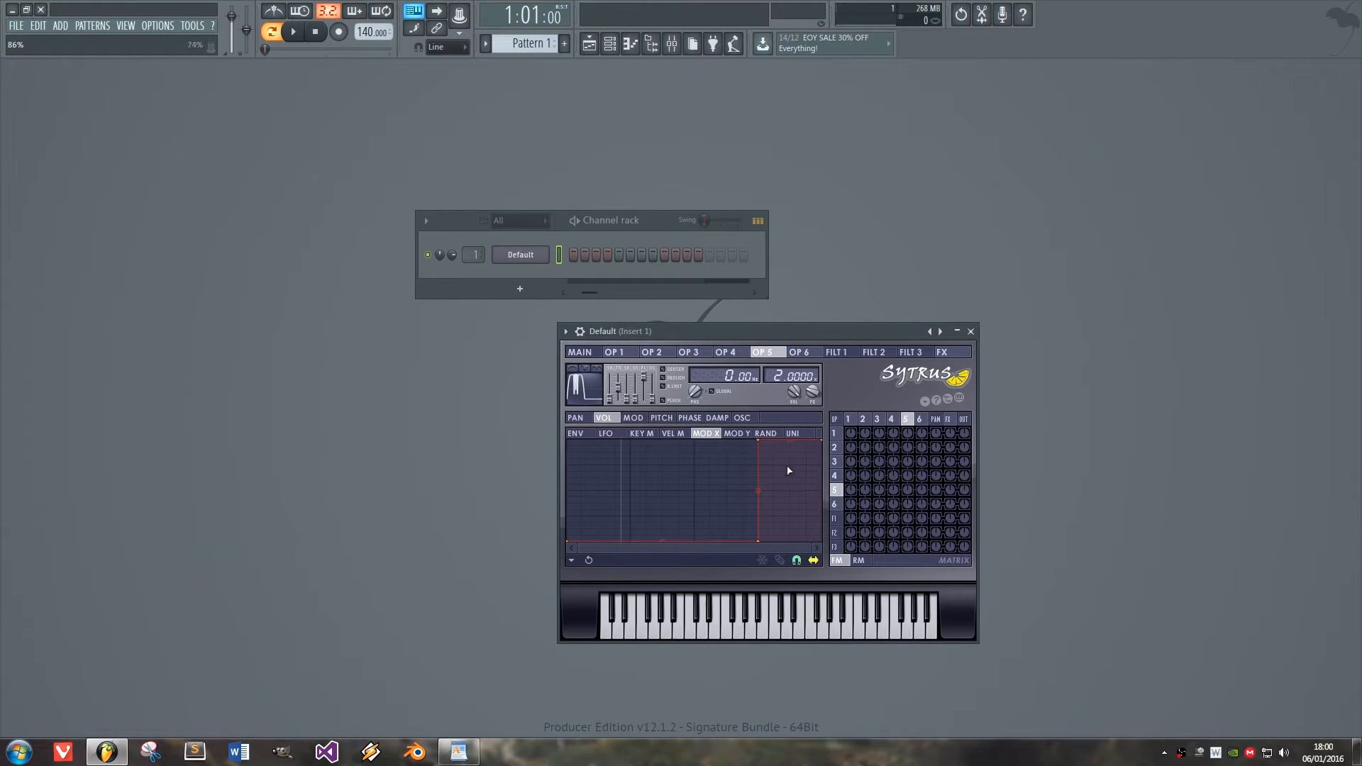
{"action": "left_click", "coordinate": [580, 352]}
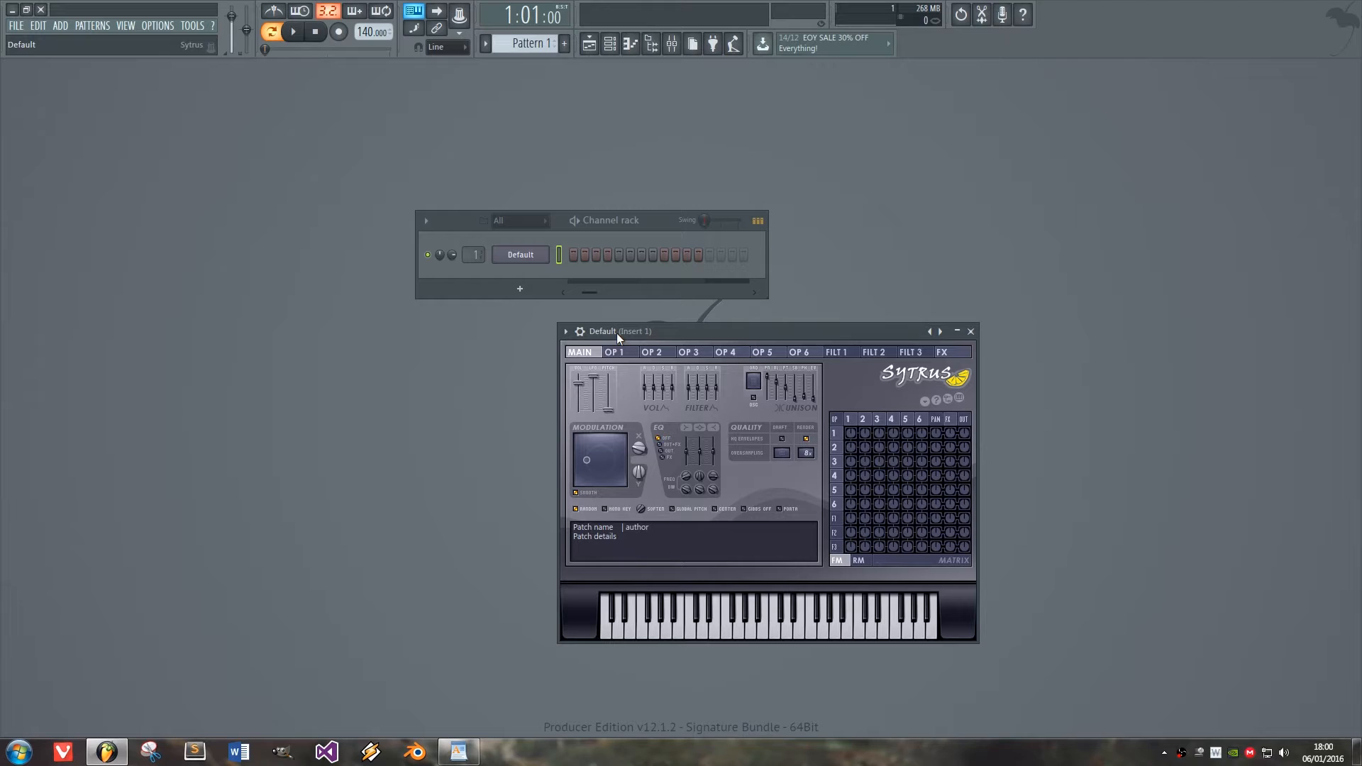
{"action": "mouse_move", "coordinate": [654, 334]}
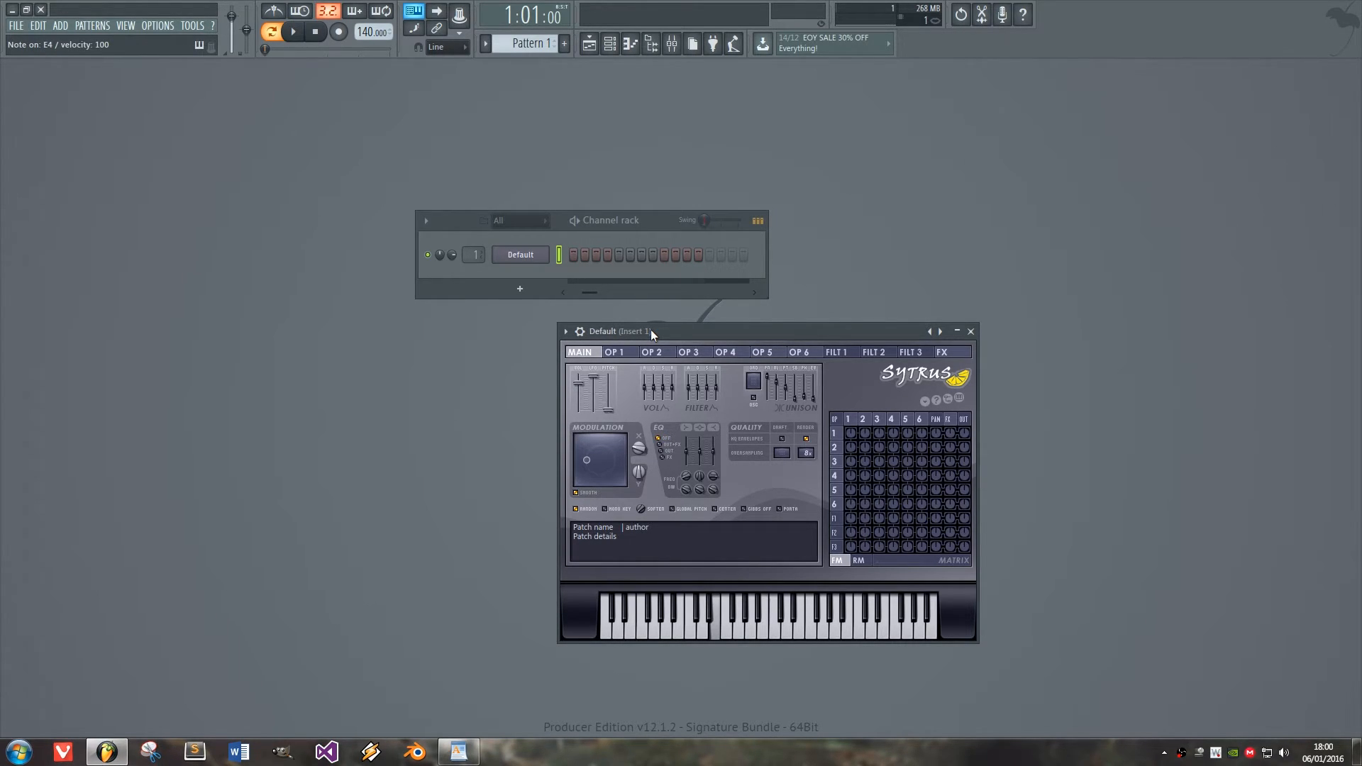
{"action": "mouse_move", "coordinate": [924, 446]}
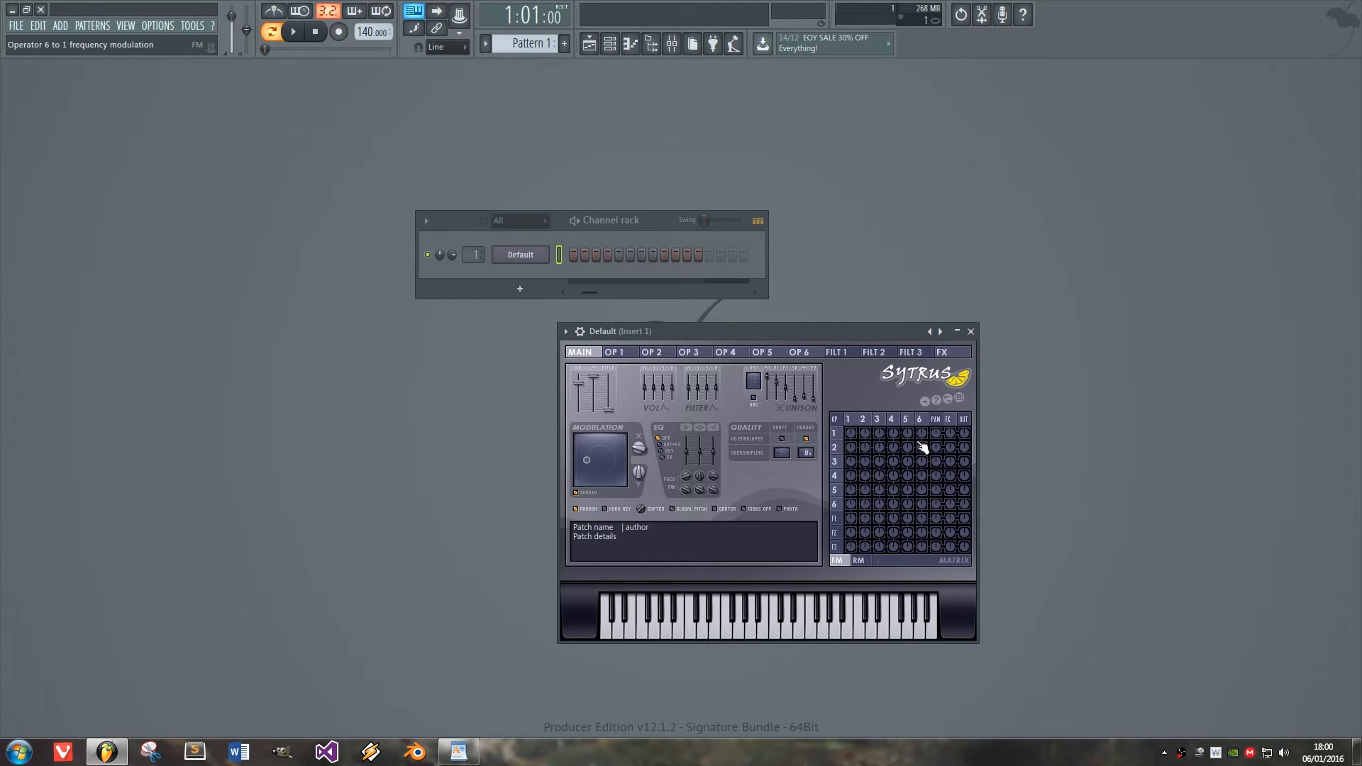
{"action": "mouse_move", "coordinate": [968, 433]}
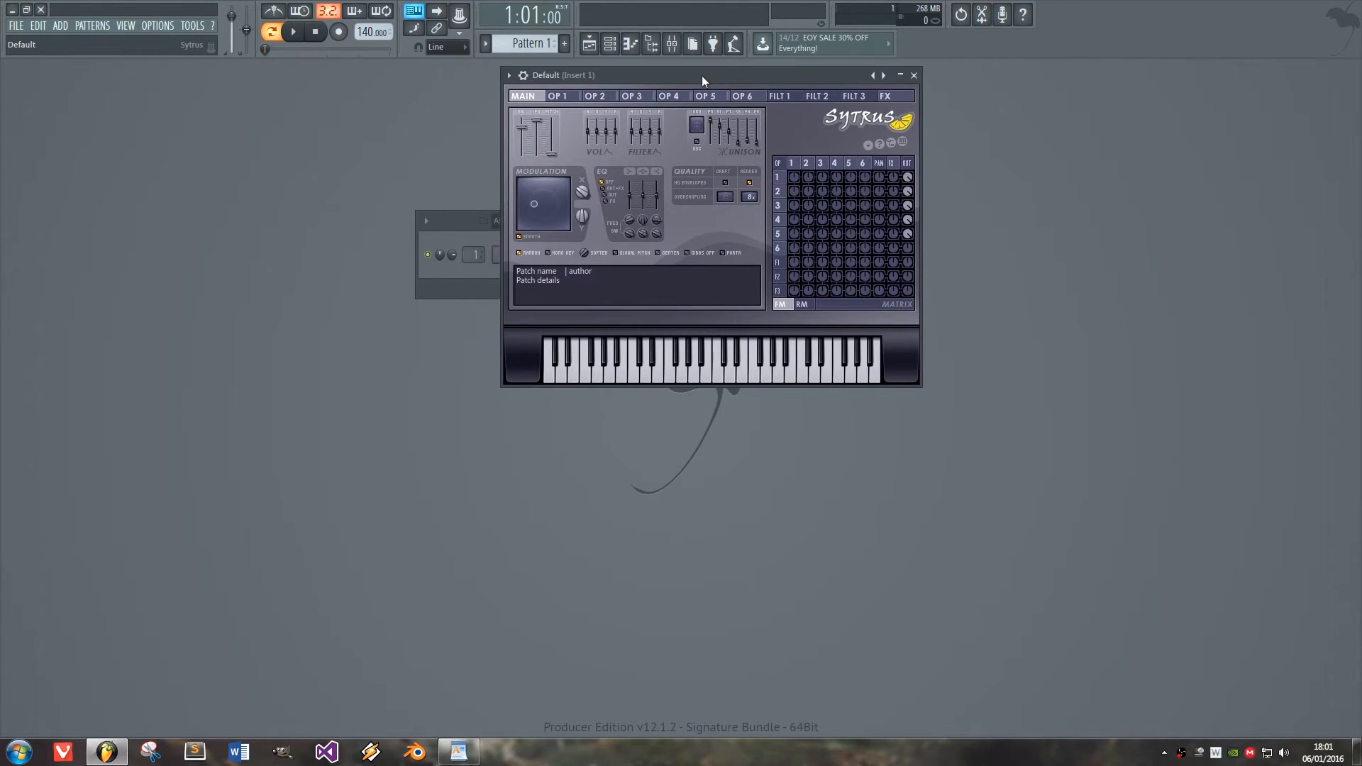
- Compare operators 1–4 MOD X envelopes, then slope operator 1's drop into a gradual fade
{"action": "left_click", "coordinate": [582, 193]}
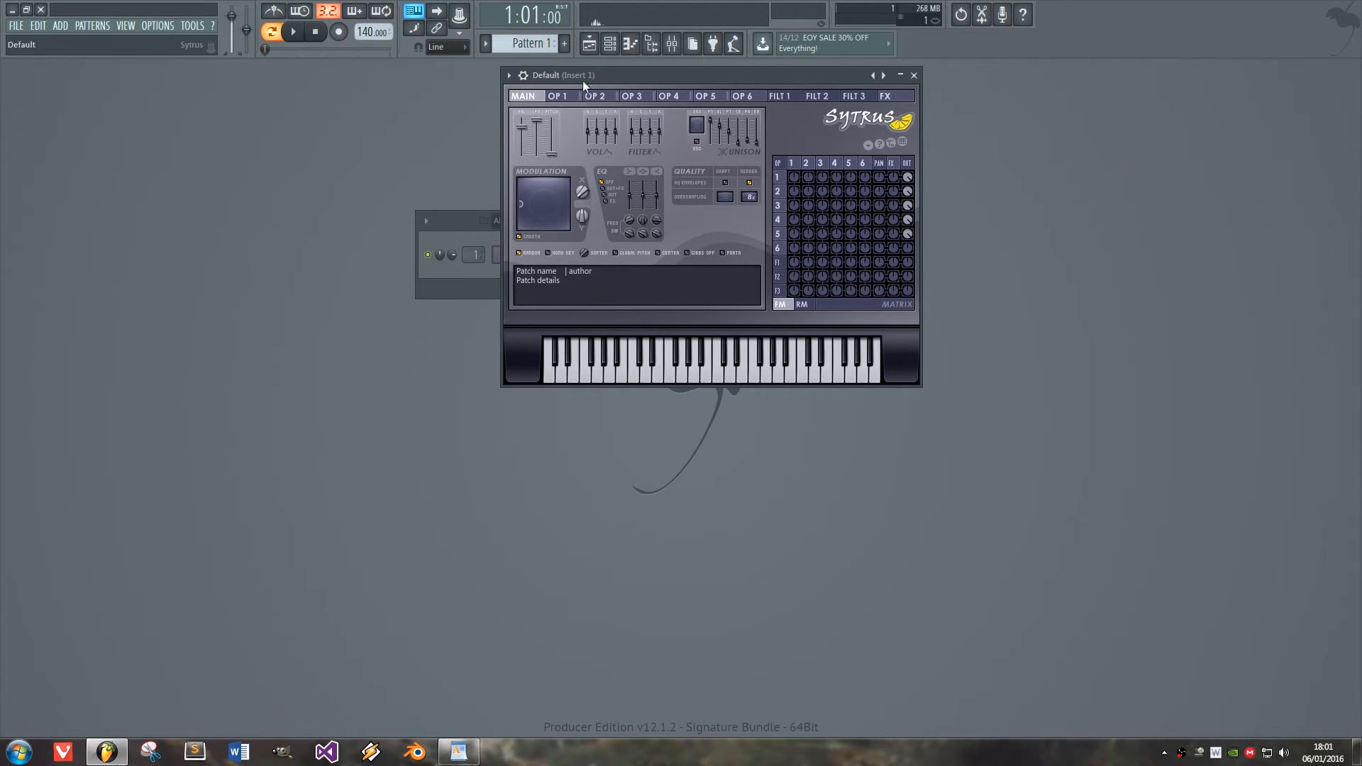
{"action": "left_click", "coordinate": [558, 96]}
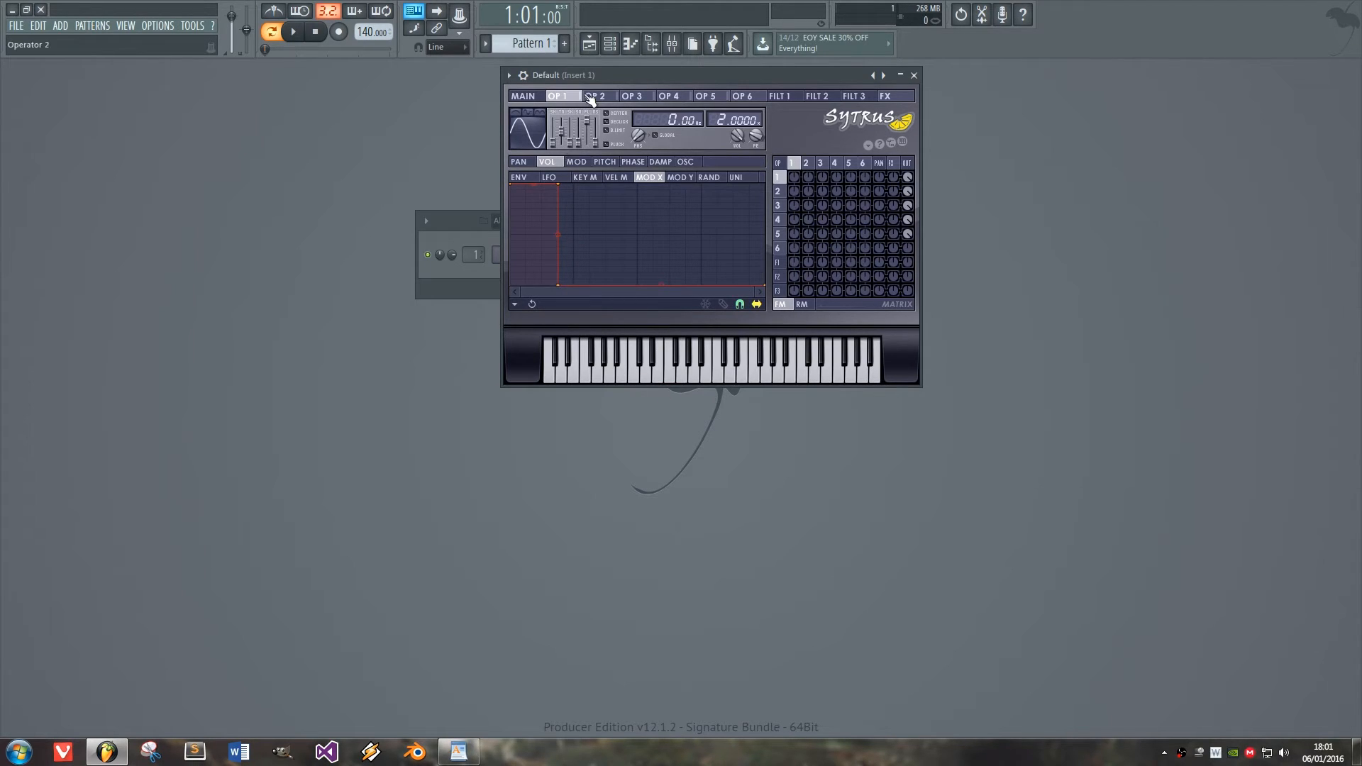
{"action": "left_click", "coordinate": [597, 96]}
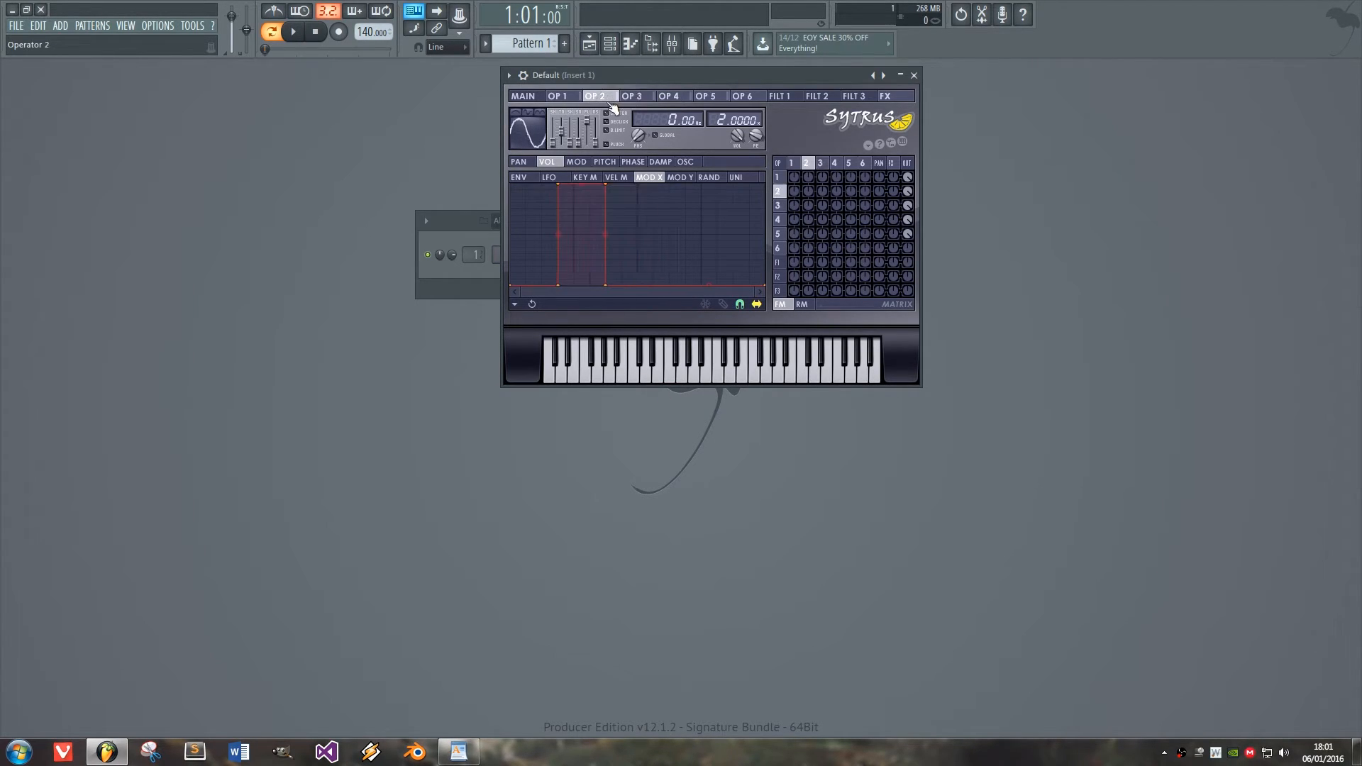
{"action": "left_click", "coordinate": [631, 96]}
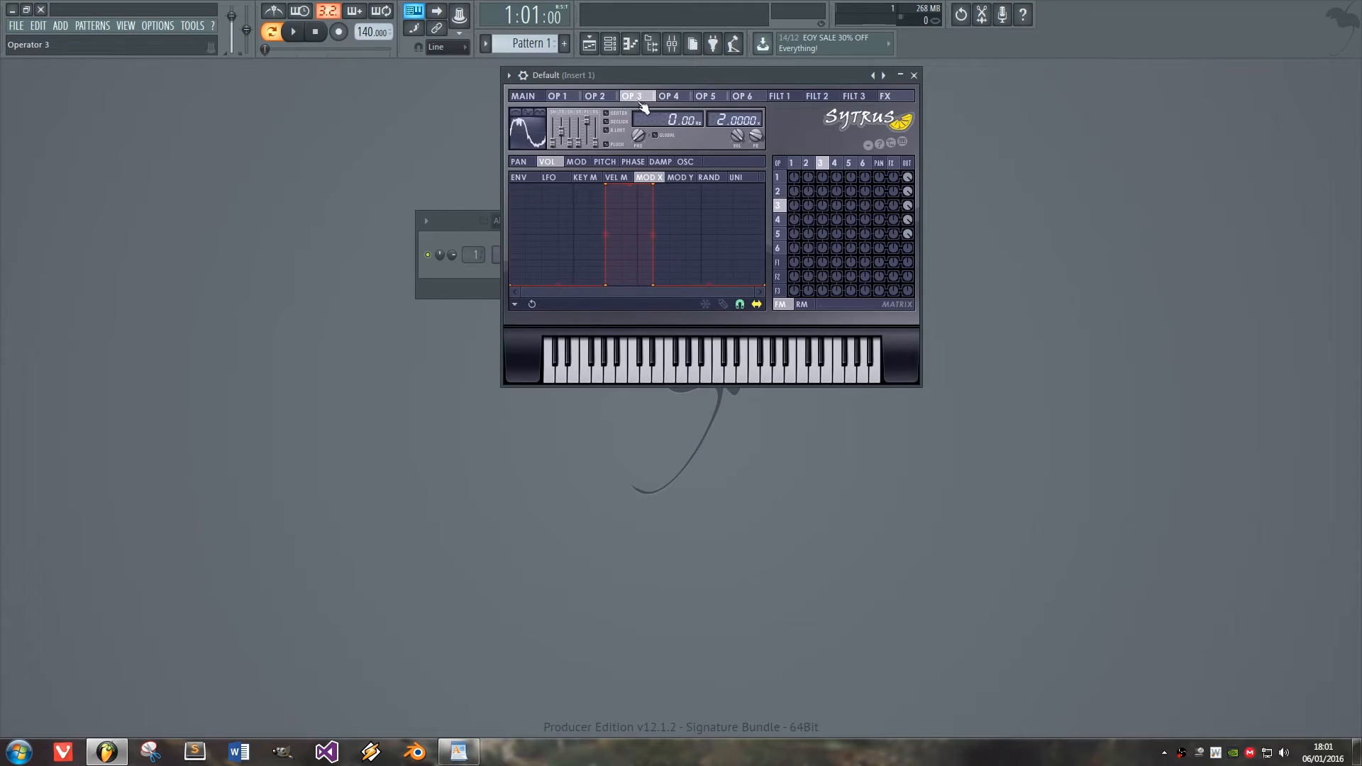
{"action": "left_click", "coordinate": [669, 96]}
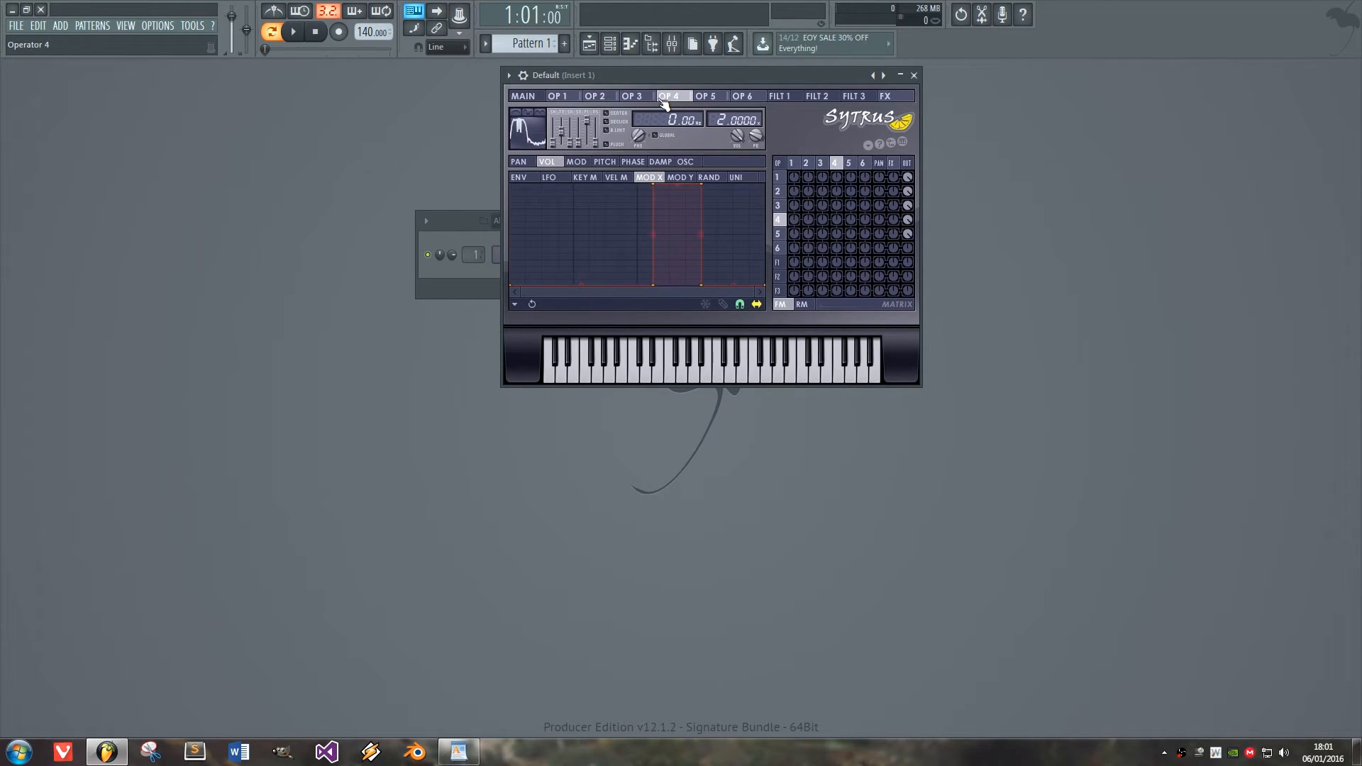
{"action": "left_click", "coordinate": [632, 95]}
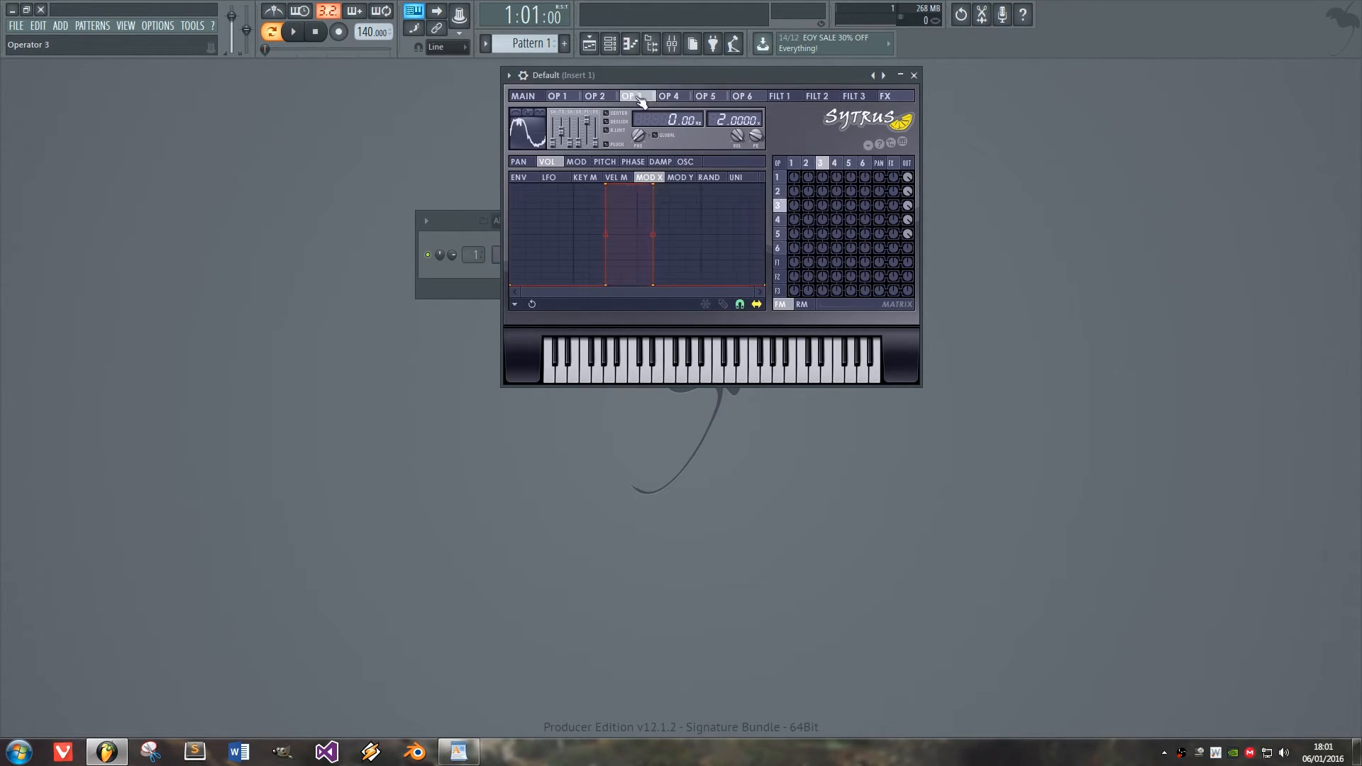
{"action": "left_click", "coordinate": [523, 96]}
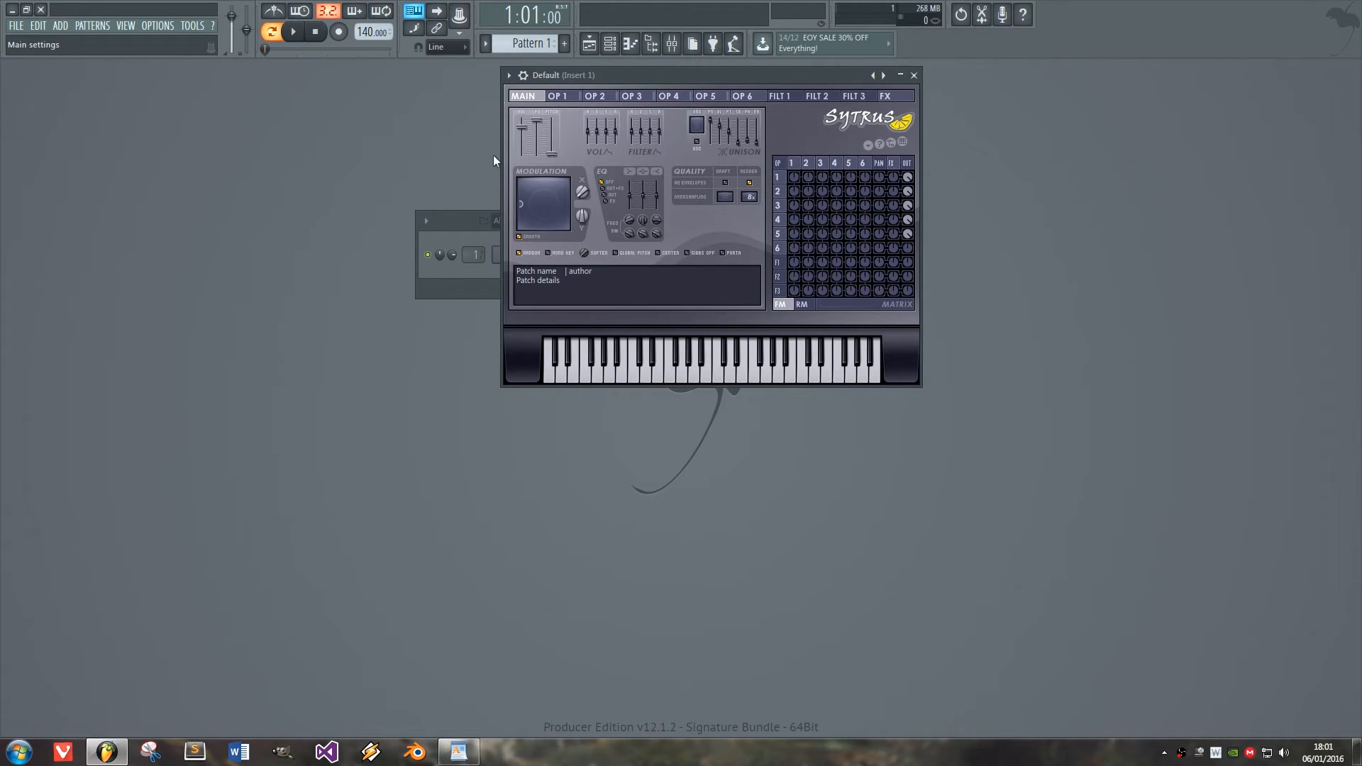
{"action": "left_click", "coordinate": [558, 96]}
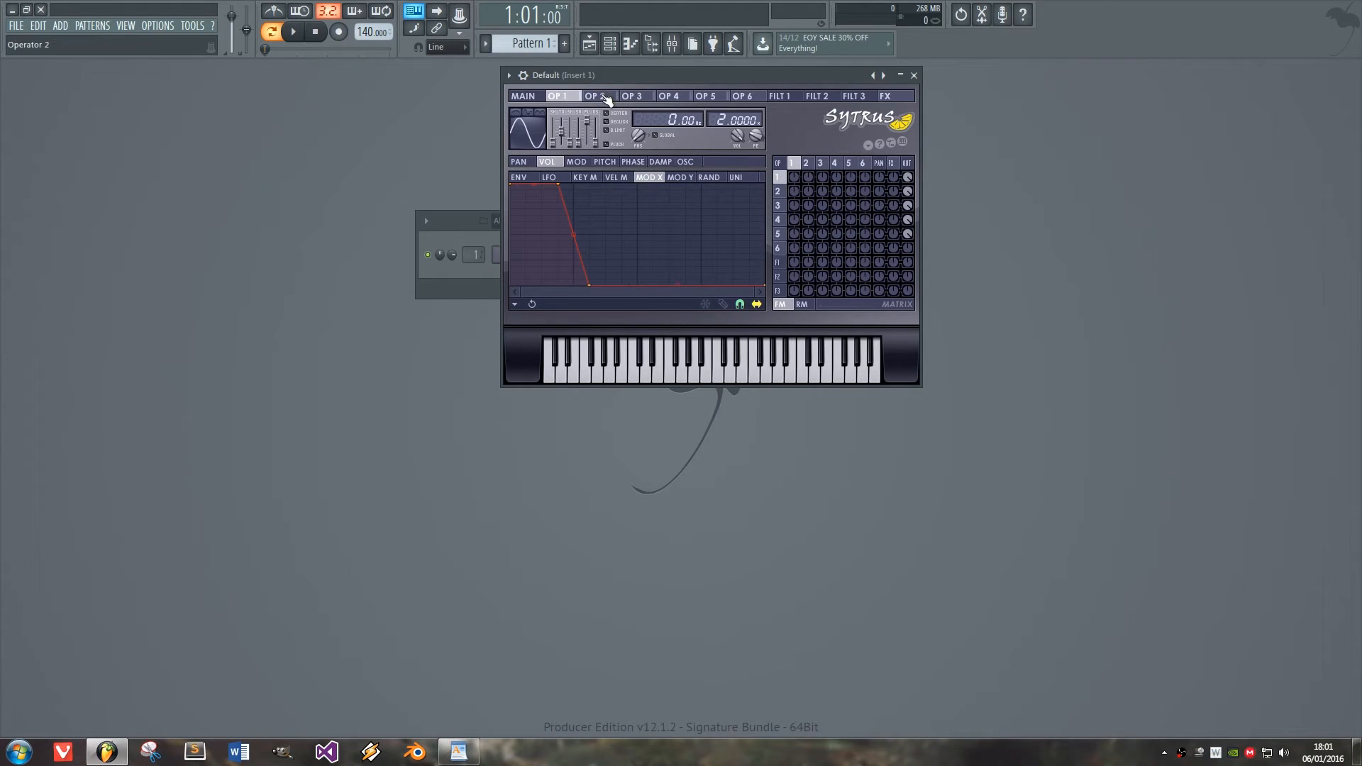
- Delete a point on operator 2's MOD X volume envelope to form a triangle
{"action": "left_click", "coordinate": [596, 96]}
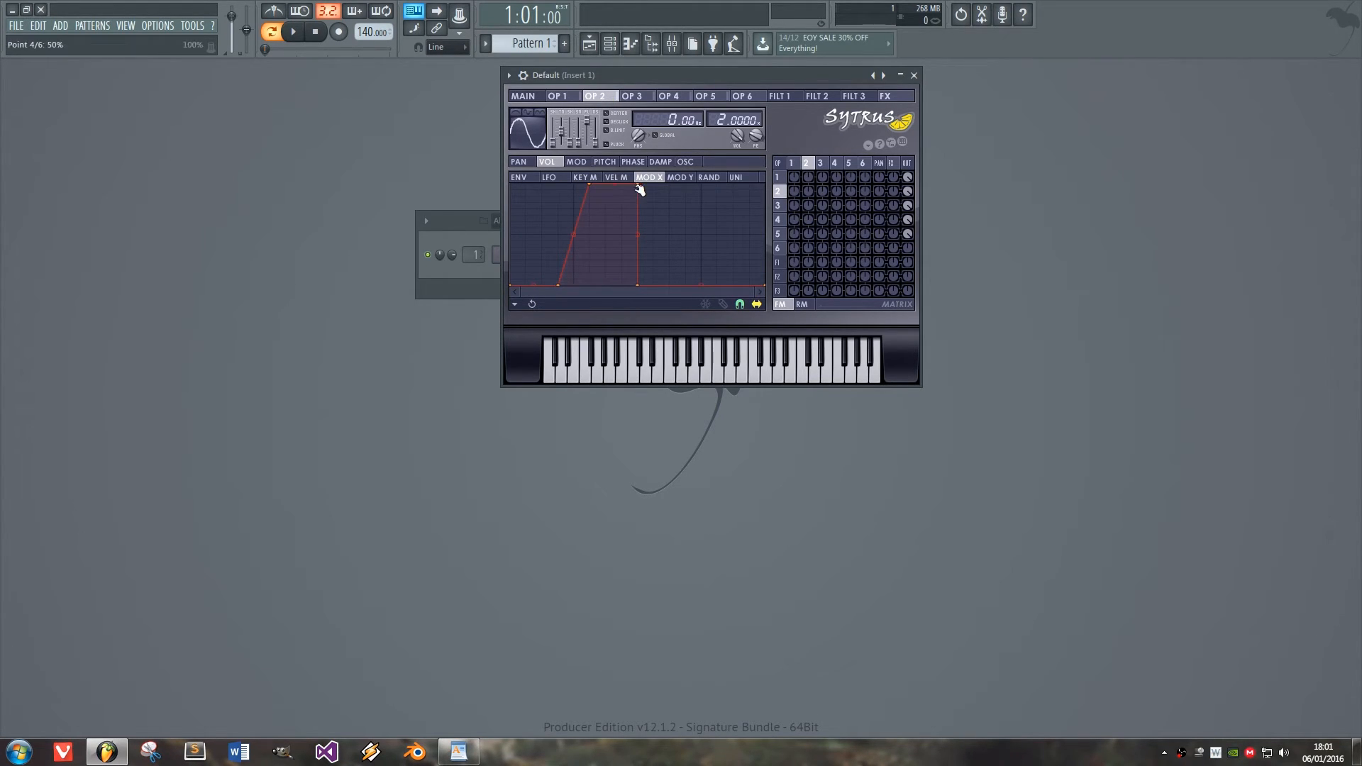
{"action": "right_click", "coordinate": [639, 190]}
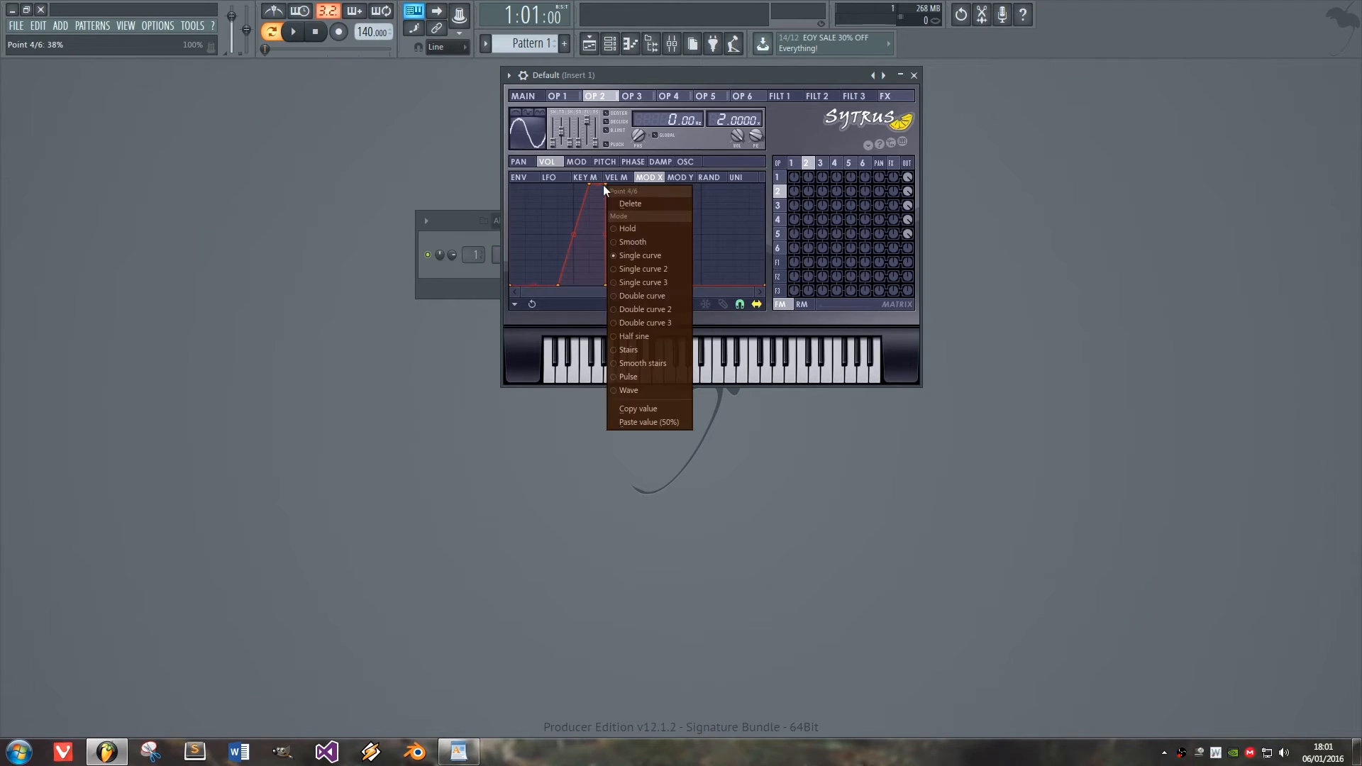
{"action": "left_click", "coordinate": [557, 95]}
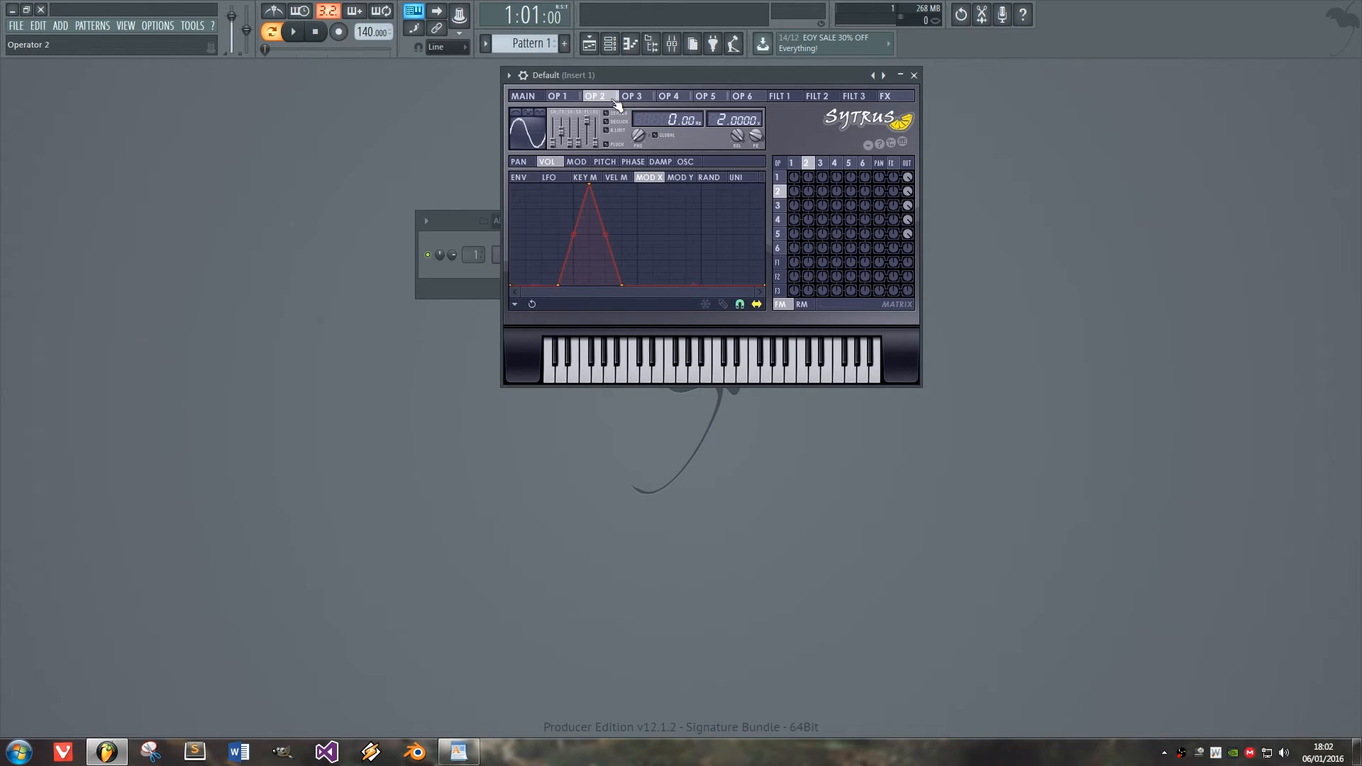
- Shape operators 3 and 4's MOD X envelopes into triangles shifted right, comparing against operator 2
{"action": "left_click", "coordinate": [631, 96]}
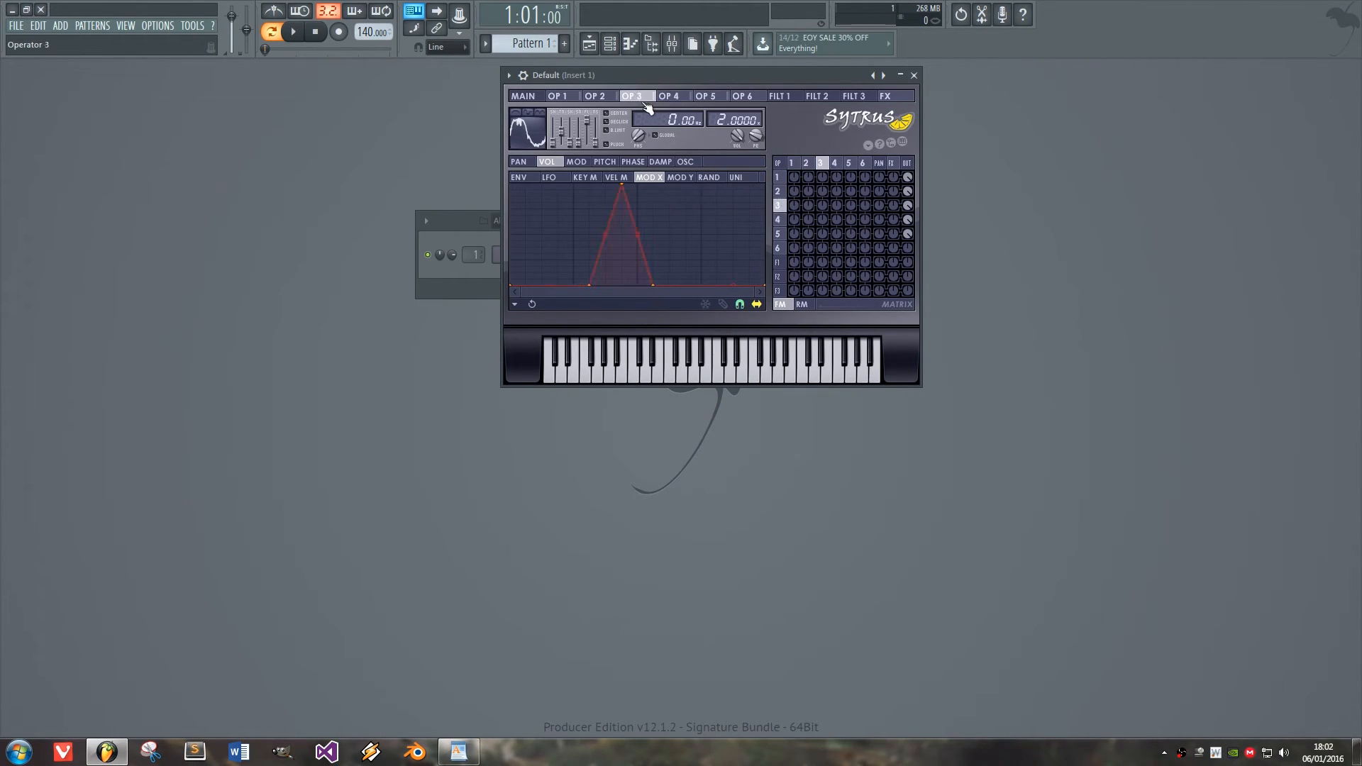
{"action": "left_click", "coordinate": [595, 96]}
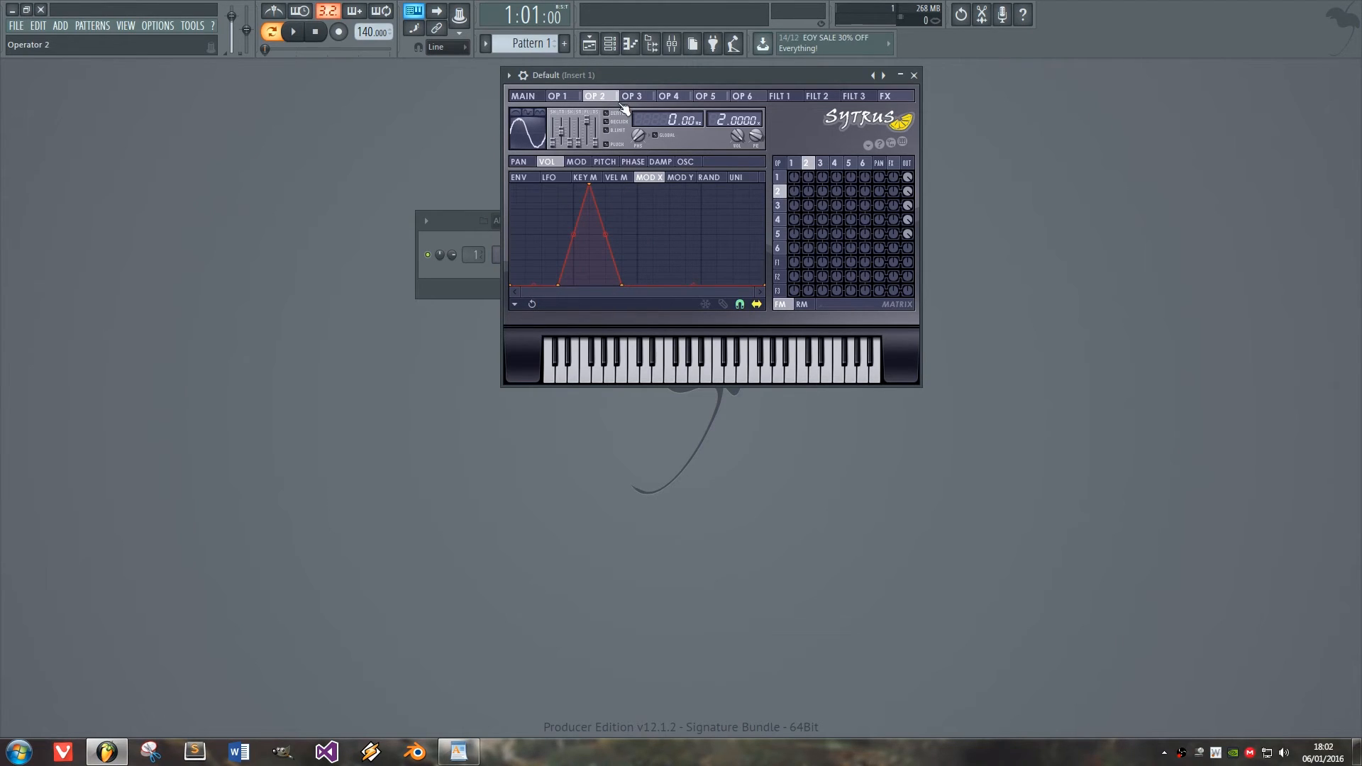
{"action": "left_click", "coordinate": [632, 96]}
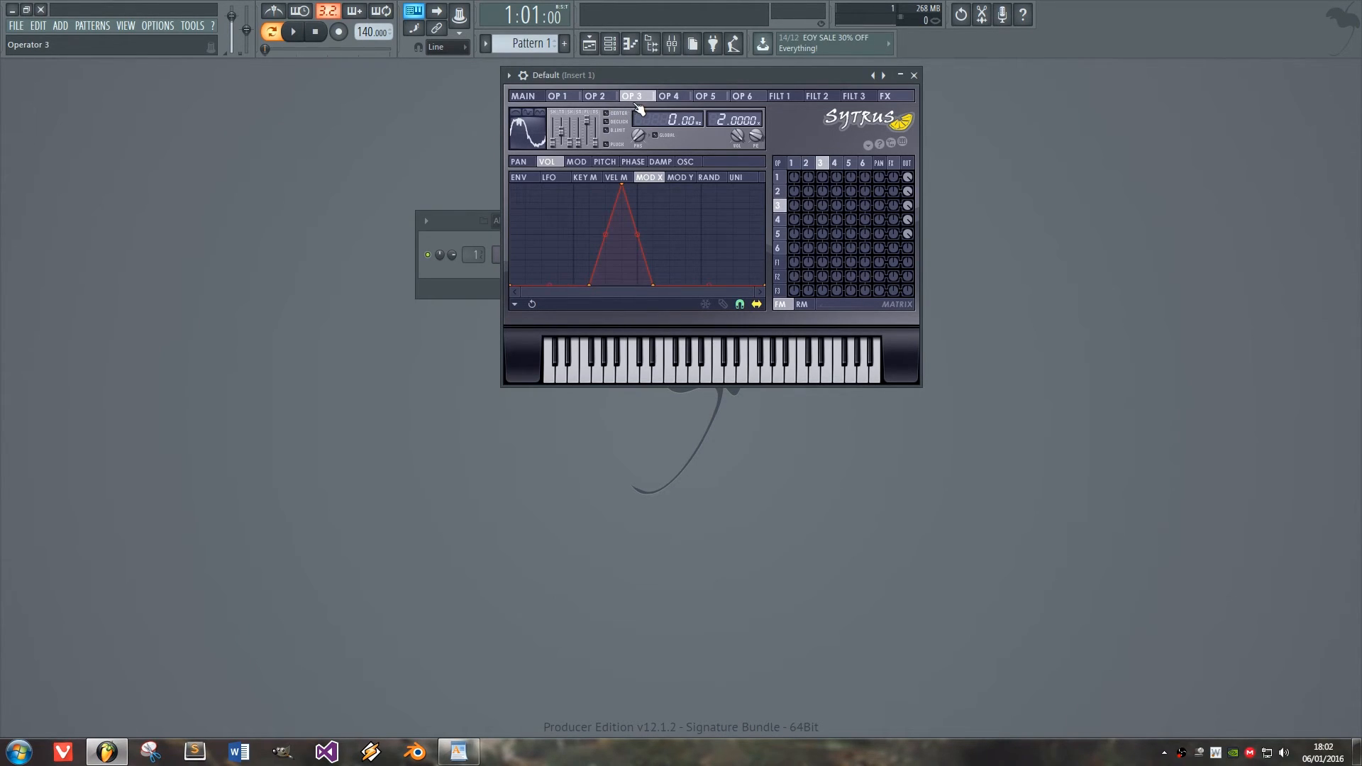
{"action": "left_click", "coordinate": [669, 96]}
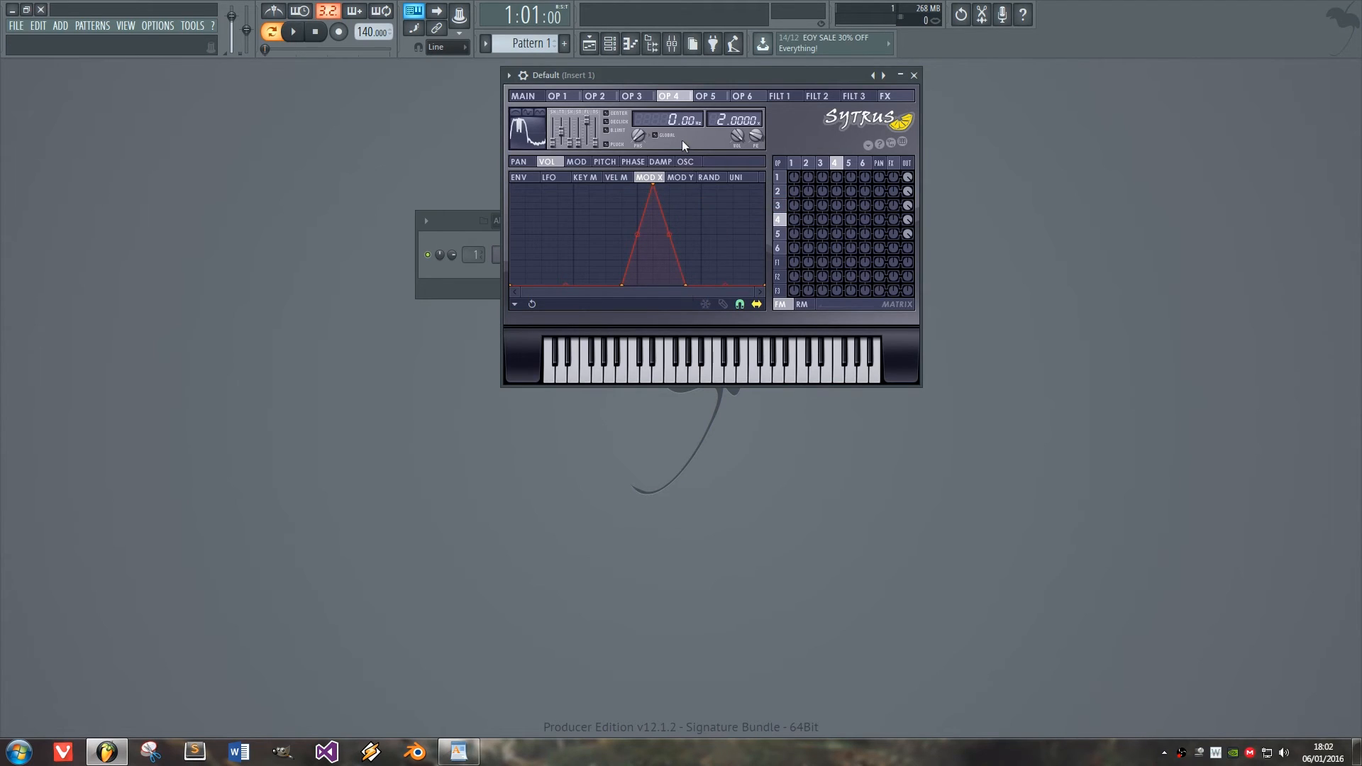
- Draw a rising ramp on operator 5's MOD X envelope, checking operators 1–3 against it
{"action": "left_click", "coordinate": [705, 96]}
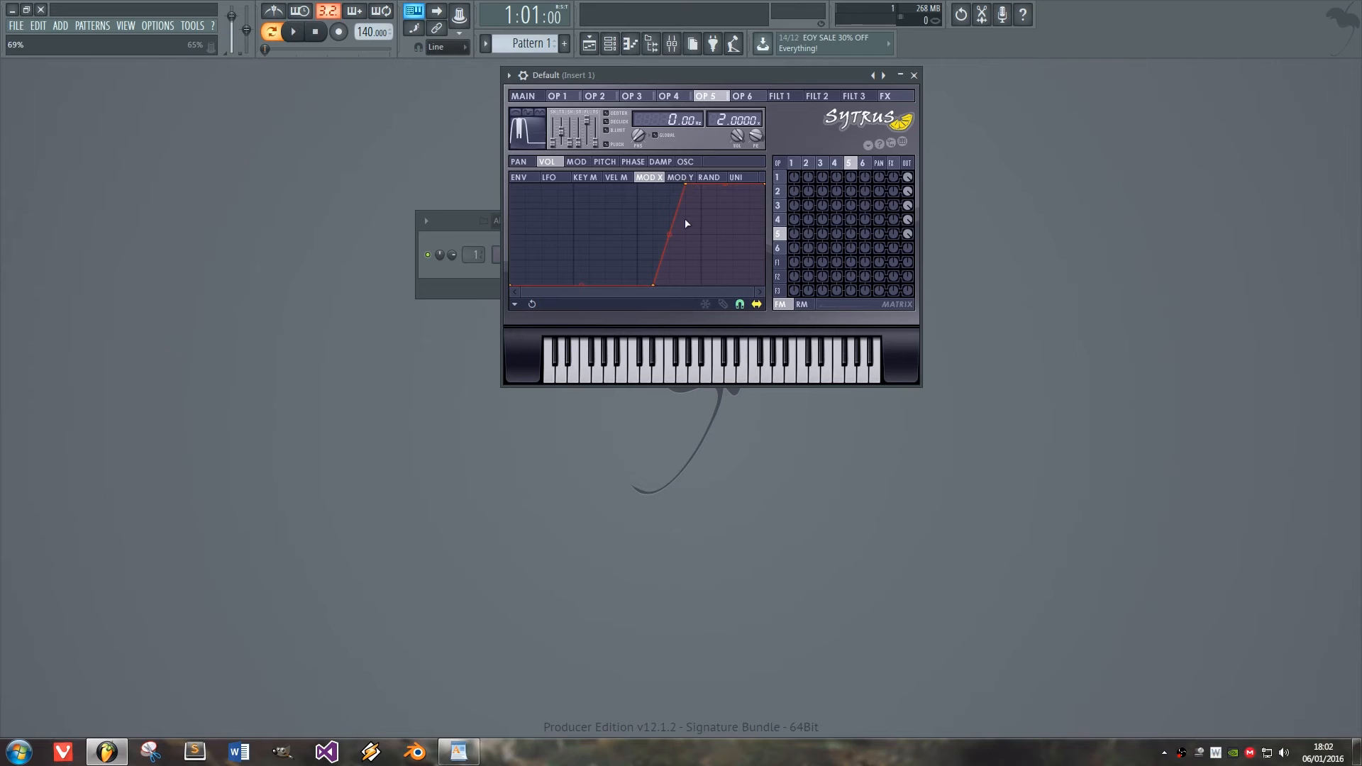
{"action": "left_click", "coordinate": [595, 96]}
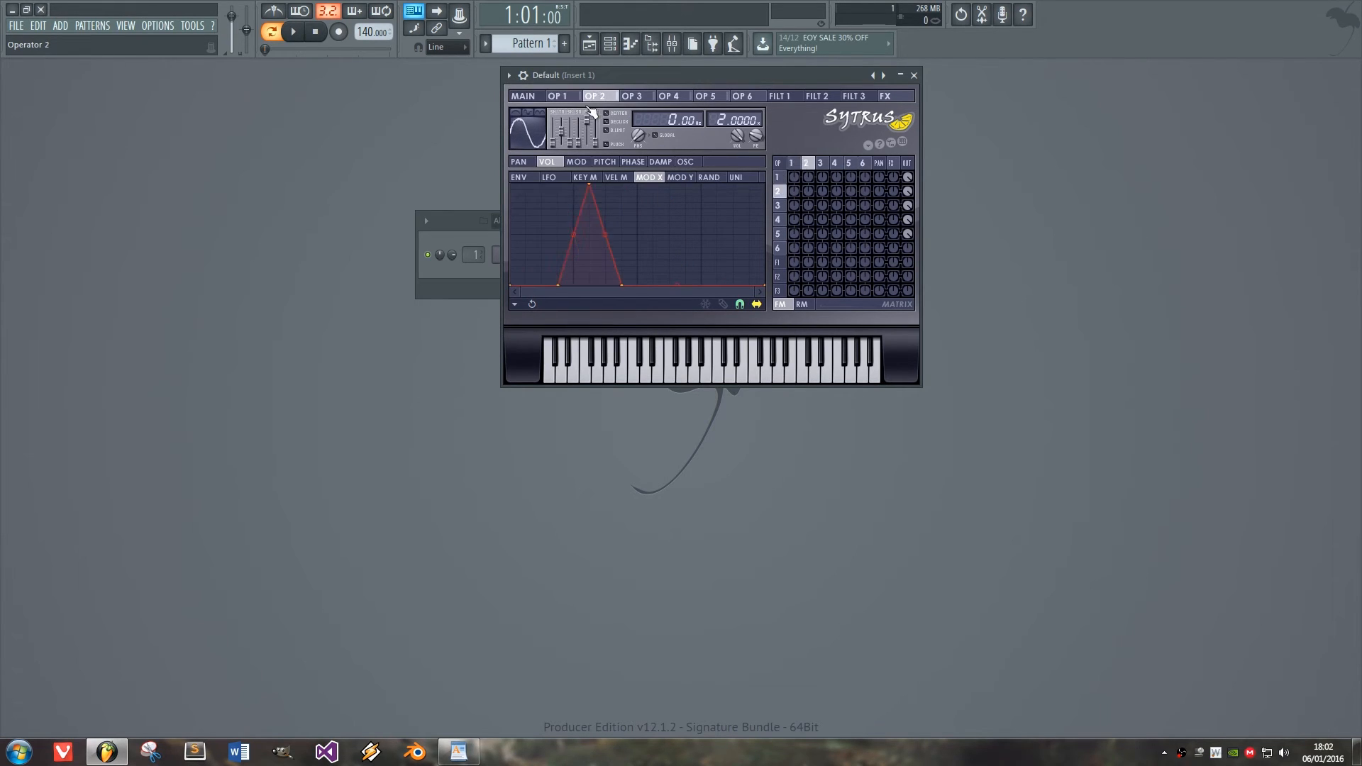
{"action": "left_click", "coordinate": [557, 96]}
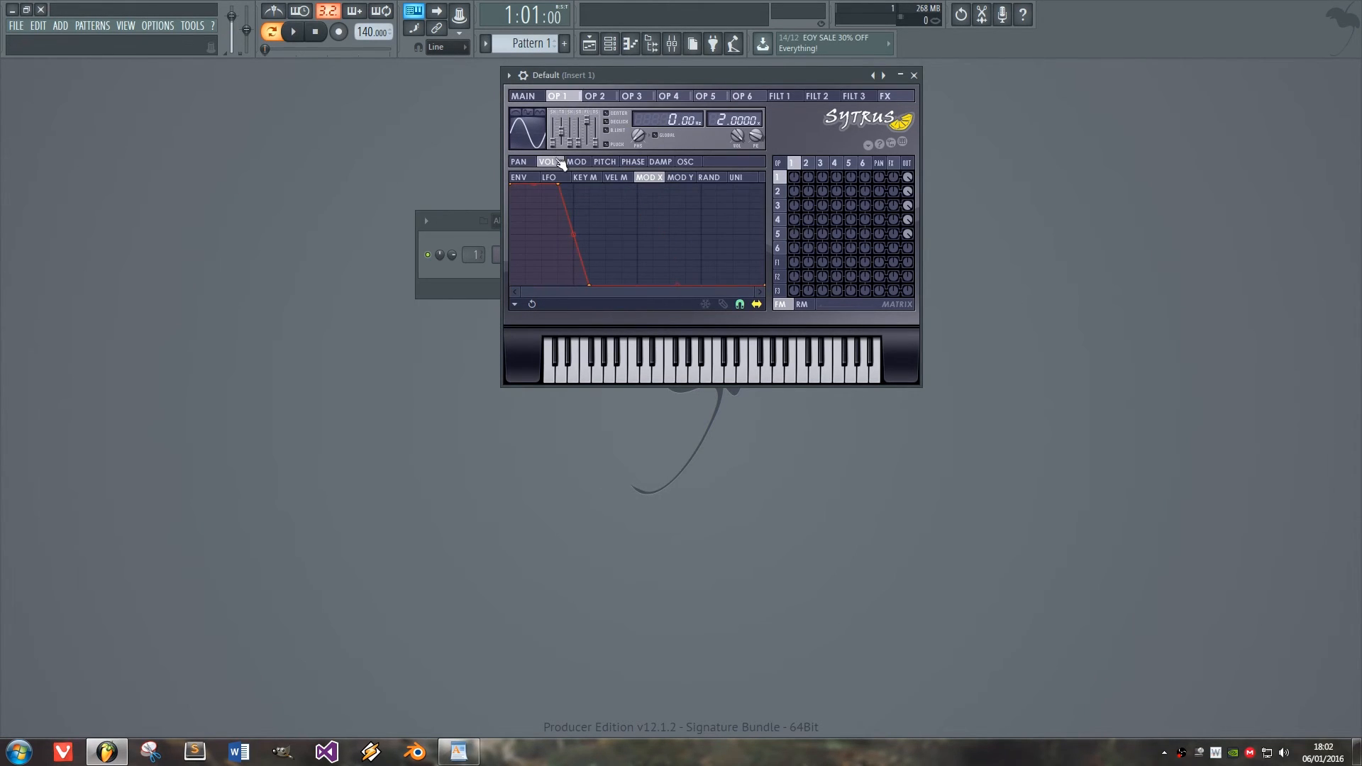
{"action": "left_click", "coordinate": [595, 96]}
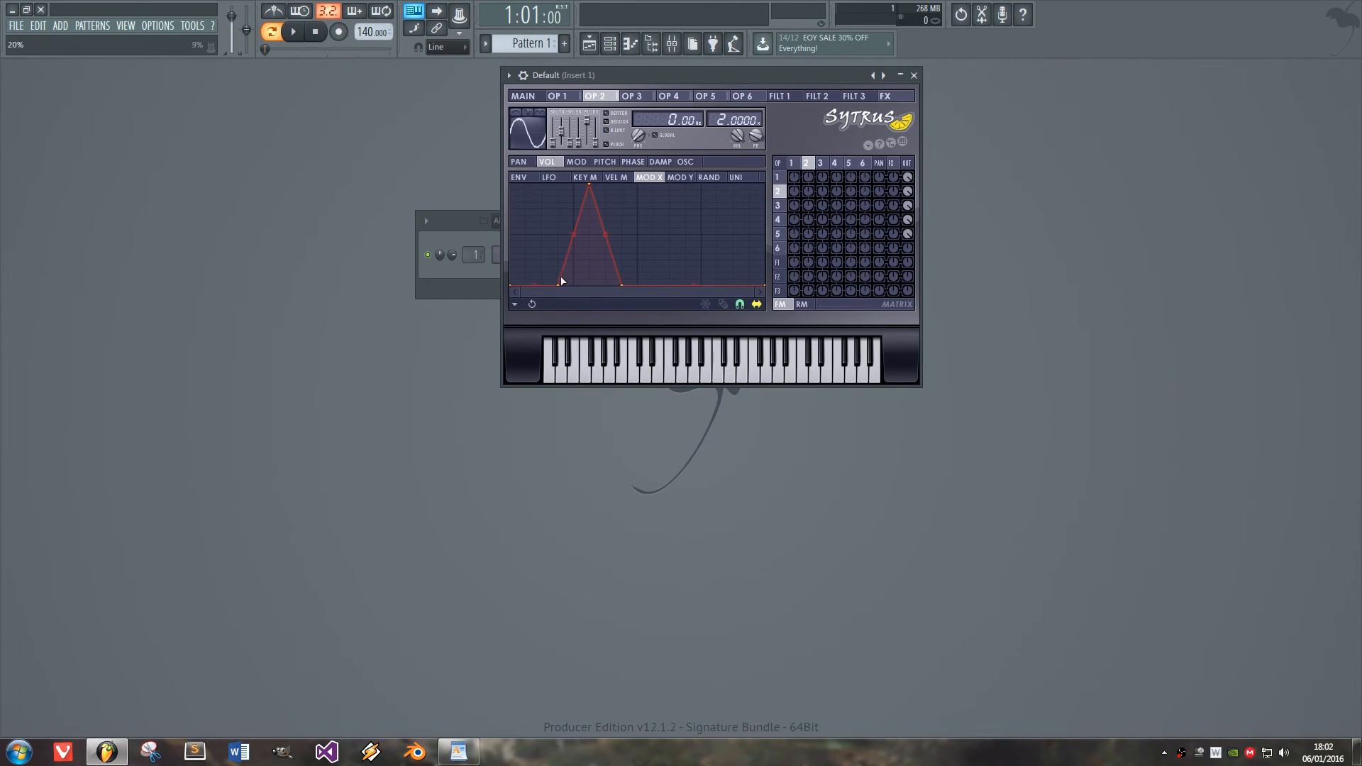
{"action": "left_click", "coordinate": [630, 96]}
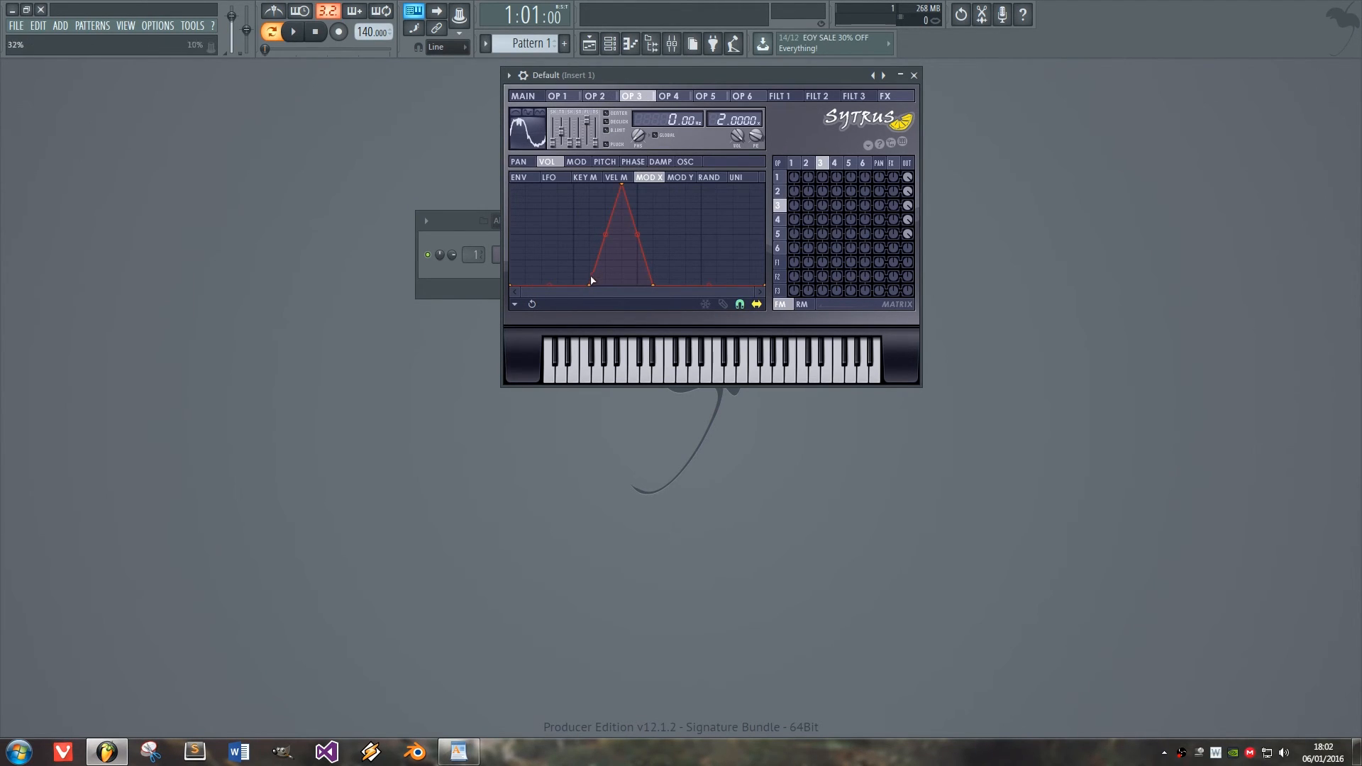
- Drag operator 4's envelope points so its triangle meets operator 5's ramp, then return to the main page
{"action": "left_click", "coordinate": [668, 96]}
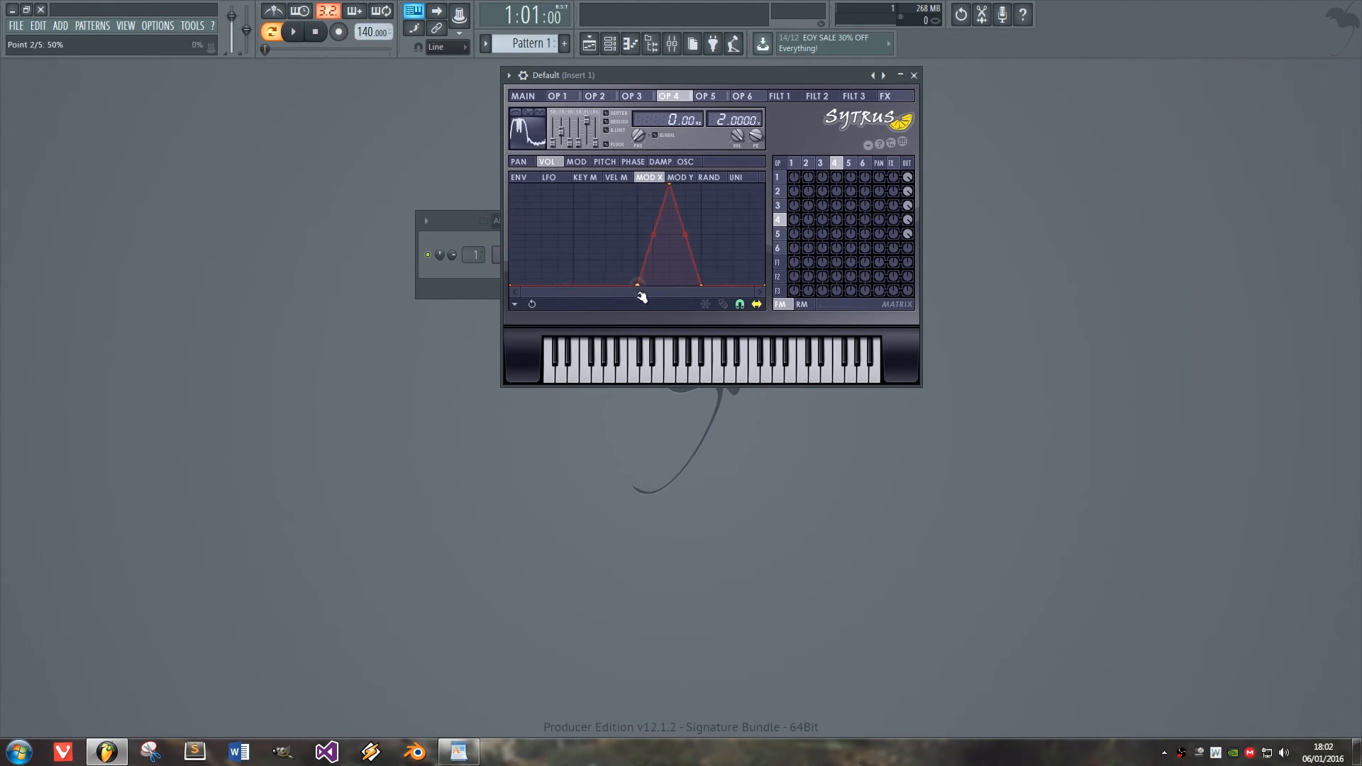
{"action": "left_click", "coordinate": [706, 96]}
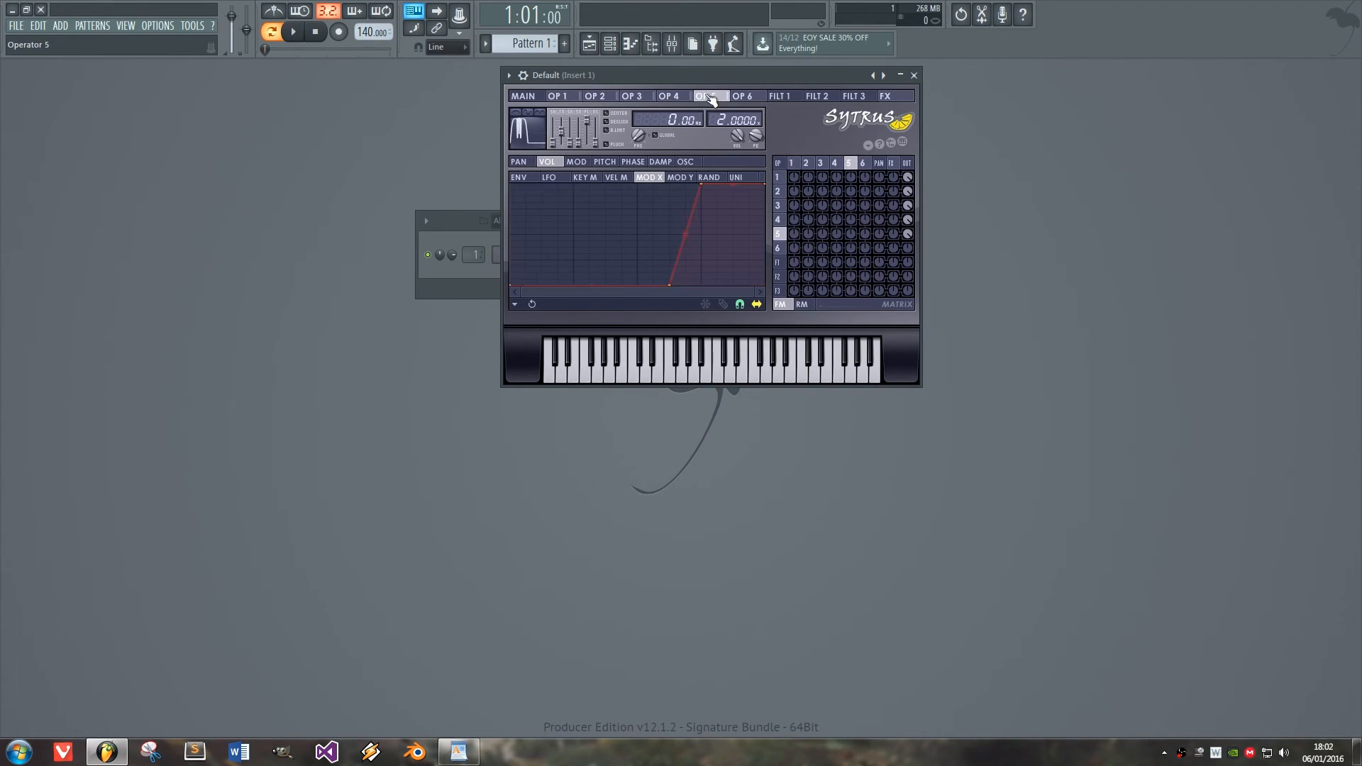
{"action": "left_click", "coordinate": [669, 96]}
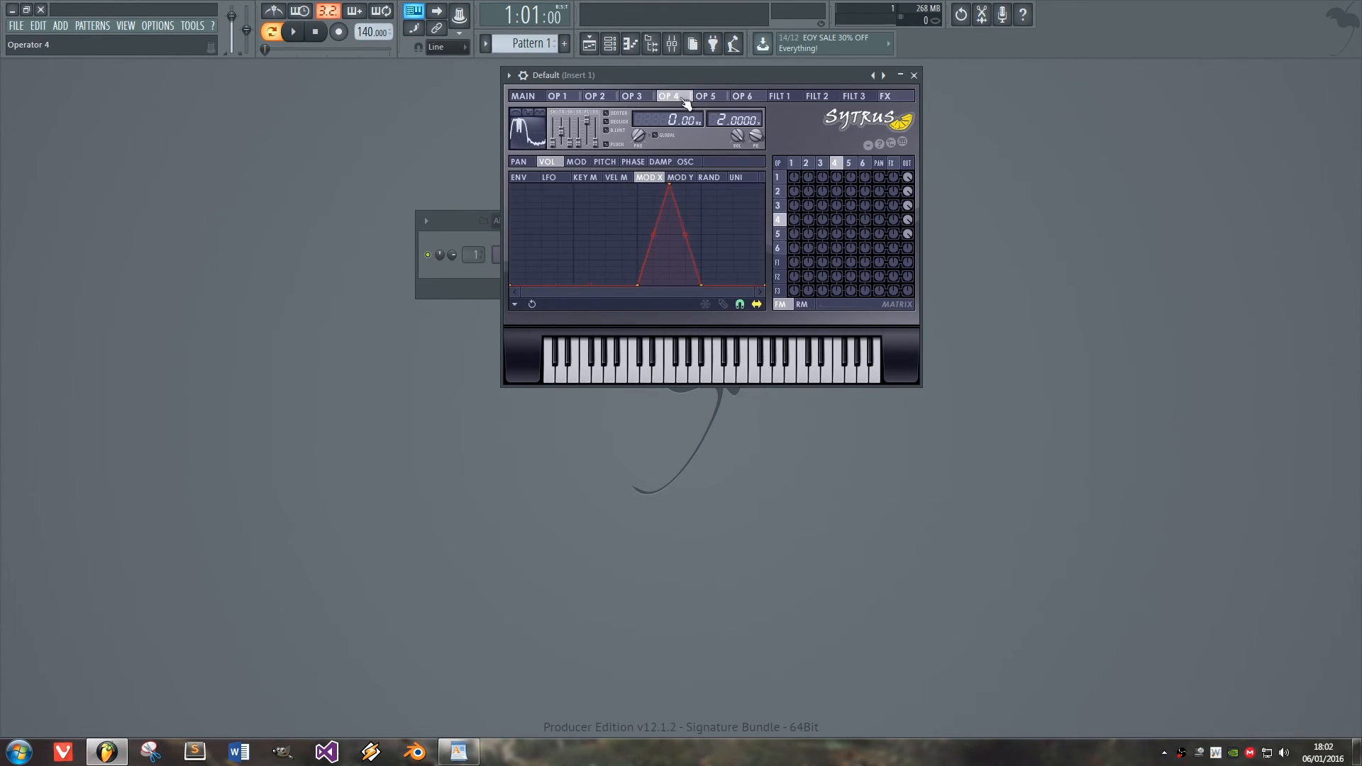
{"action": "left_click", "coordinate": [522, 96]}
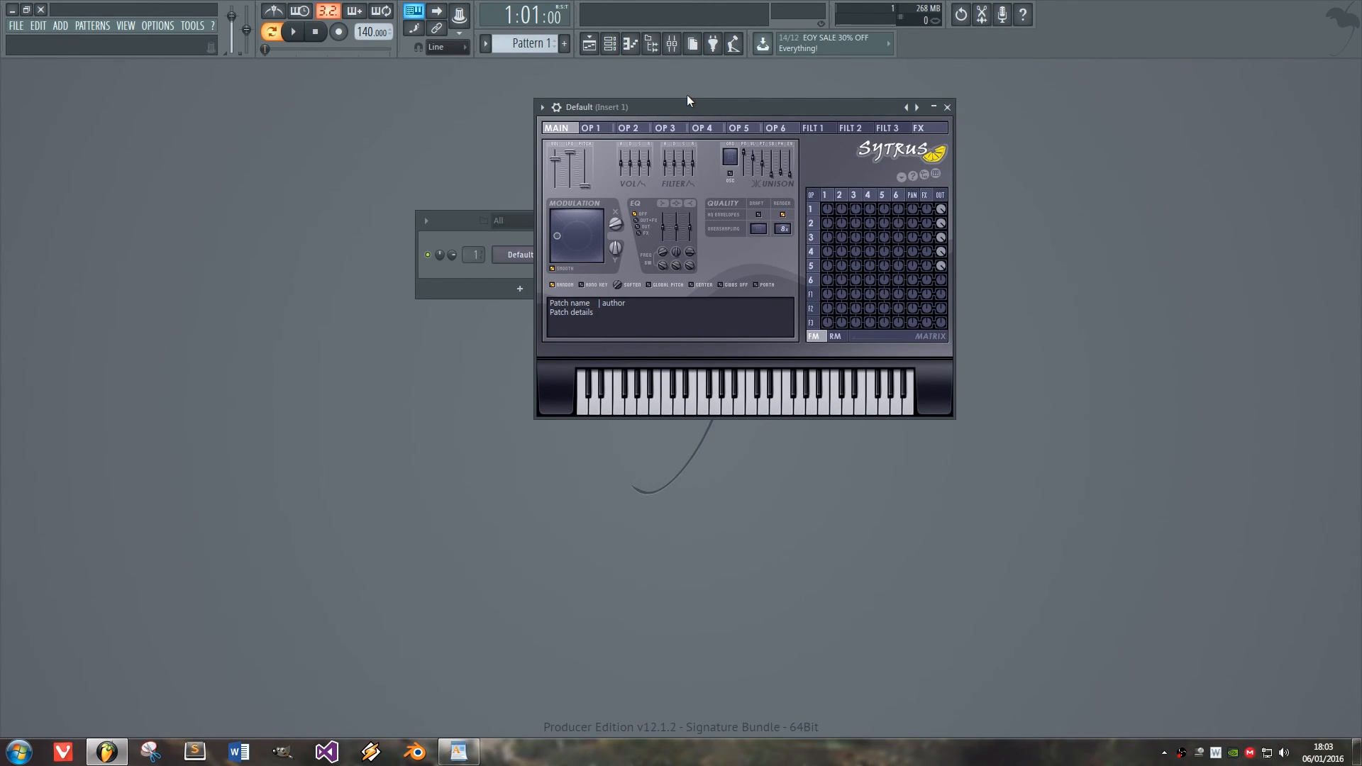
{"action": "mouse_move", "coordinate": [867, 13]}
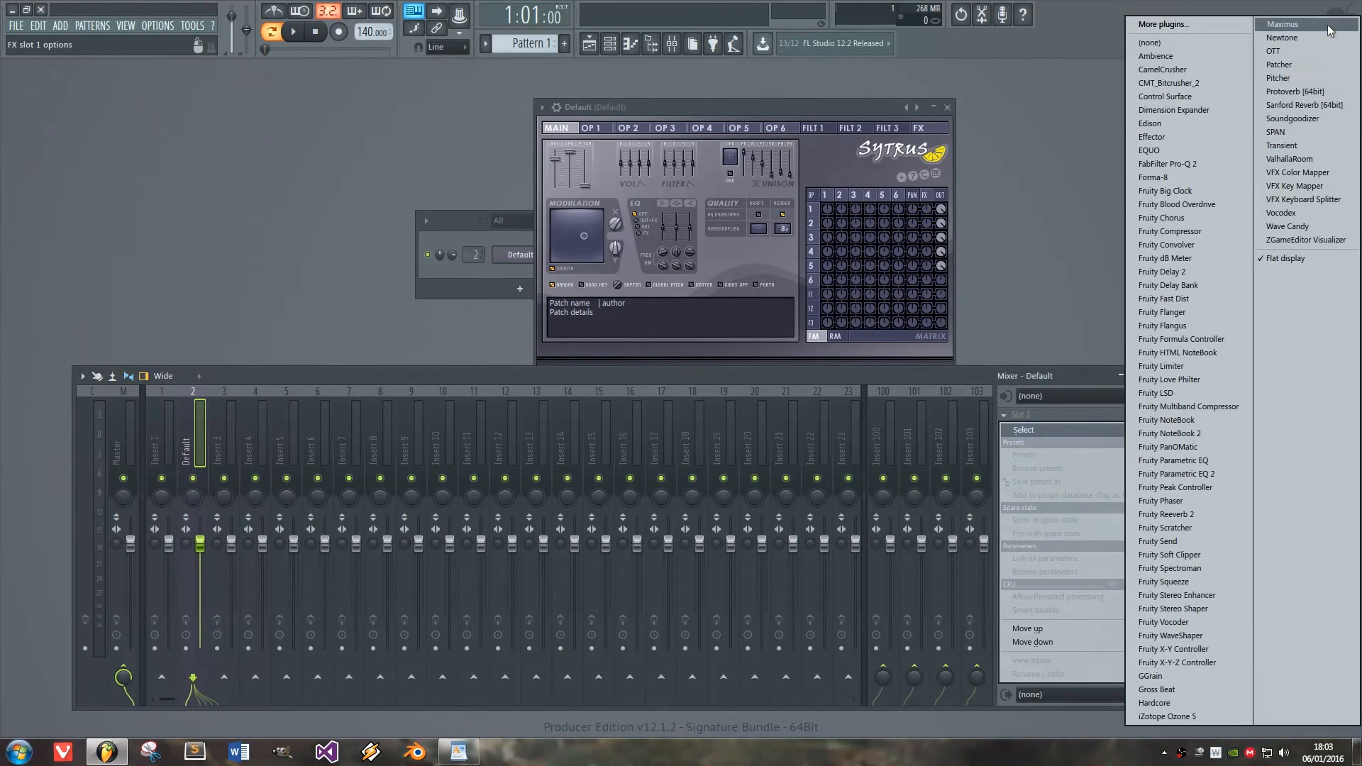
- Load Maximus into the first effect slot of mixer insert 2
{"action": "left_click", "coordinate": [1284, 23]}
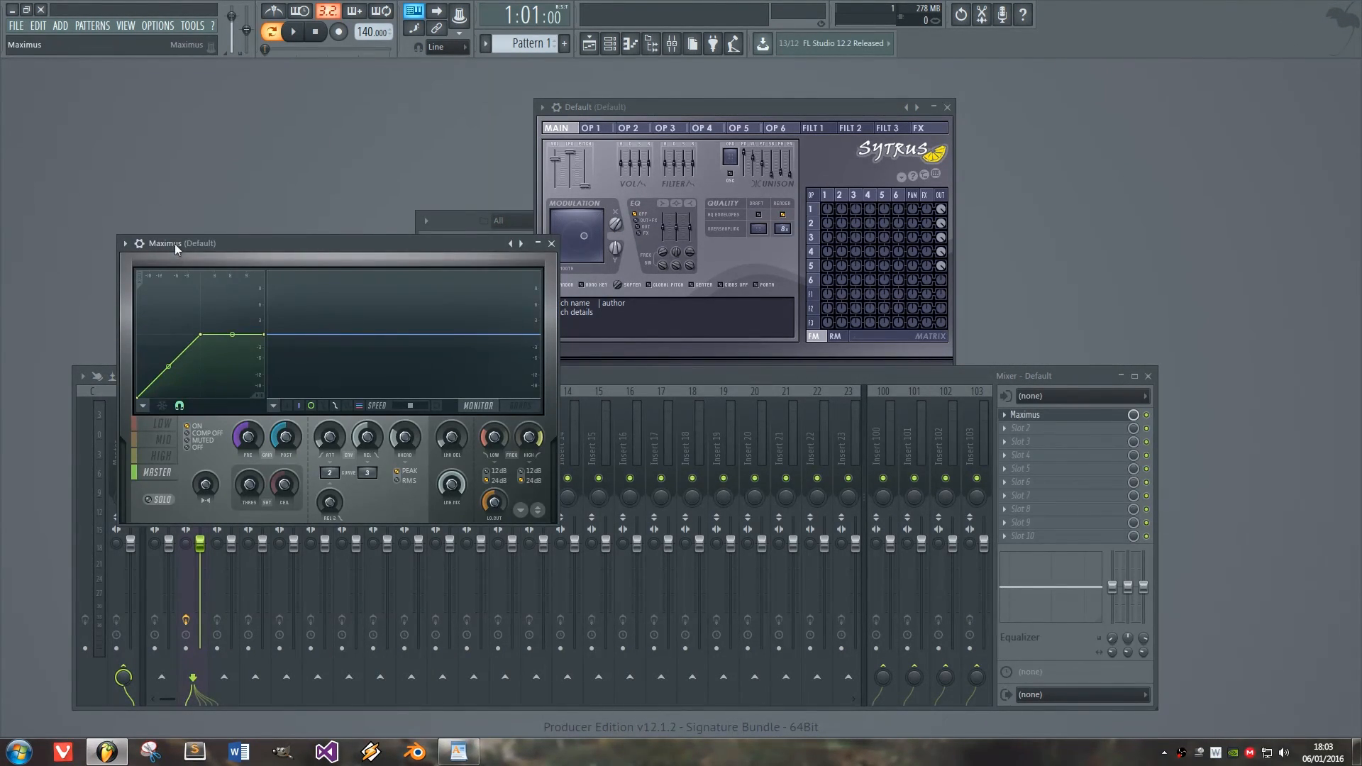